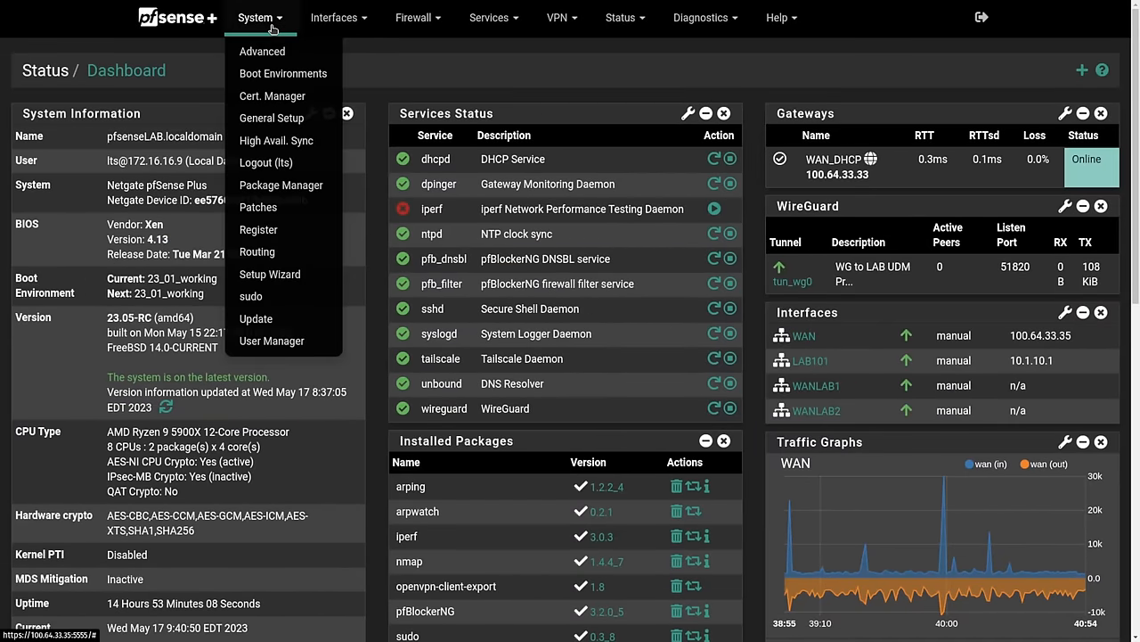
Check openvpn-client-export is installed, then browse the Available Packages list.
{"action": "left_click", "coordinate": [281, 184]}
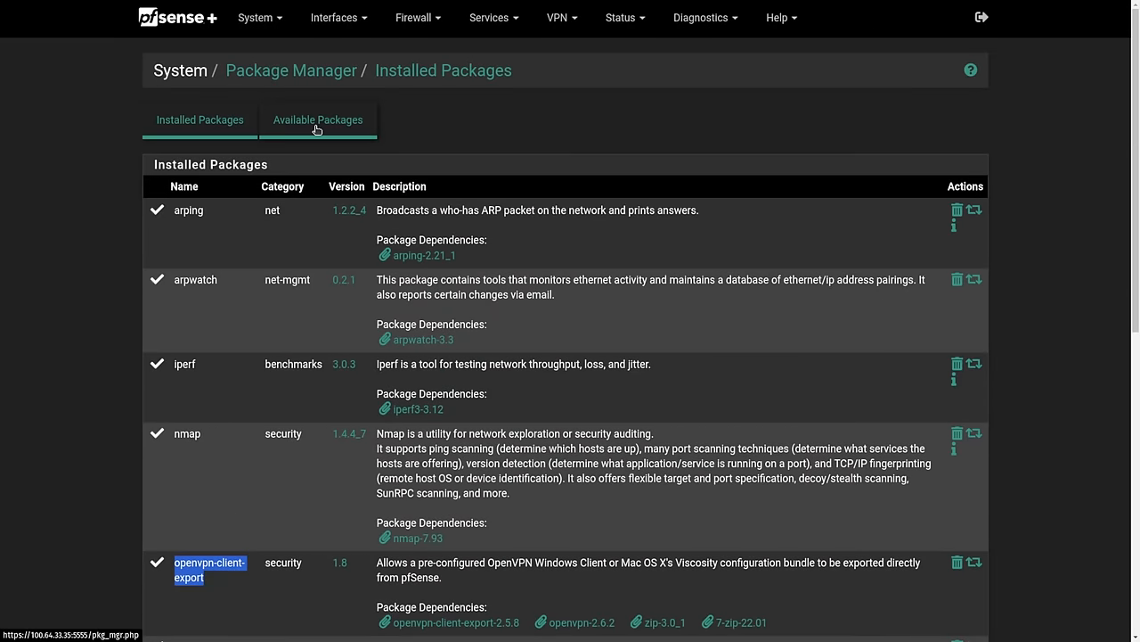
{"action": "left_click", "coordinate": [317, 119]}
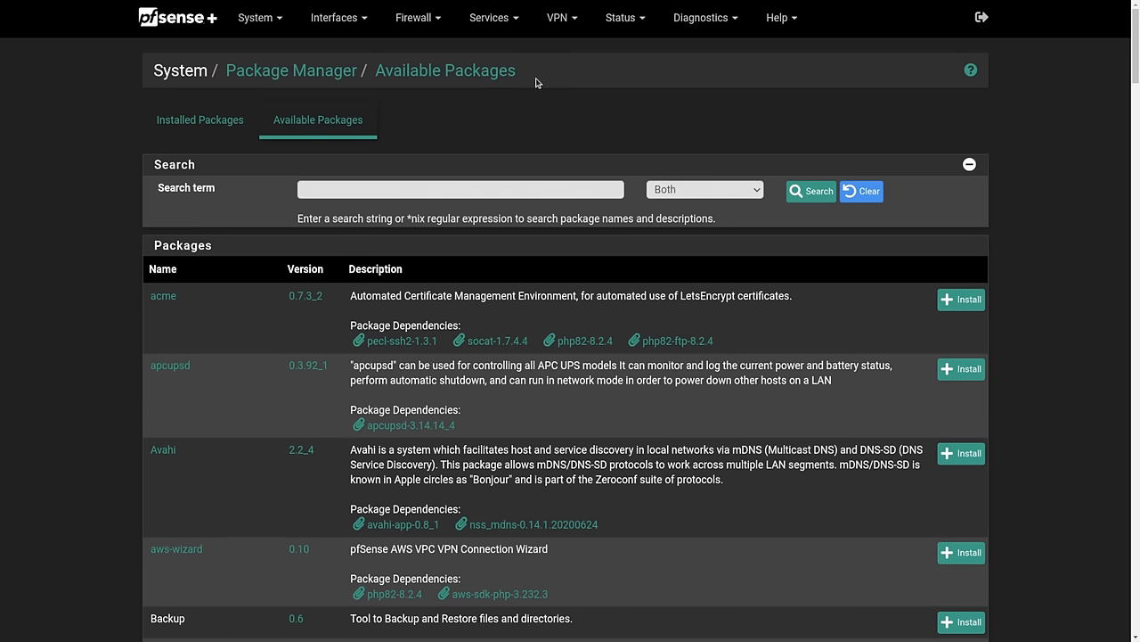
{"action": "left_click", "coordinate": [559, 17]}
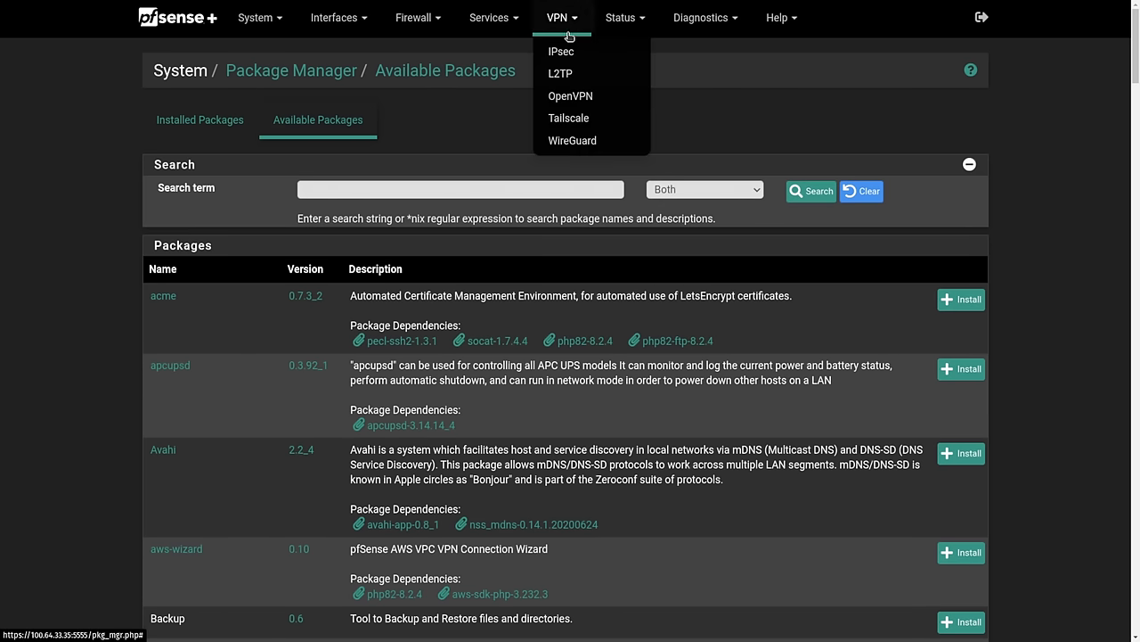
{"action": "mouse_move", "coordinate": [570, 96]}
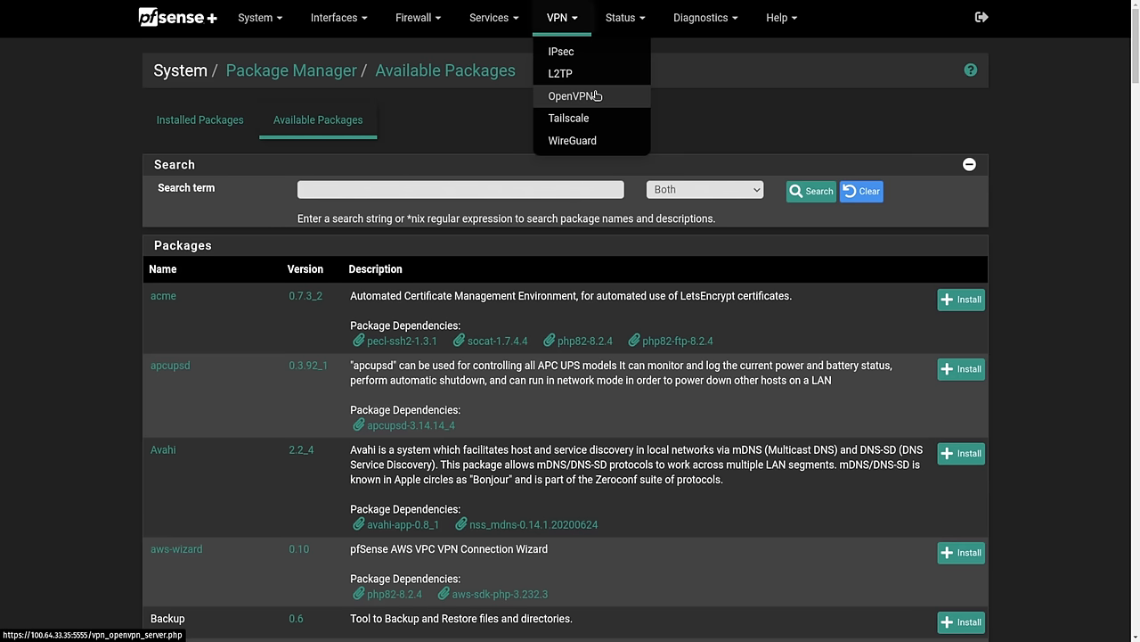
Run the OpenVPN wizard with Local User Access, LTS_Demo_pfsense CA and LTS Demo certificate.
{"action": "left_click", "coordinate": [574, 95]}
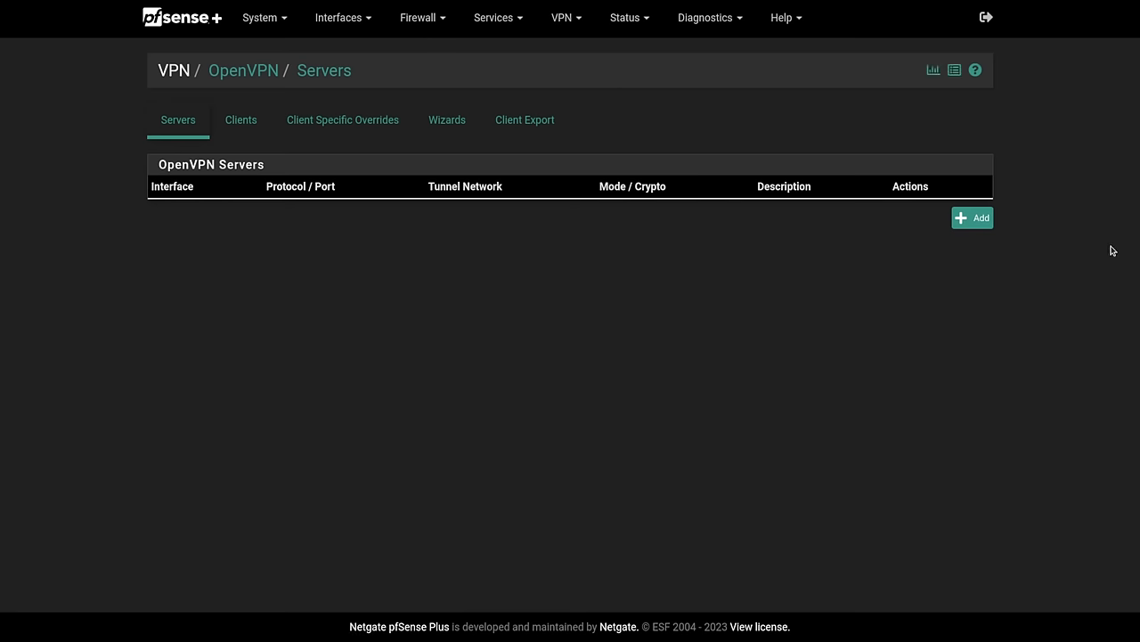
{"action": "left_click", "coordinate": [446, 119]}
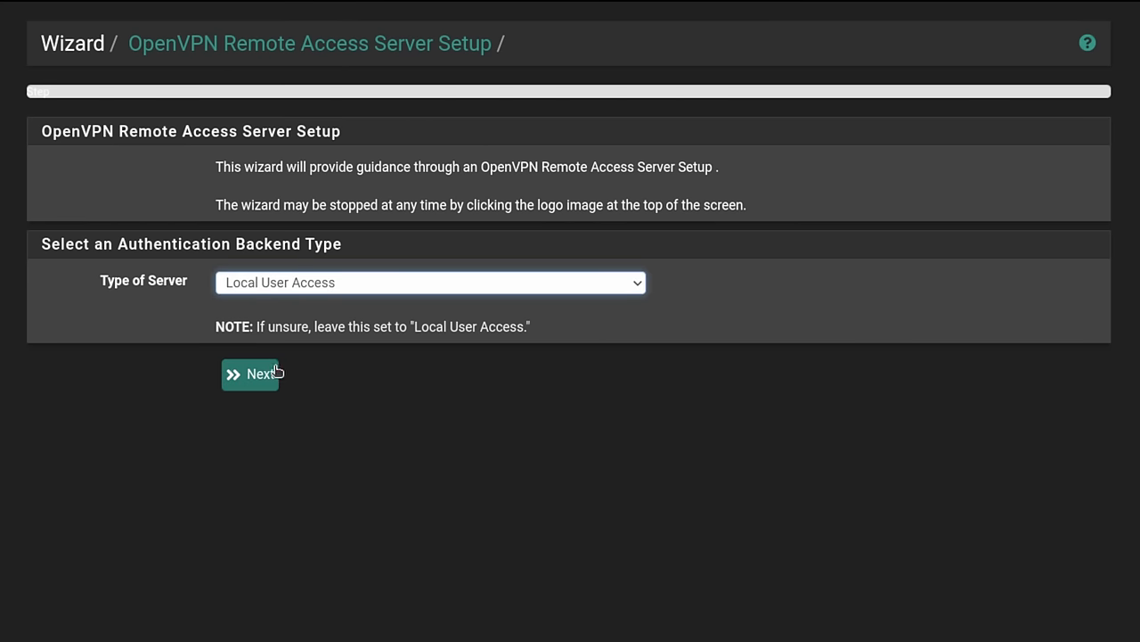
{"action": "left_click", "coordinate": [252, 373]}
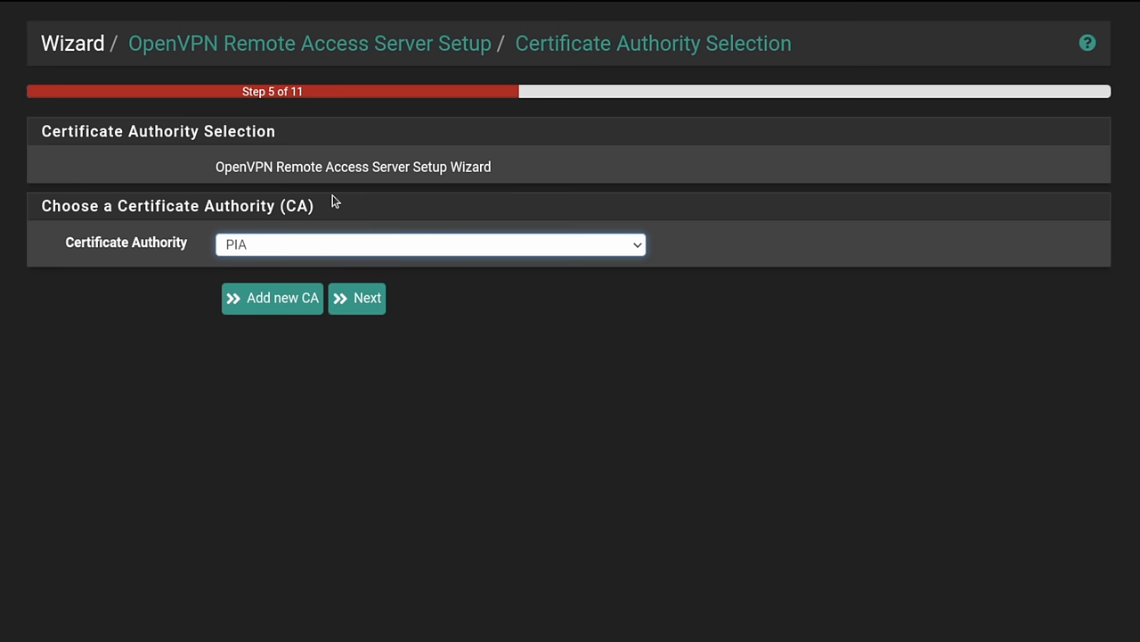
{"action": "left_click", "coordinate": [430, 244]}
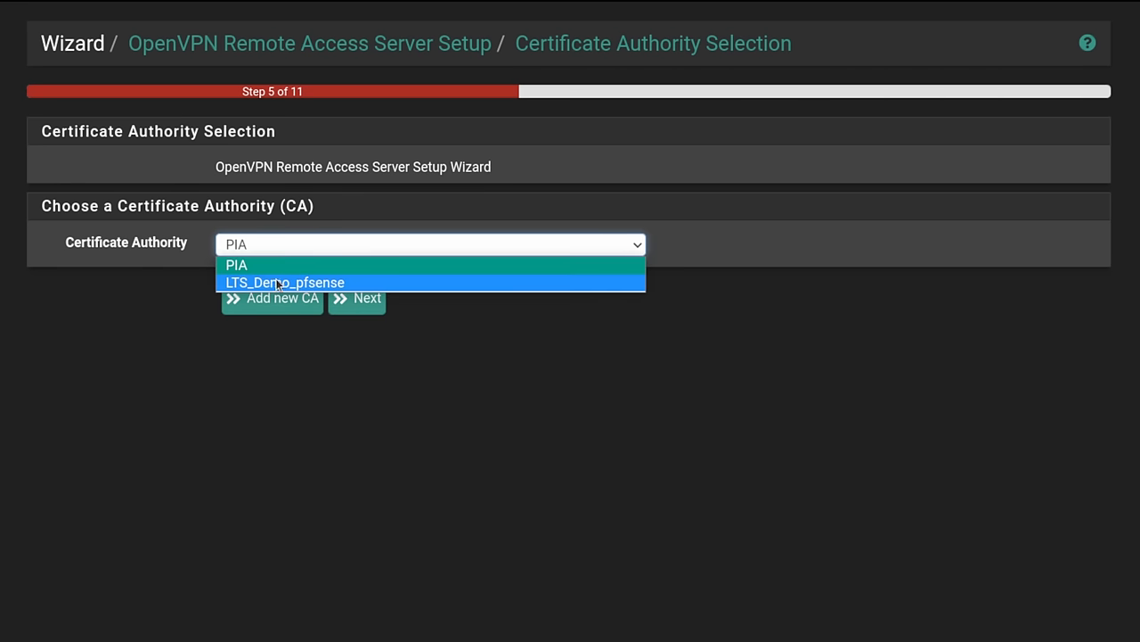
{"action": "left_click", "coordinate": [285, 282]}
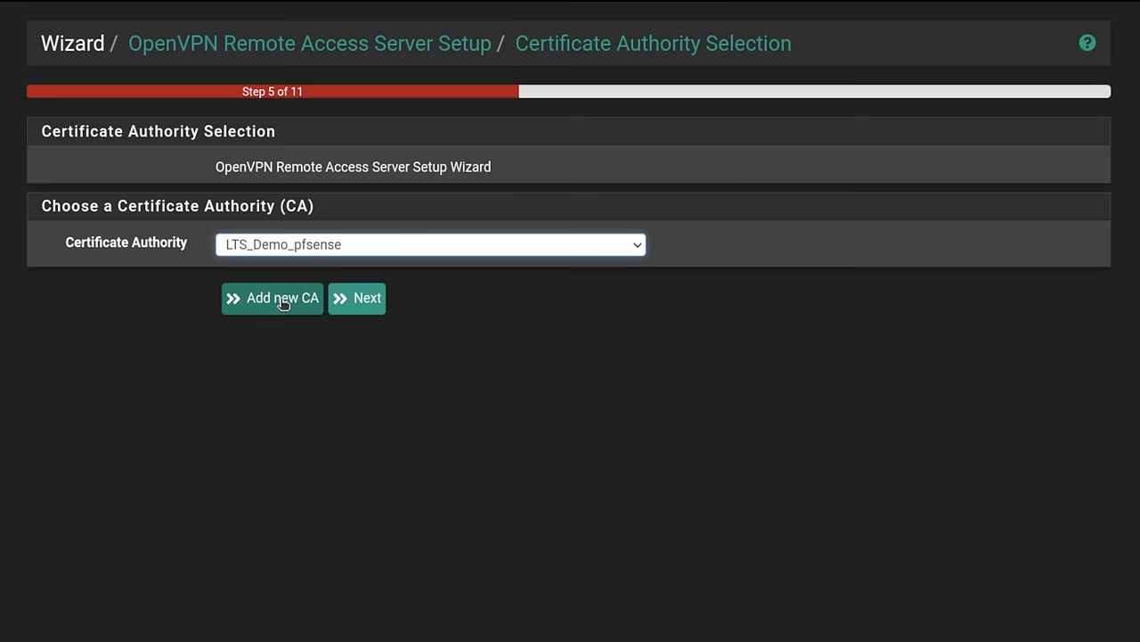
{"action": "left_click", "coordinate": [357, 298]}
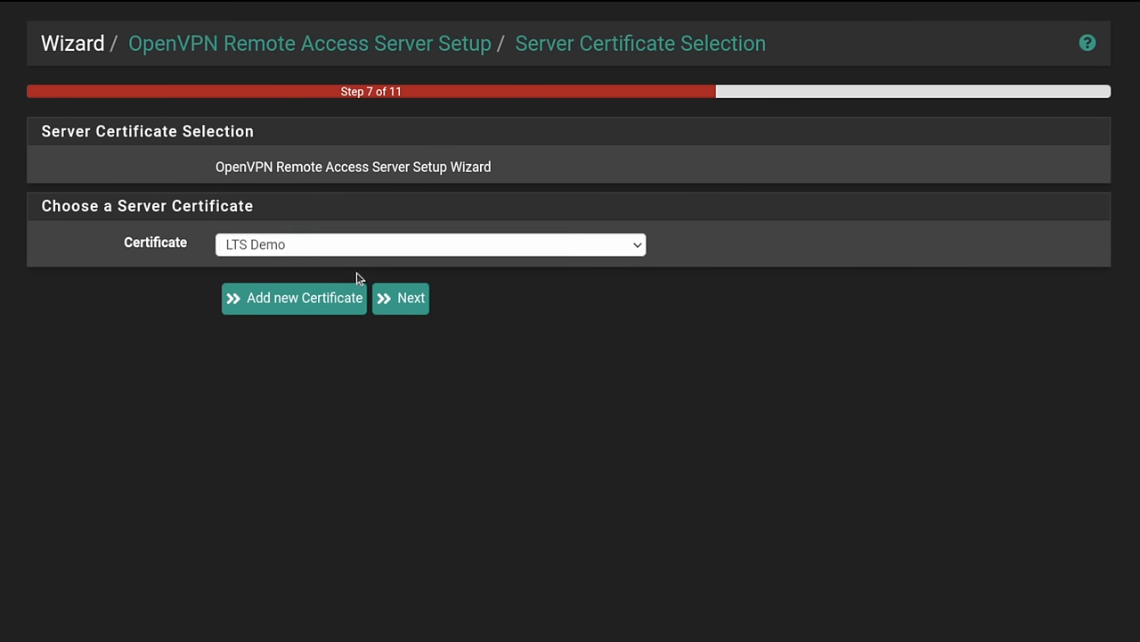
{"action": "left_click", "coordinate": [430, 245]}
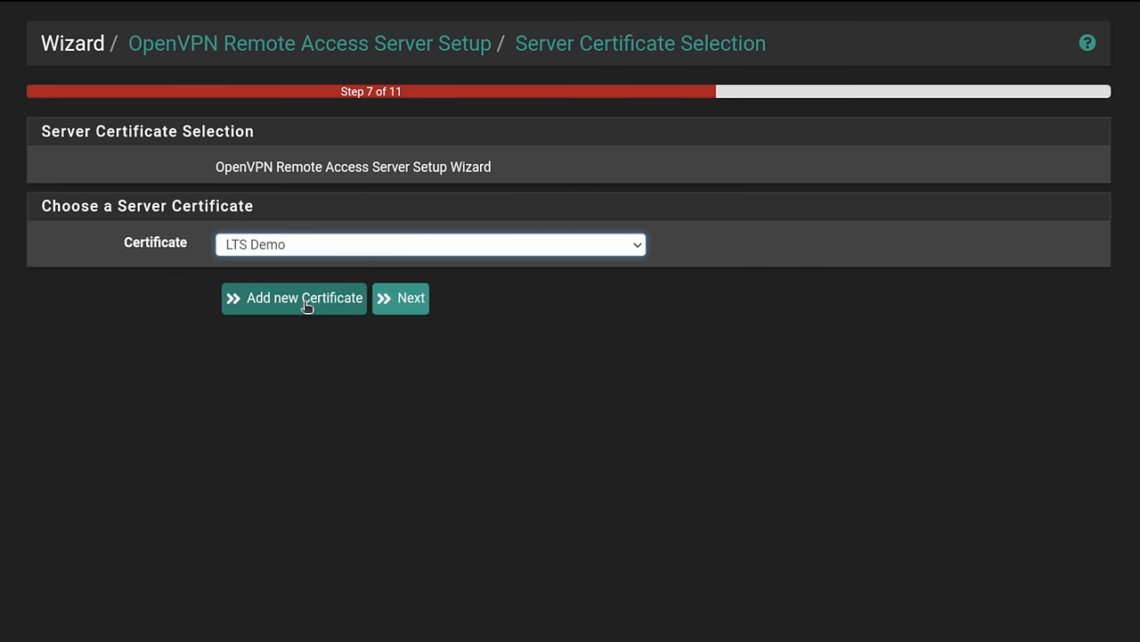
{"action": "mouse_move", "coordinate": [402, 310]}
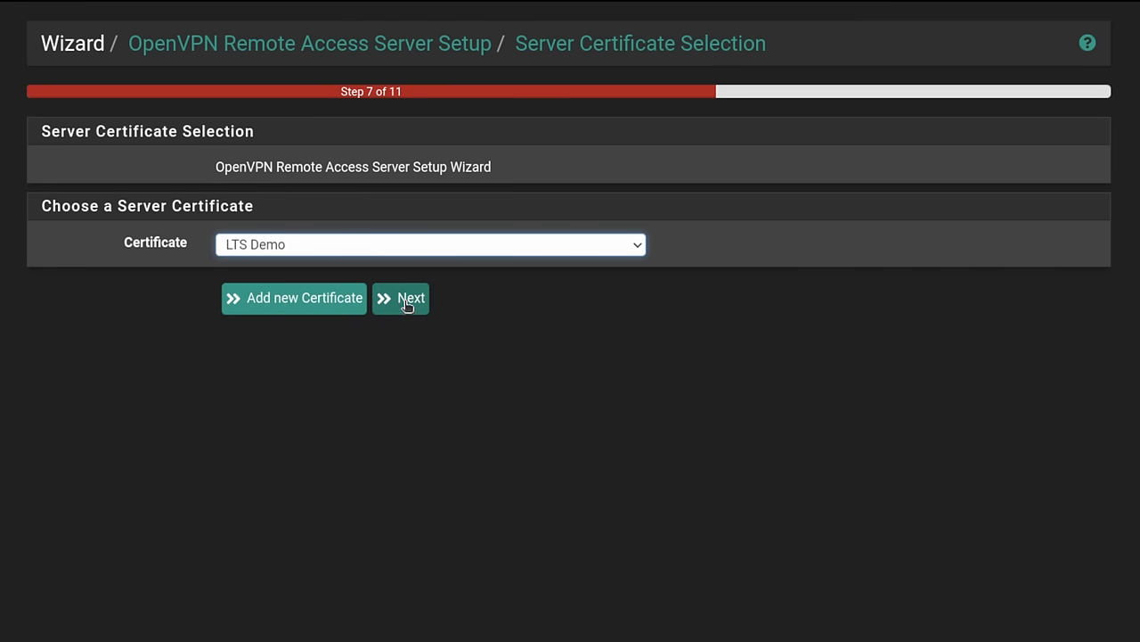
{"action": "left_click", "coordinate": [401, 298]}
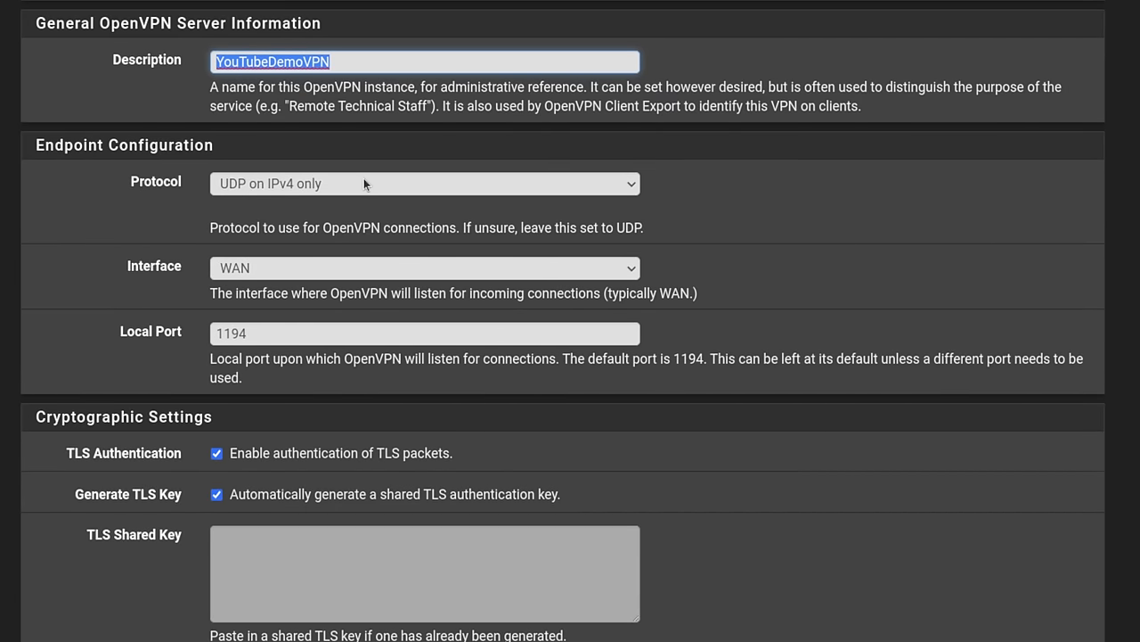
Keep the server protocol as UDP on IPv4 only and the interface as WAN.
{"action": "left_click", "coordinate": [425, 183]}
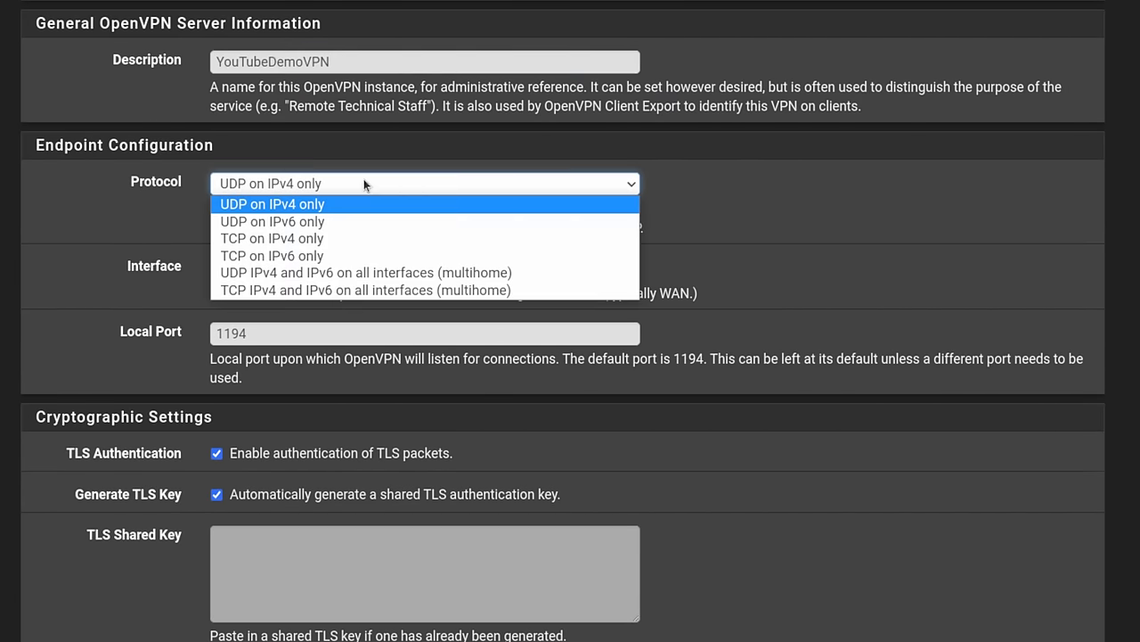
{"action": "mouse_move", "coordinate": [422, 164]}
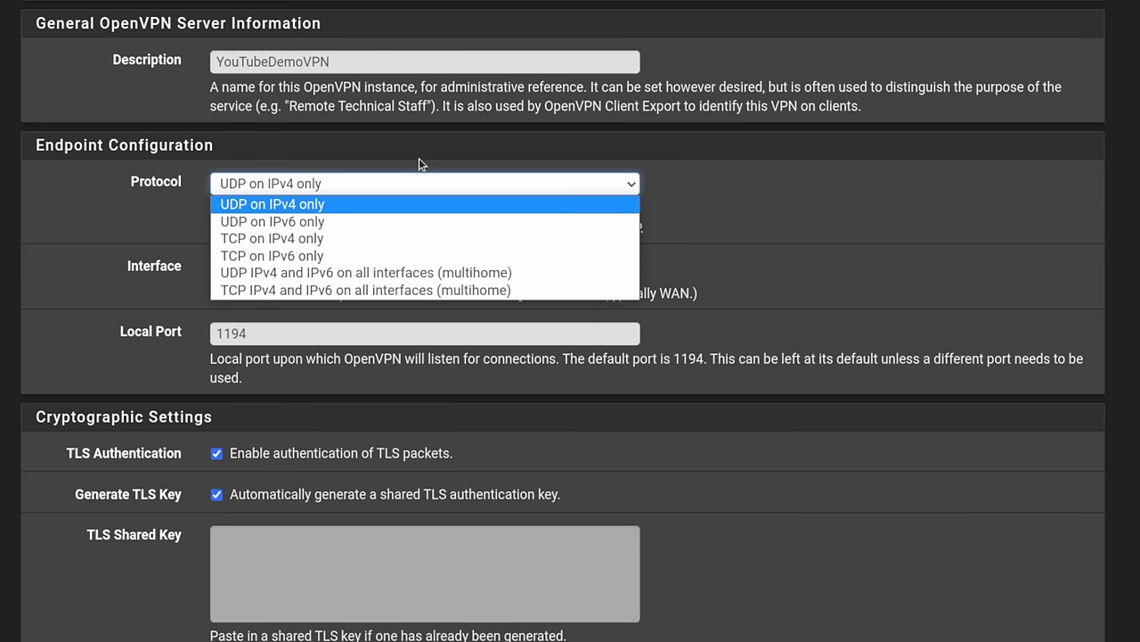
{"action": "left_click", "coordinate": [272, 203]}
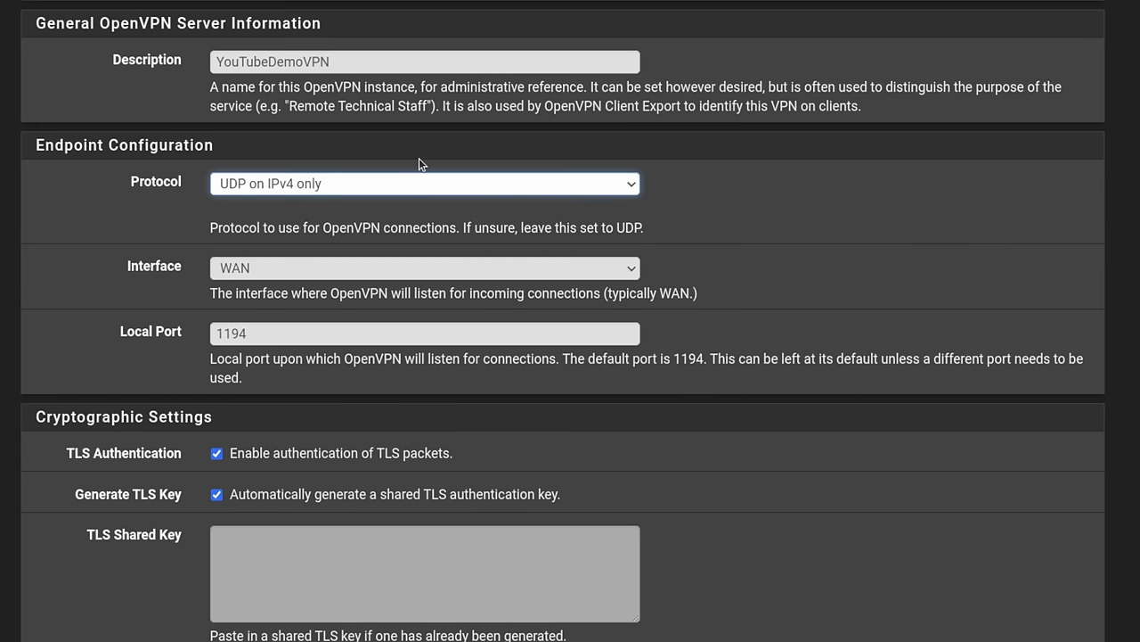
{"action": "scroll", "scroll_direction": "down", "scroll_amount": 3}
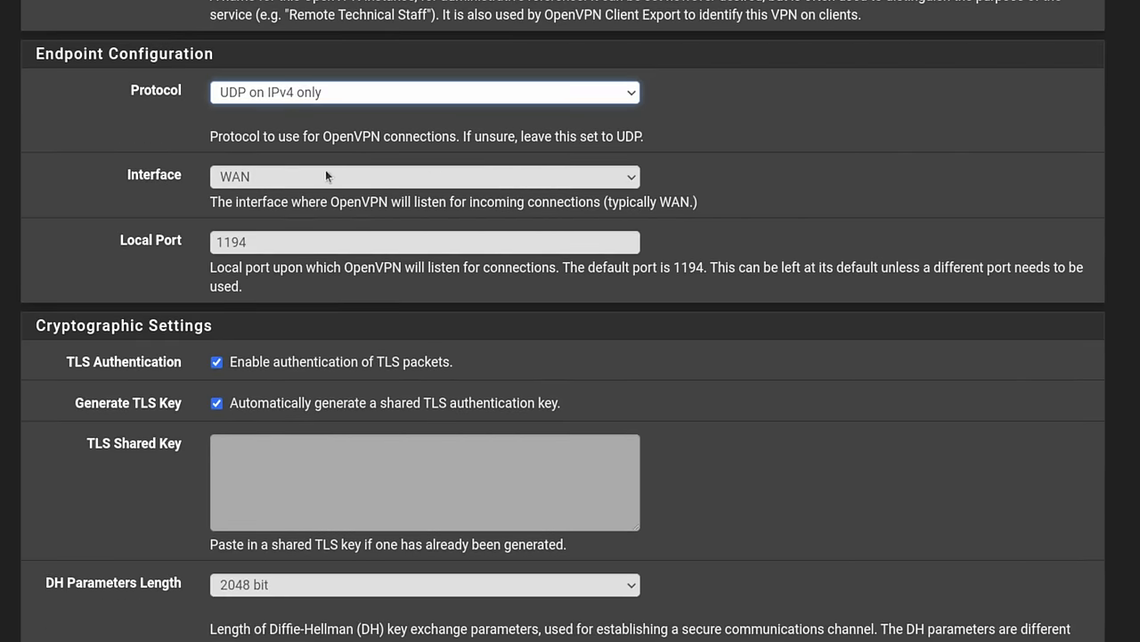
{"action": "left_click", "coordinate": [425, 175]}
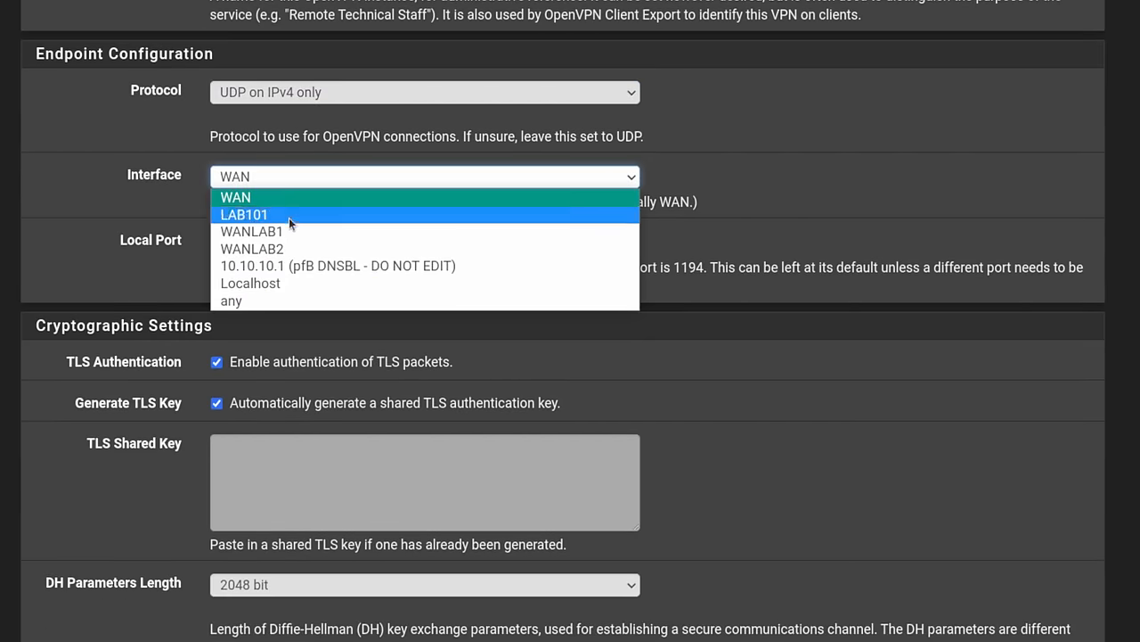
{"action": "left_click", "coordinate": [235, 197]}
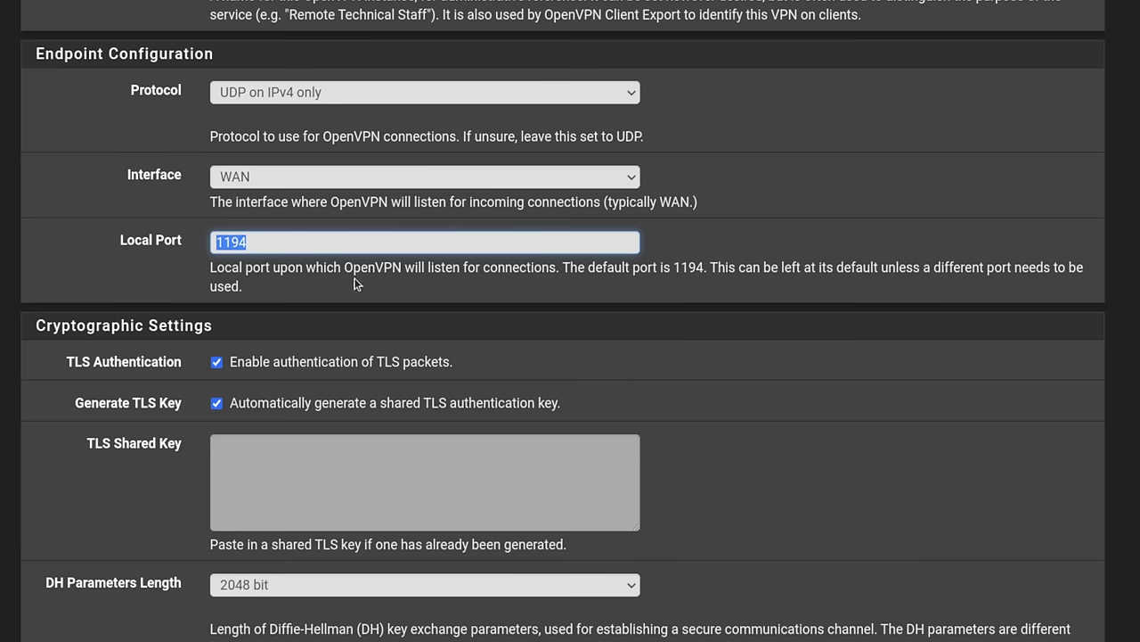
{"action": "mouse_move", "coordinate": [699, 307]}
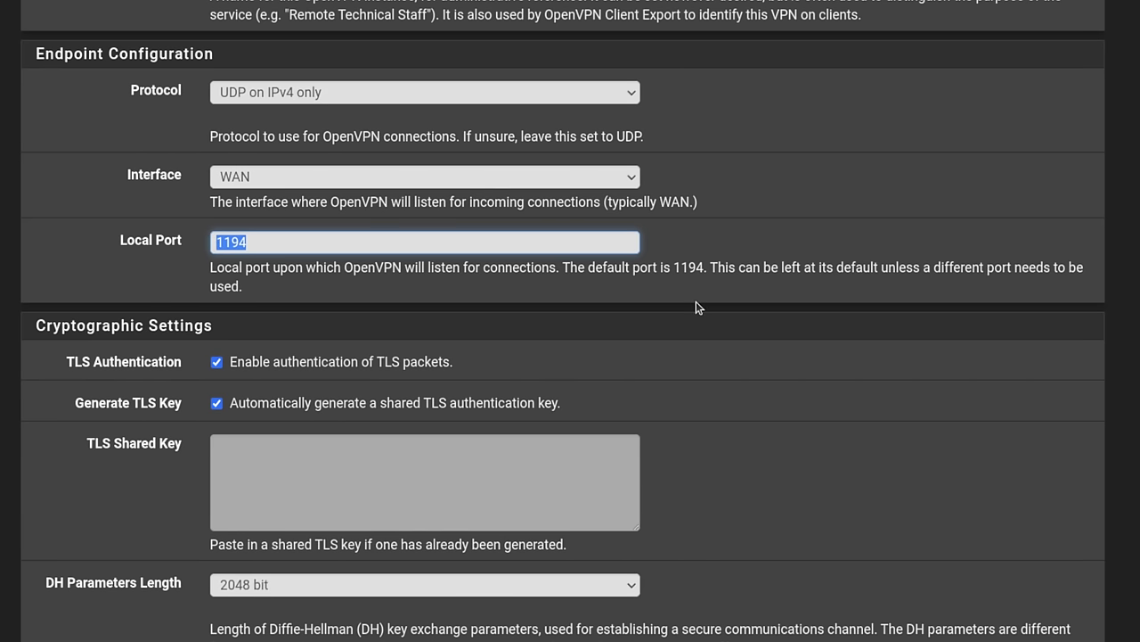
{"action": "scroll", "scroll_direction": "down", "scroll_amount": 3}
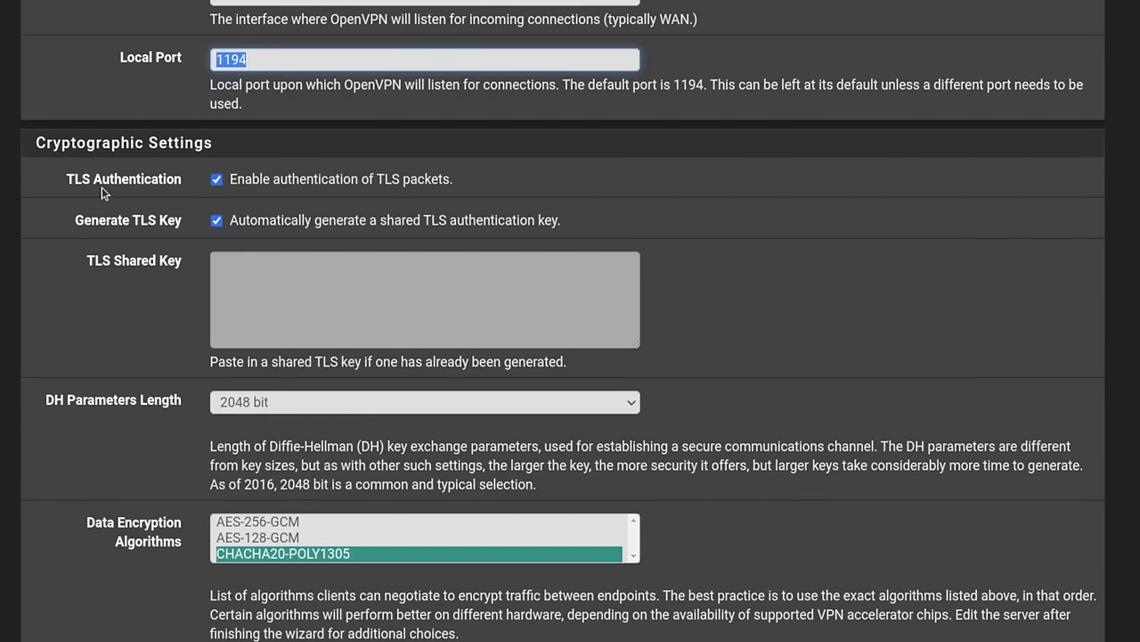
{"action": "mouse_move", "coordinate": [420, 188]}
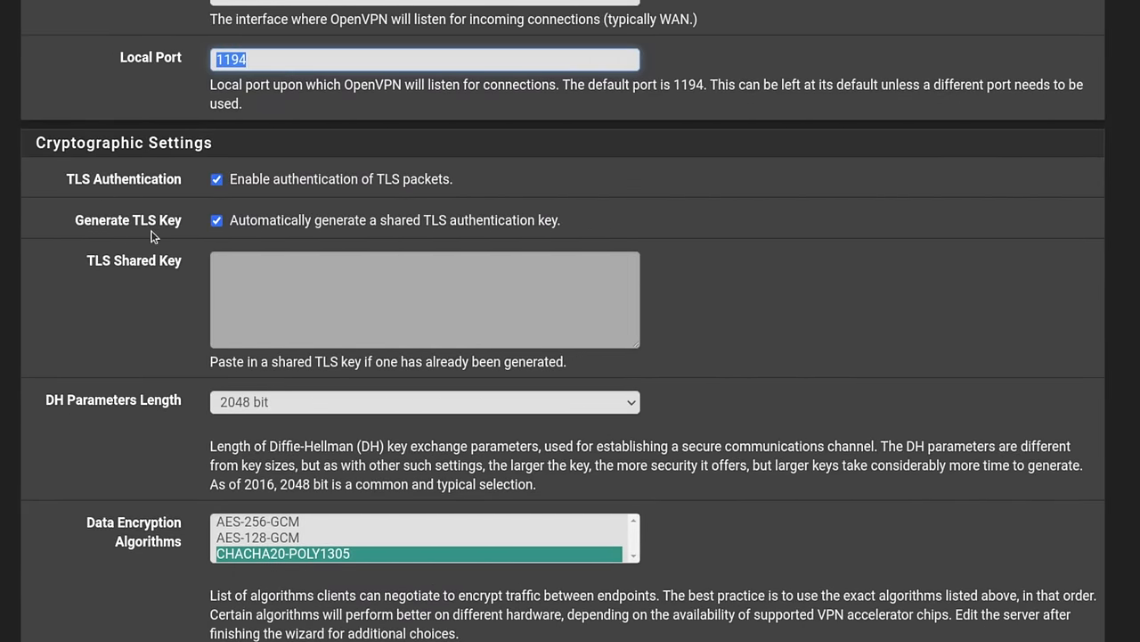
{"action": "mouse_move", "coordinate": [436, 222]}
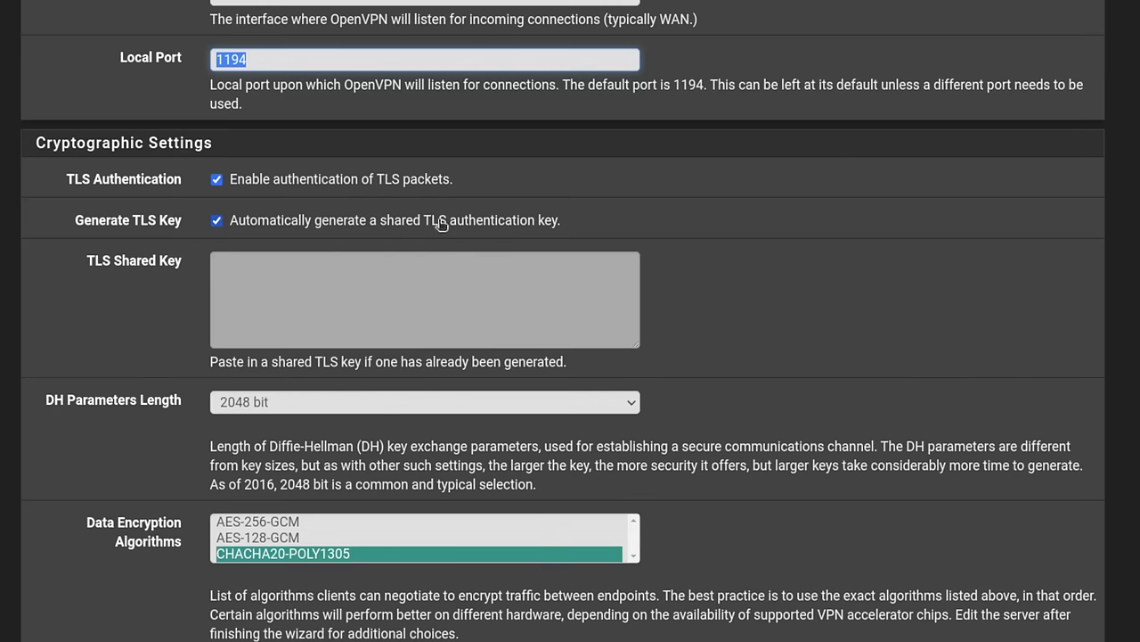
{"action": "scroll", "scroll_direction": "down", "scroll_amount": 3}
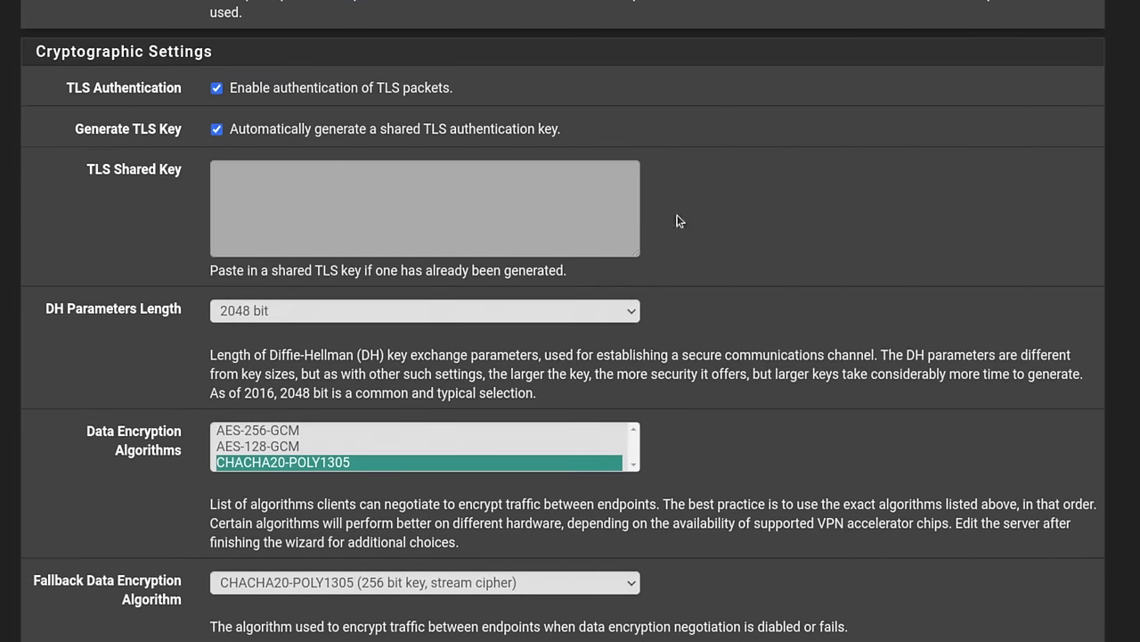
{"action": "scroll", "scroll_direction": "down", "scroll_amount": 3}
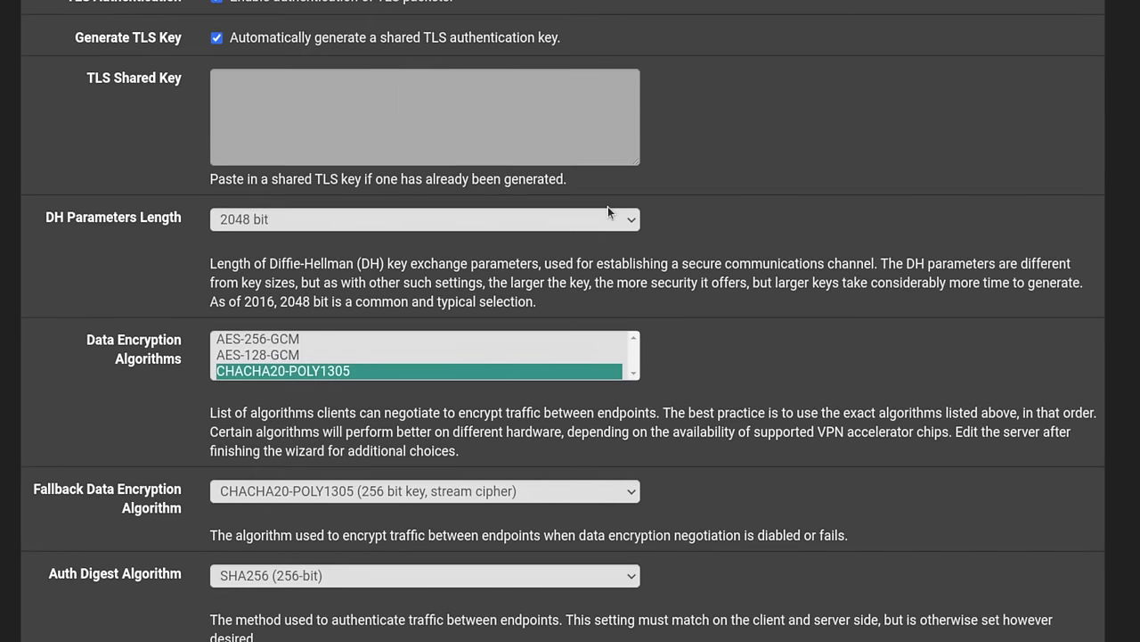
{"action": "mouse_move", "coordinate": [400, 242]}
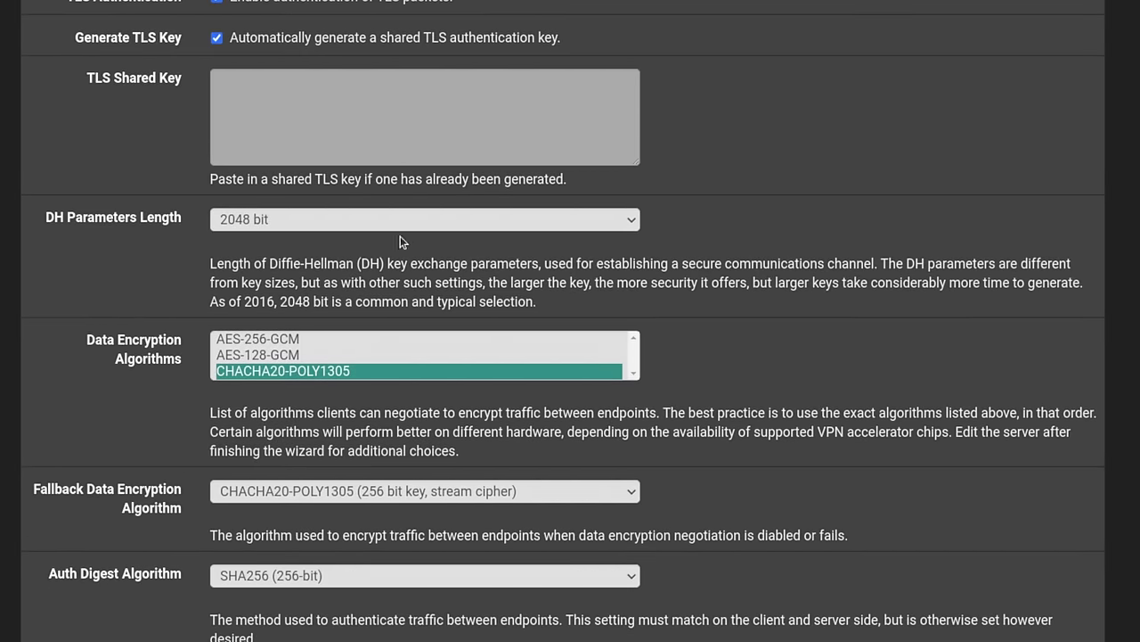
{"action": "mouse_move", "coordinate": [827, 239]}
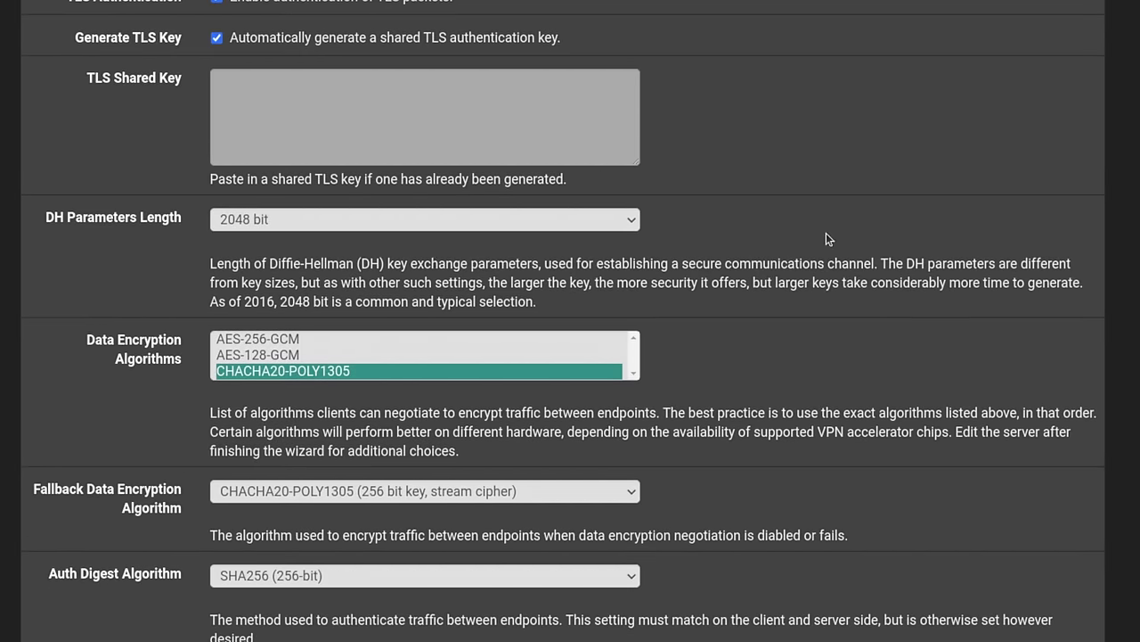
{"action": "scroll", "scroll_direction": "down", "scroll_amount": 3}
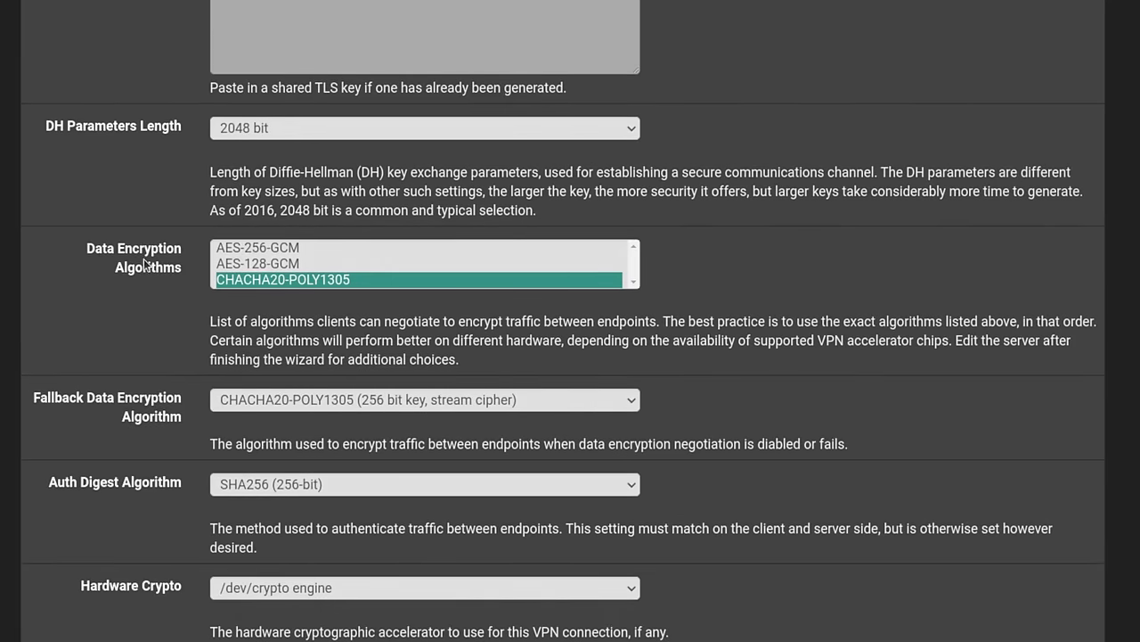
{"action": "scroll", "scroll_direction": "down", "scroll_amount": 3}
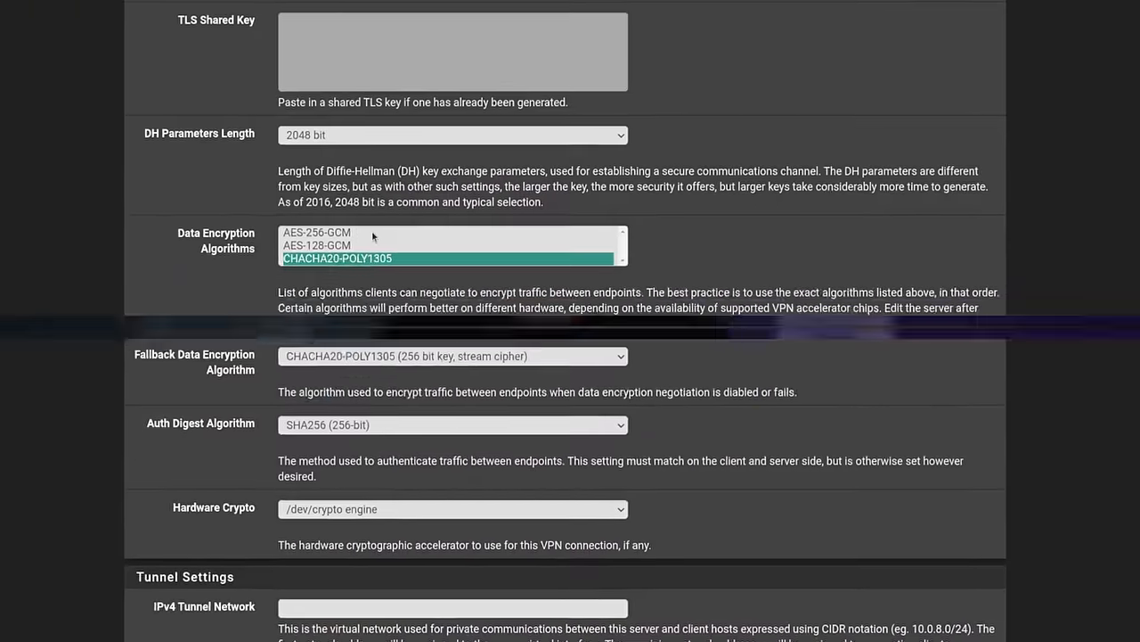
{"action": "scroll", "scroll_direction": "down", "scroll_amount": 3}
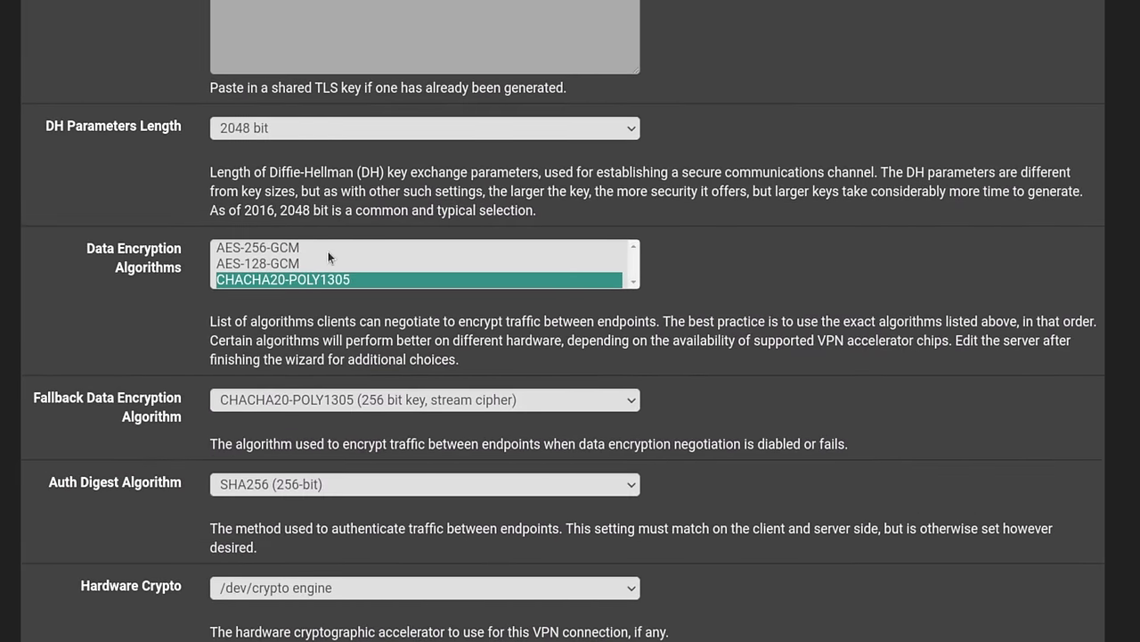
{"action": "left_click", "coordinate": [257, 248]}
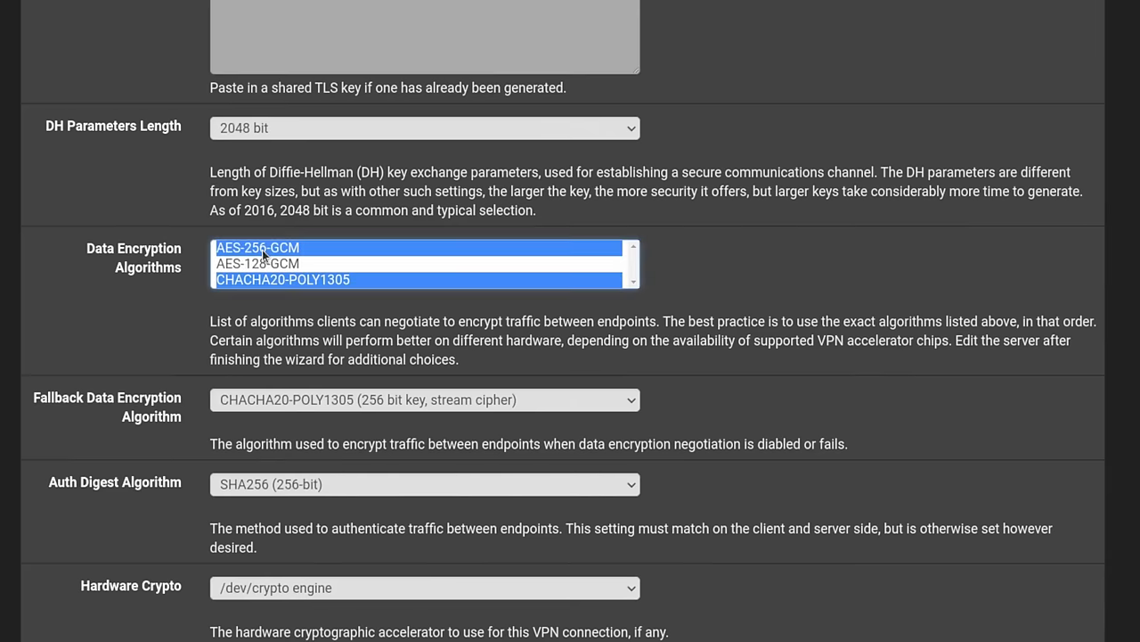
{"action": "mouse_move", "coordinate": [337, 315]}
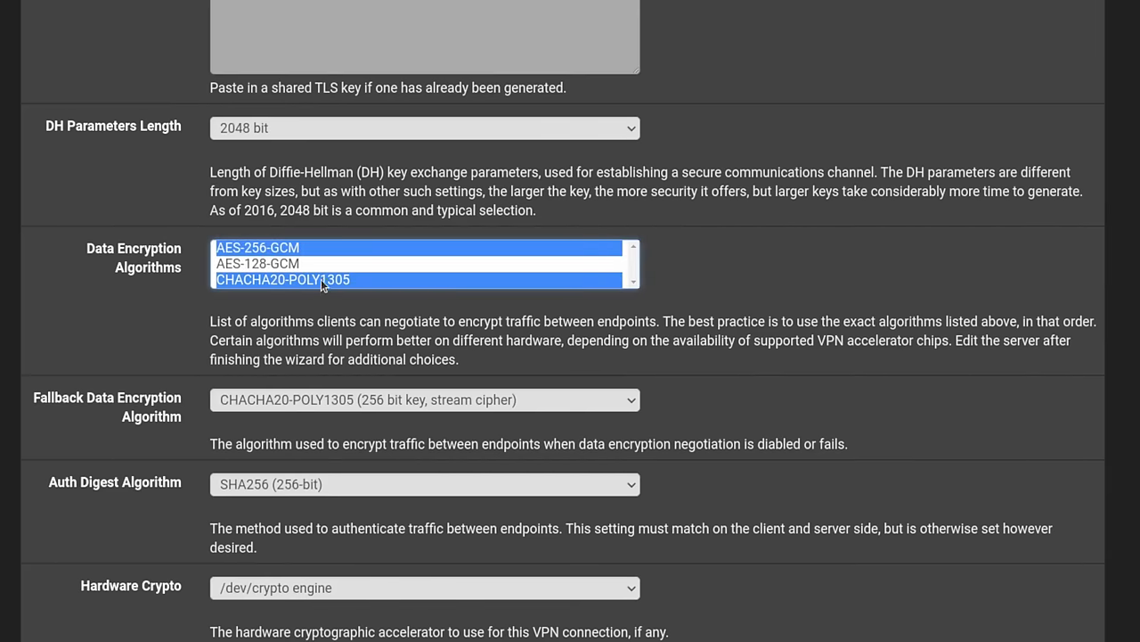
{"action": "left_click", "coordinate": [423, 399]}
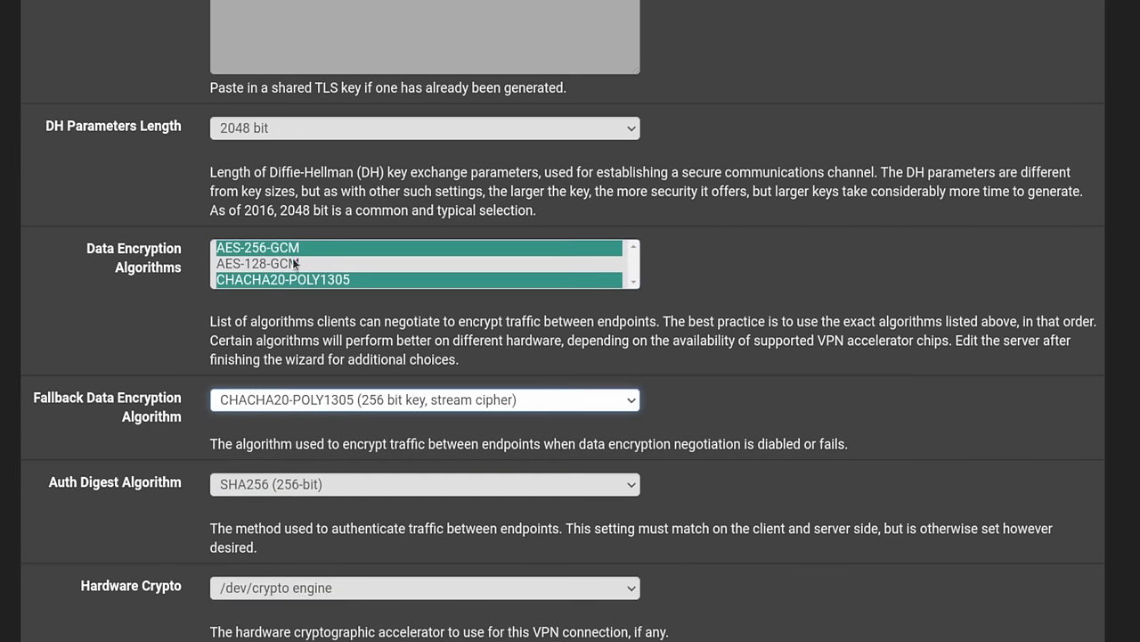
{"action": "left_click", "coordinate": [284, 278]}
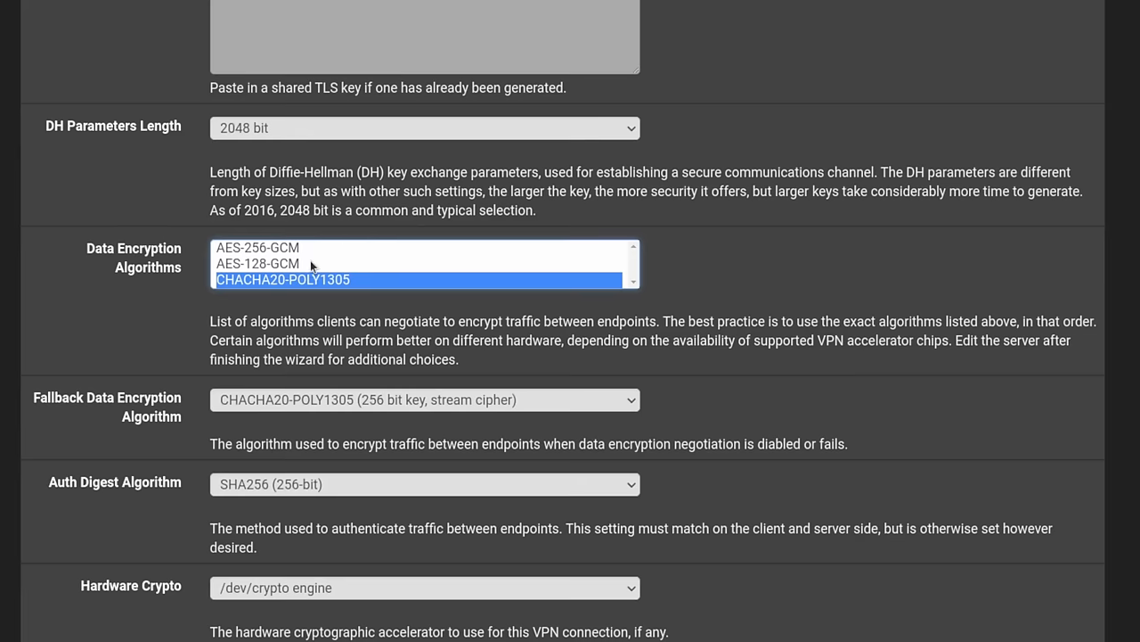
{"action": "left_click", "coordinate": [257, 247]}
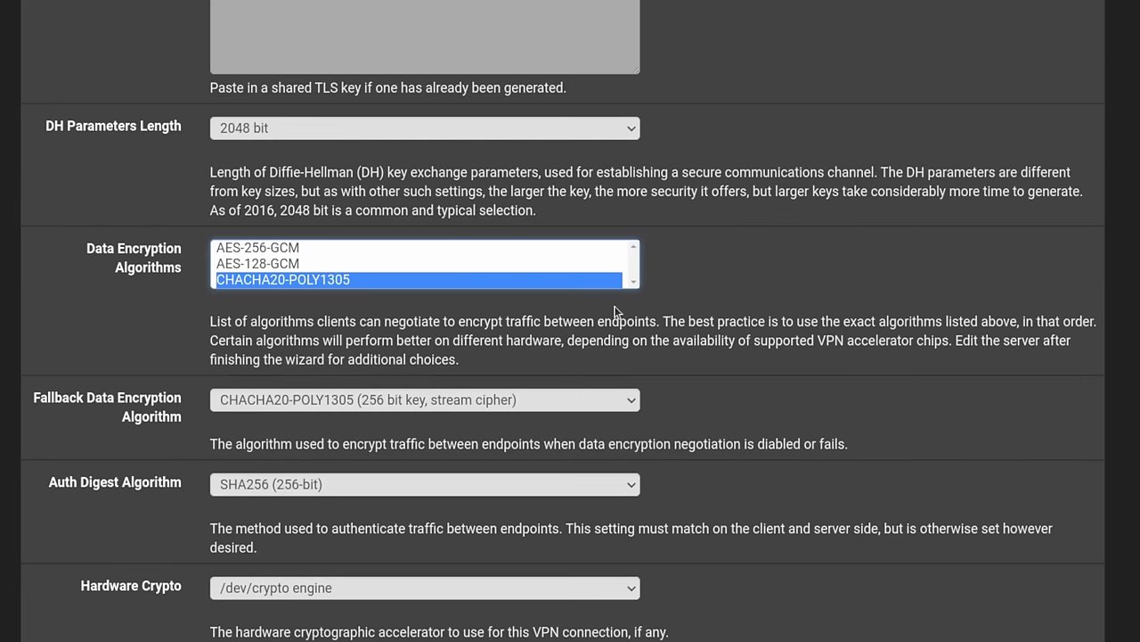
{"action": "left_click", "coordinate": [425, 400]}
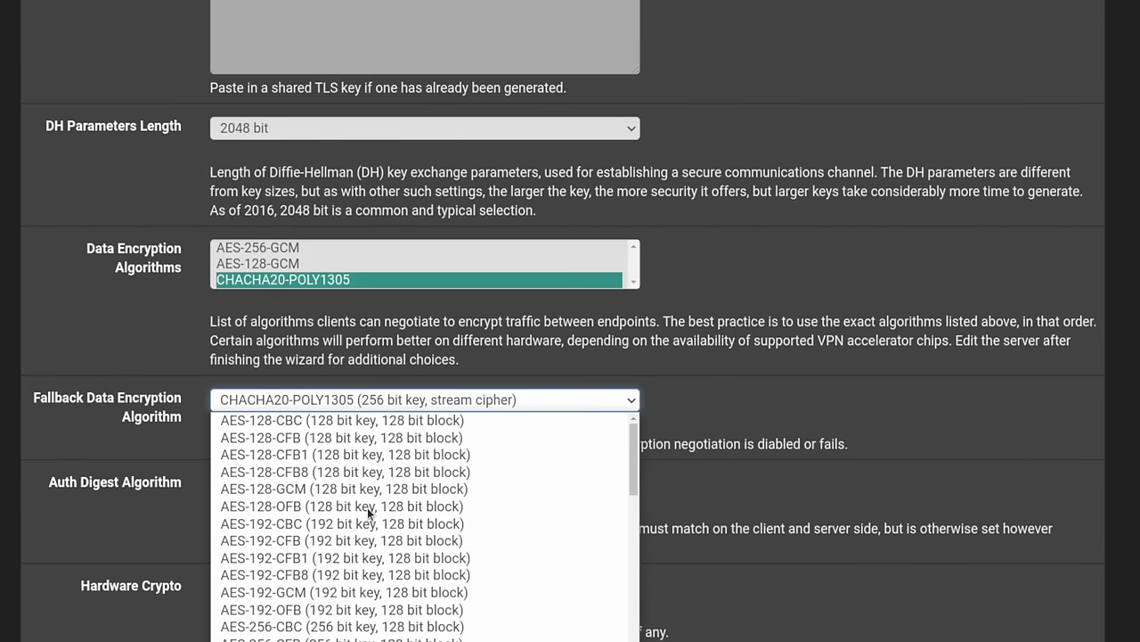
{"action": "scroll", "scroll_direction": "down", "scroll_amount": 3}
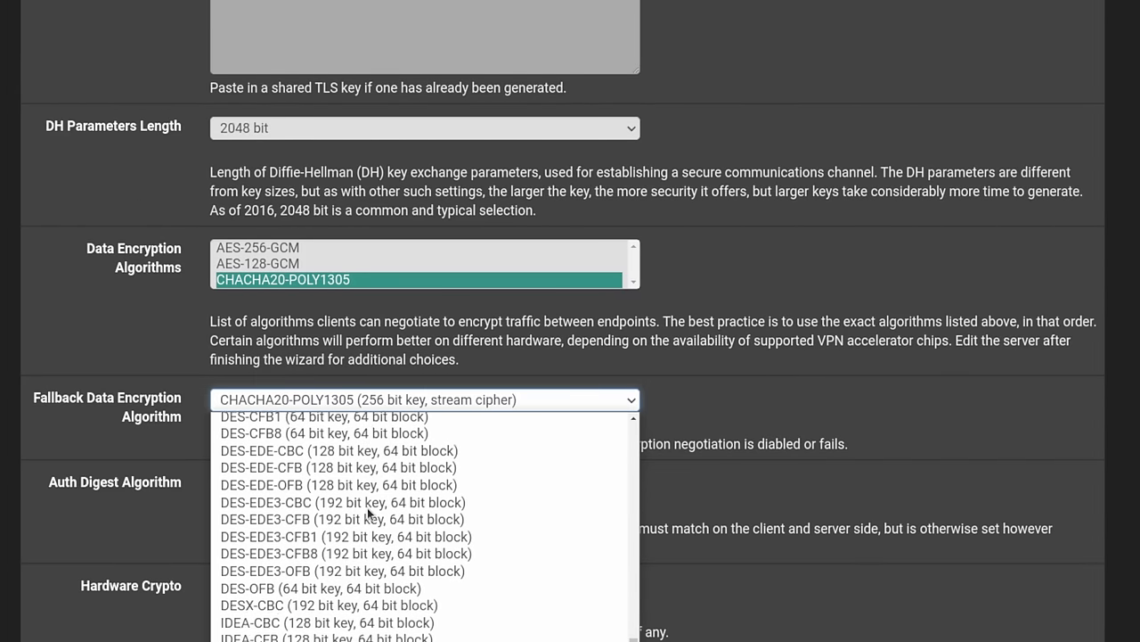
{"action": "left_click", "coordinate": [425, 399]}
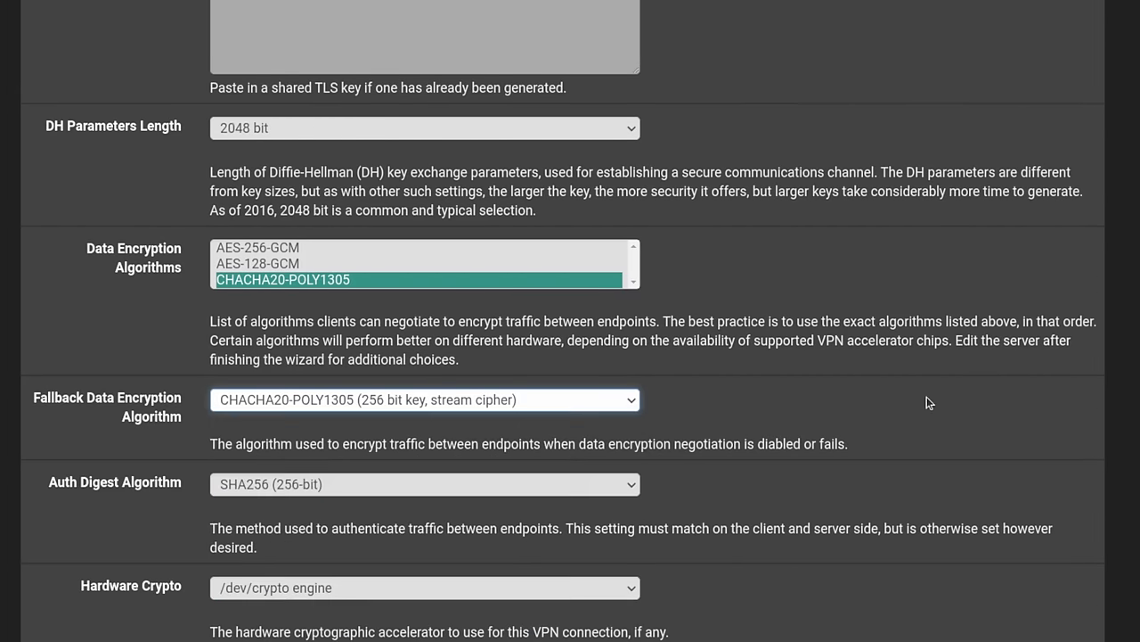
{"action": "scroll", "scroll_direction": "down", "scroll_amount": 3}
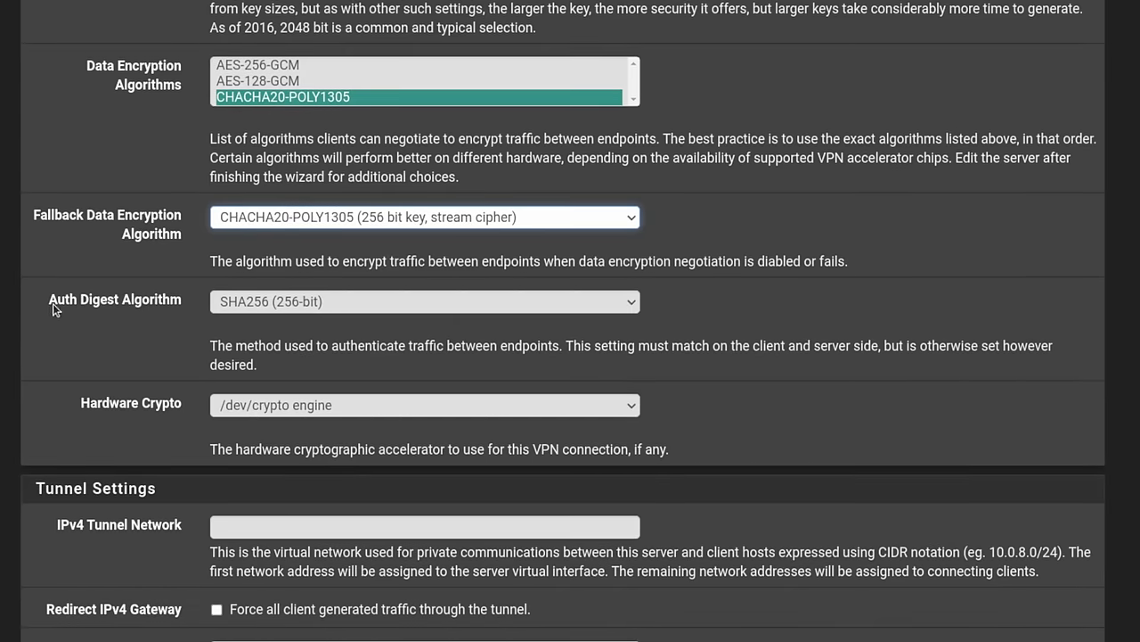
{"action": "mouse_move", "coordinate": [257, 313]}
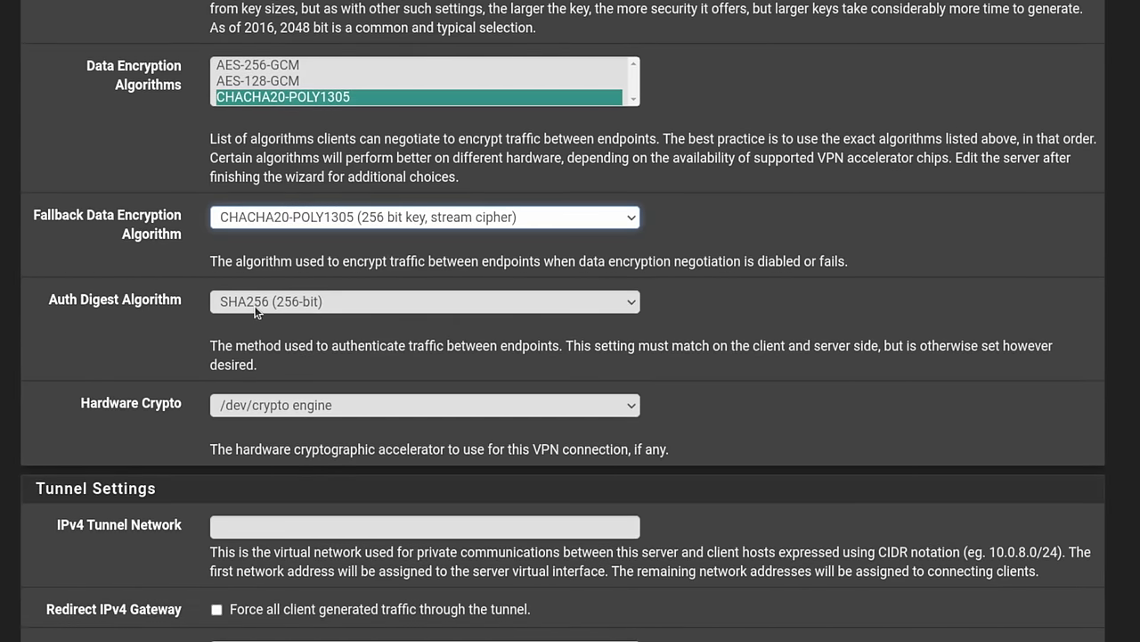
{"action": "left_click", "coordinate": [425, 301]}
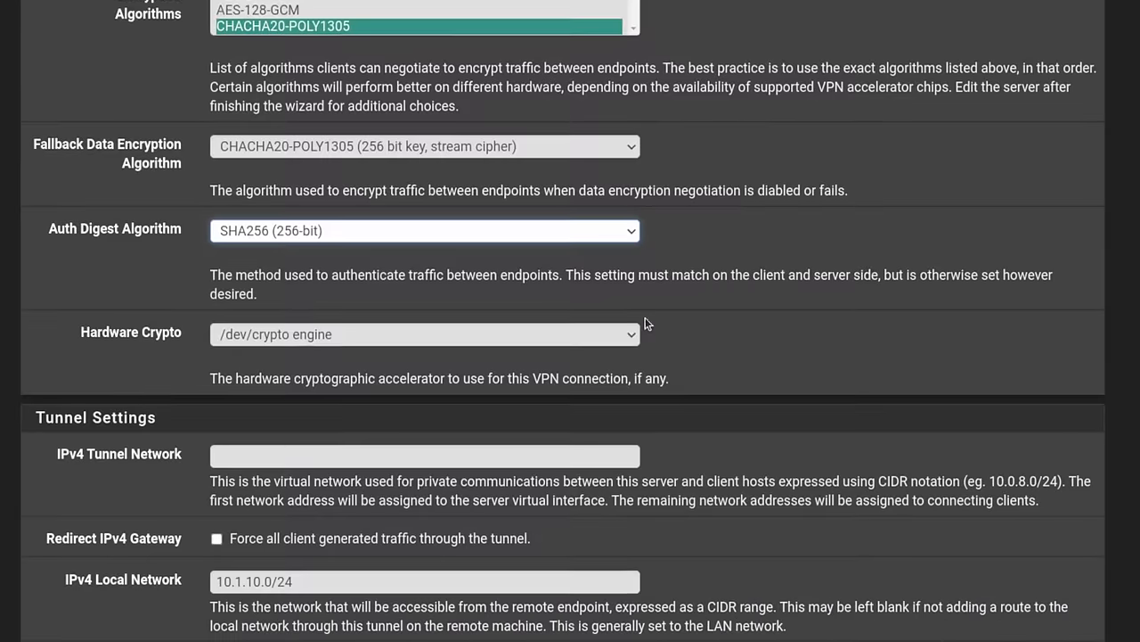
{"action": "left_click", "coordinate": [425, 334]}
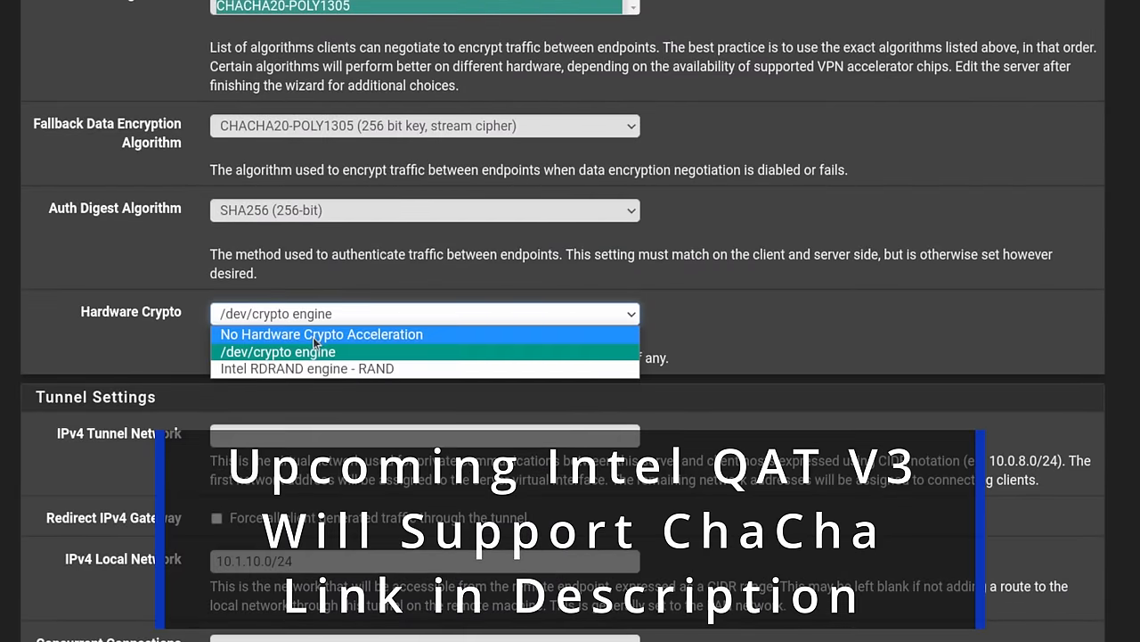
{"action": "left_click", "coordinate": [321, 334]}
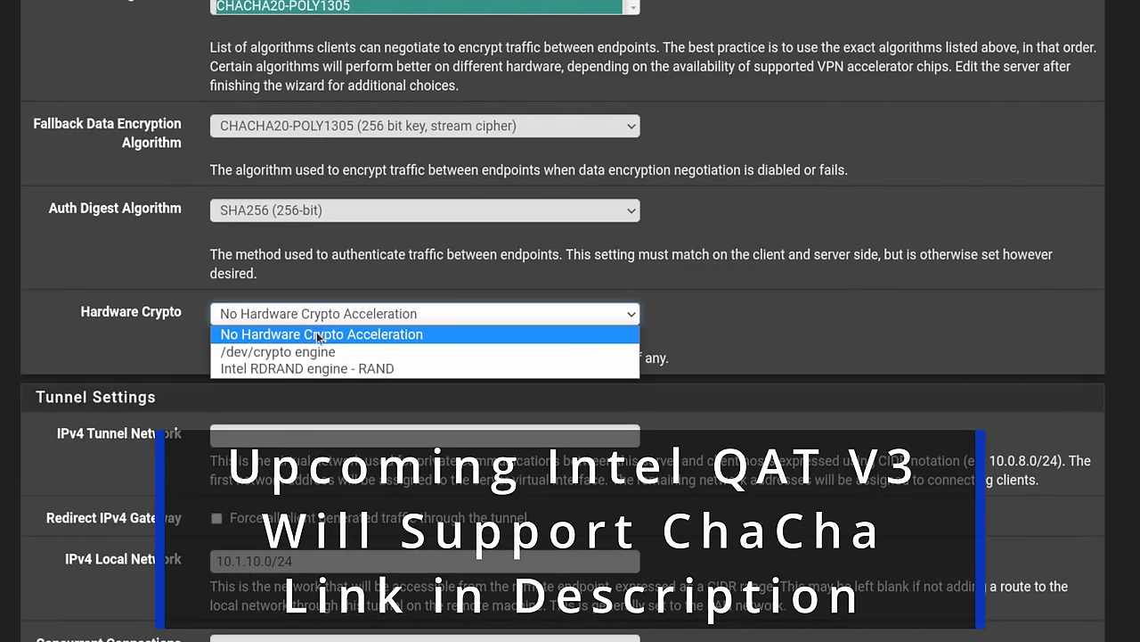
{"action": "left_click", "coordinate": [277, 351]}
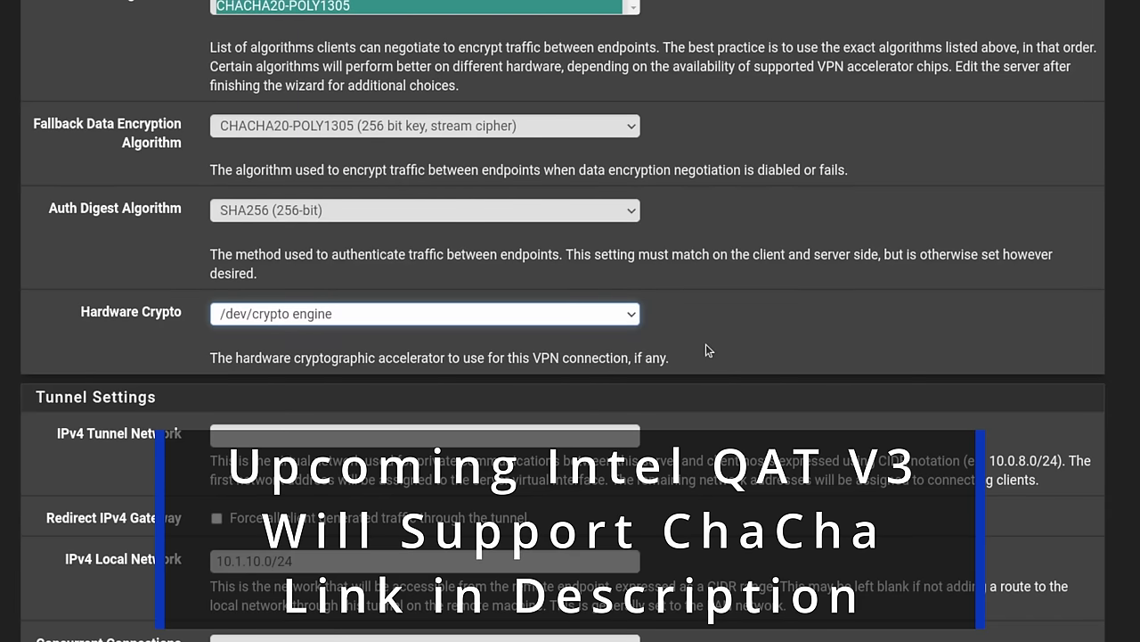
{"action": "scroll", "scroll_direction": "down", "scroll_amount": 3}
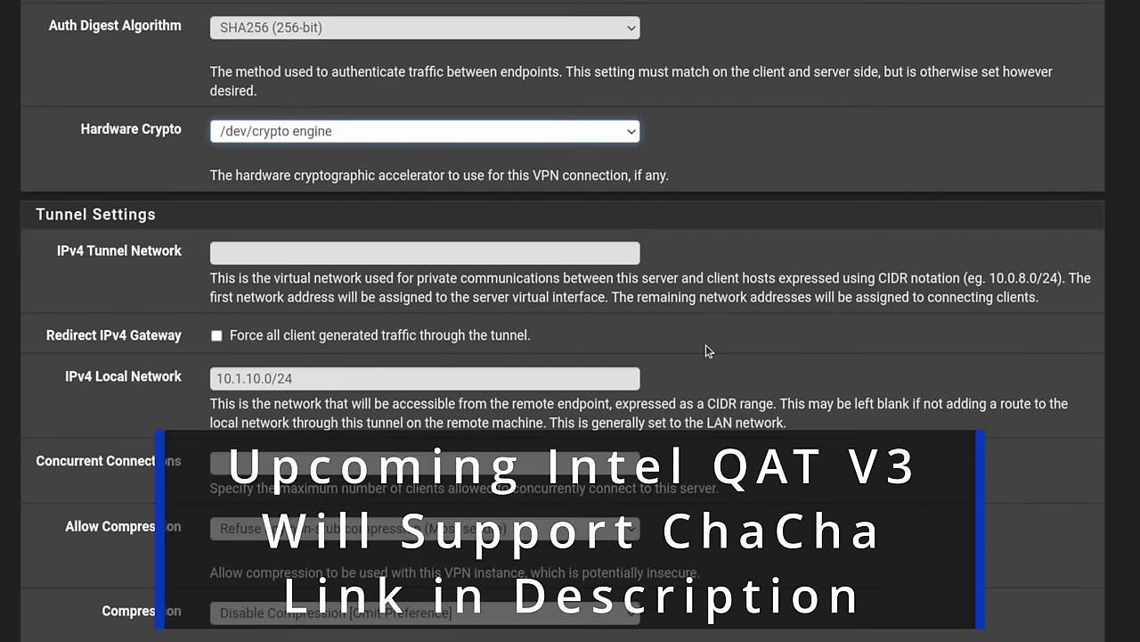
Enter 192.168.169.0/24 as the IPv4 tunnel network.
{"action": "type", "text": "192.168.169.0/24"}
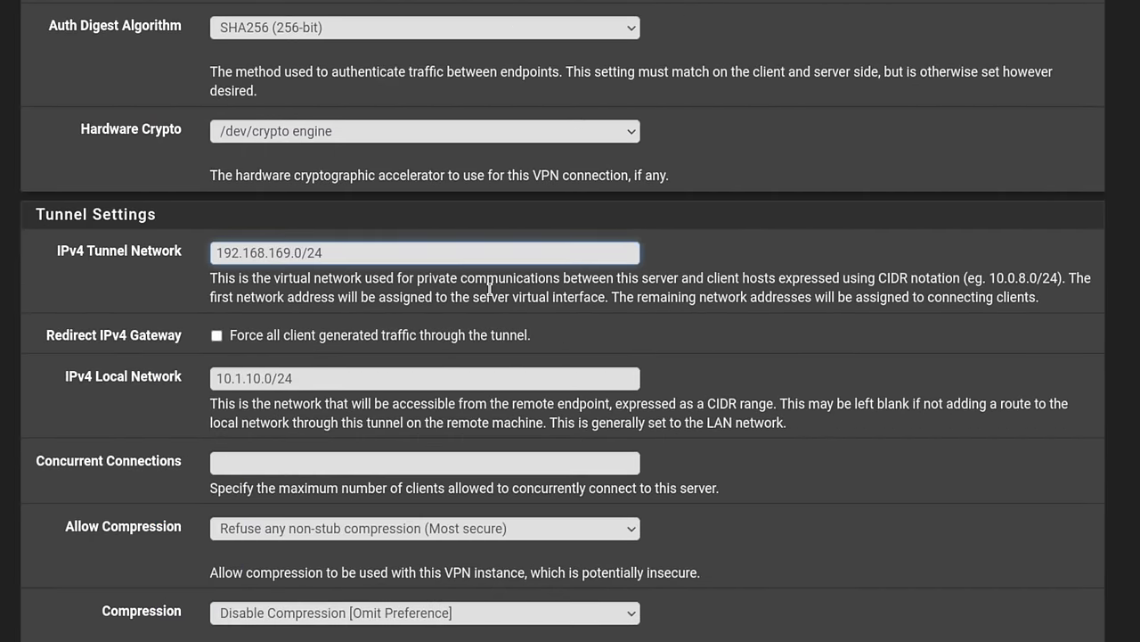
{"action": "left_click", "coordinate": [267, 252]}
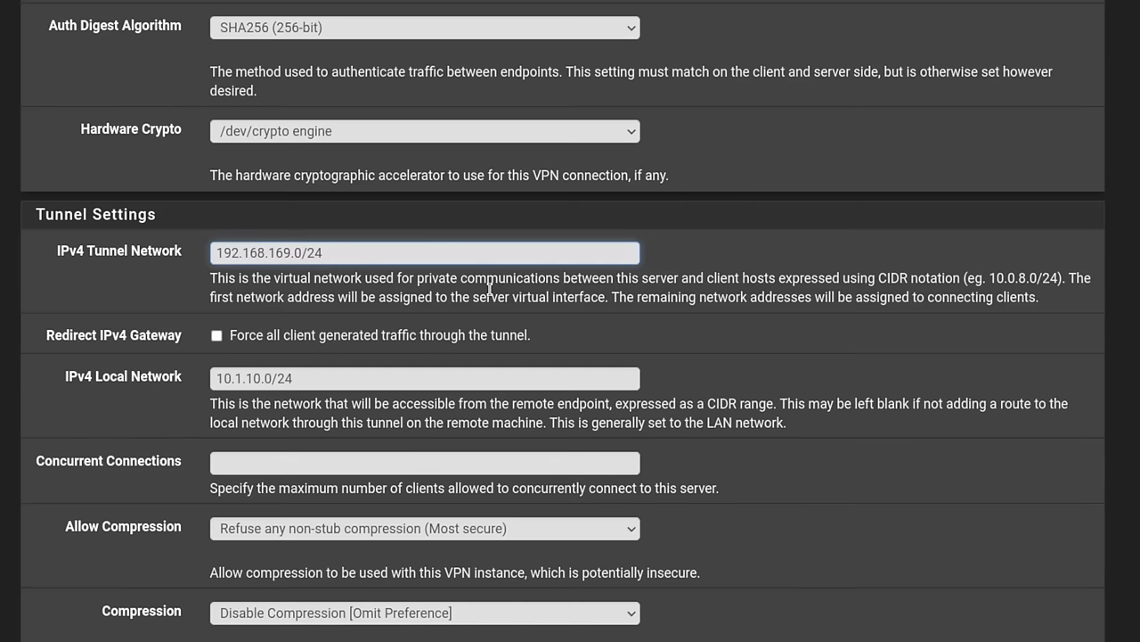
{"action": "left_click", "coordinate": [276, 252]}
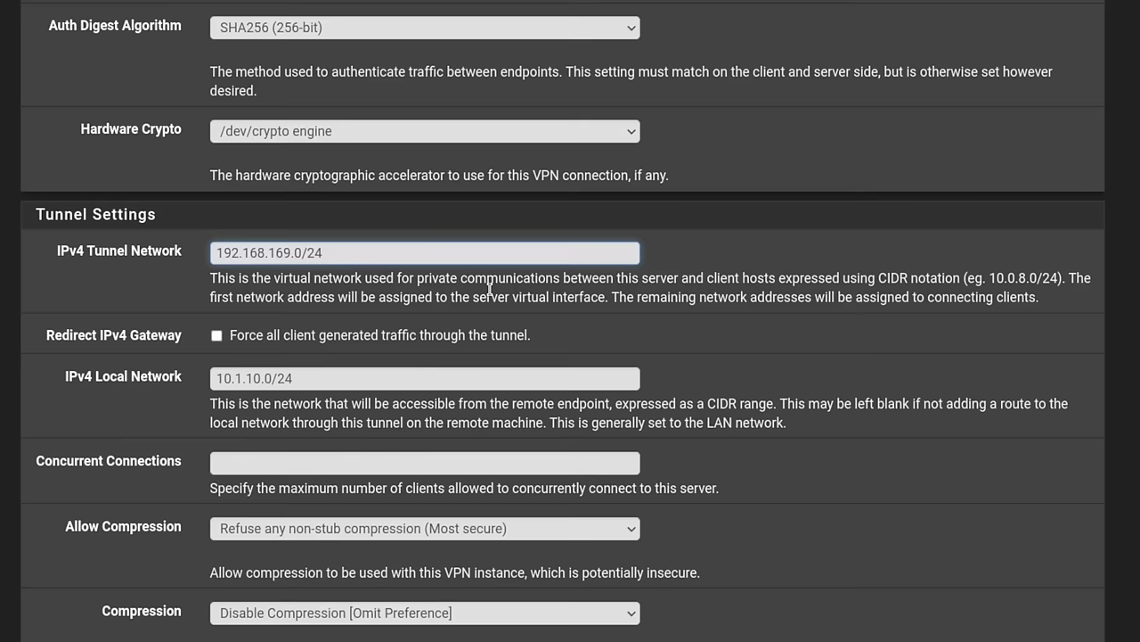
Toggle Redirect IPv4 Gateway back and forth, leaving it enabled.
{"action": "double_click", "coordinate": [113, 335]}
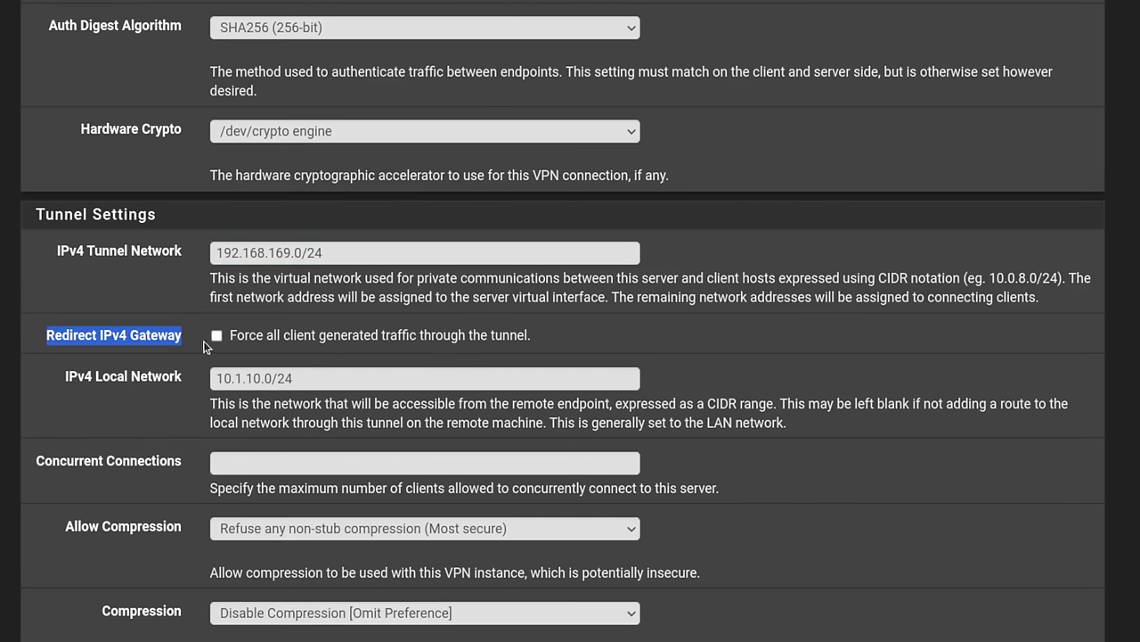
{"action": "mouse_move", "coordinate": [252, 359]}
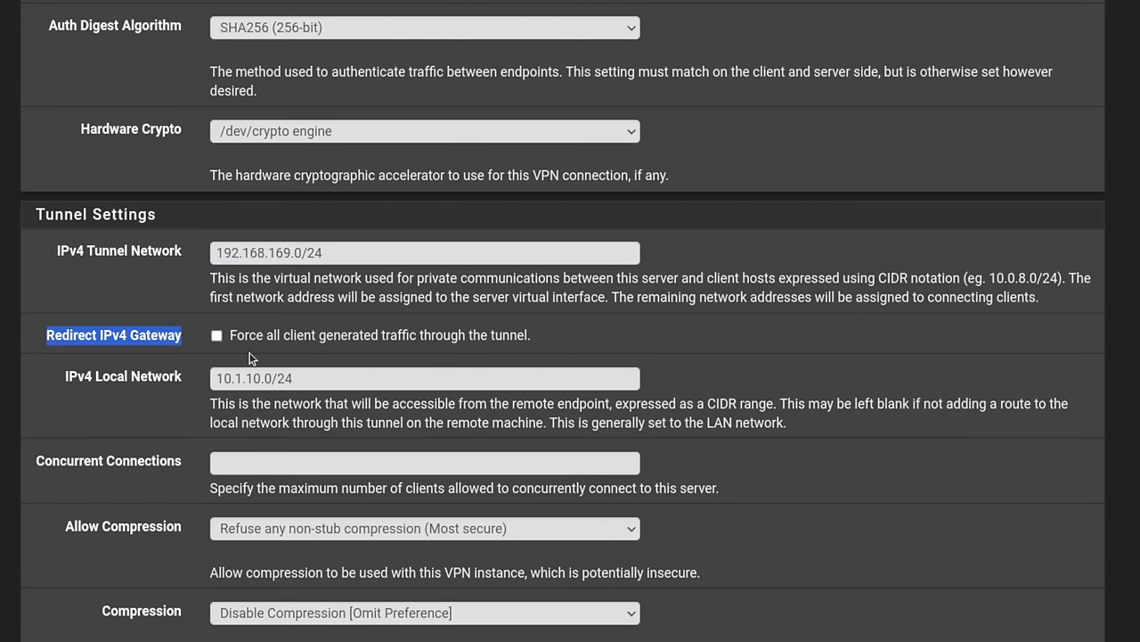
{"action": "mouse_move", "coordinate": [546, 337]}
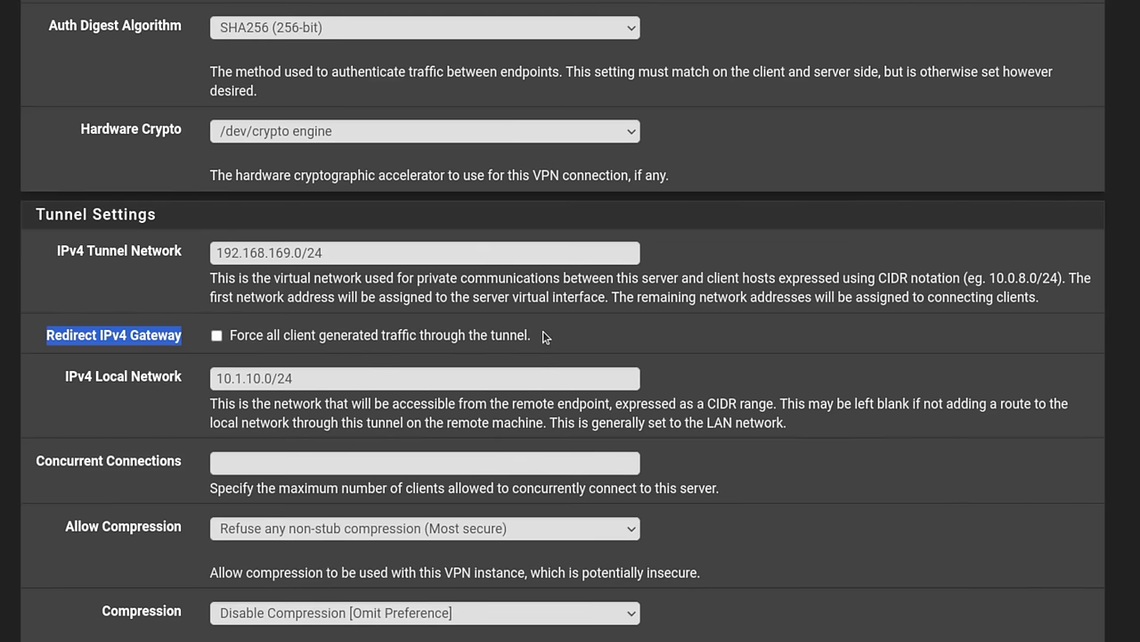
{"action": "left_click", "coordinate": [217, 335]}
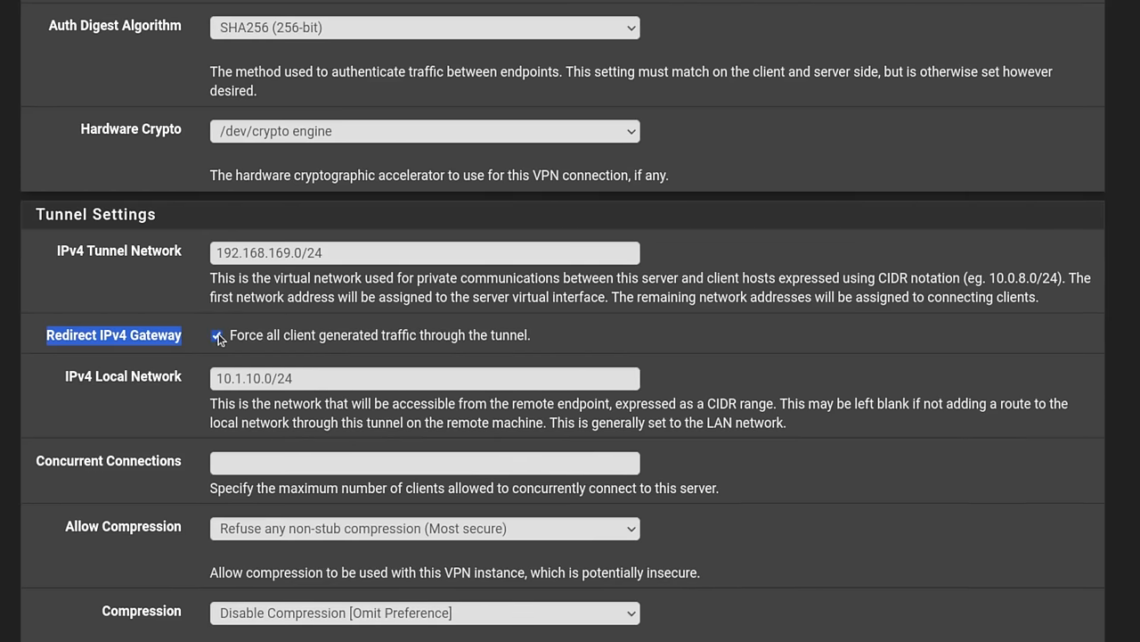
{"action": "left_click", "coordinate": [218, 335]}
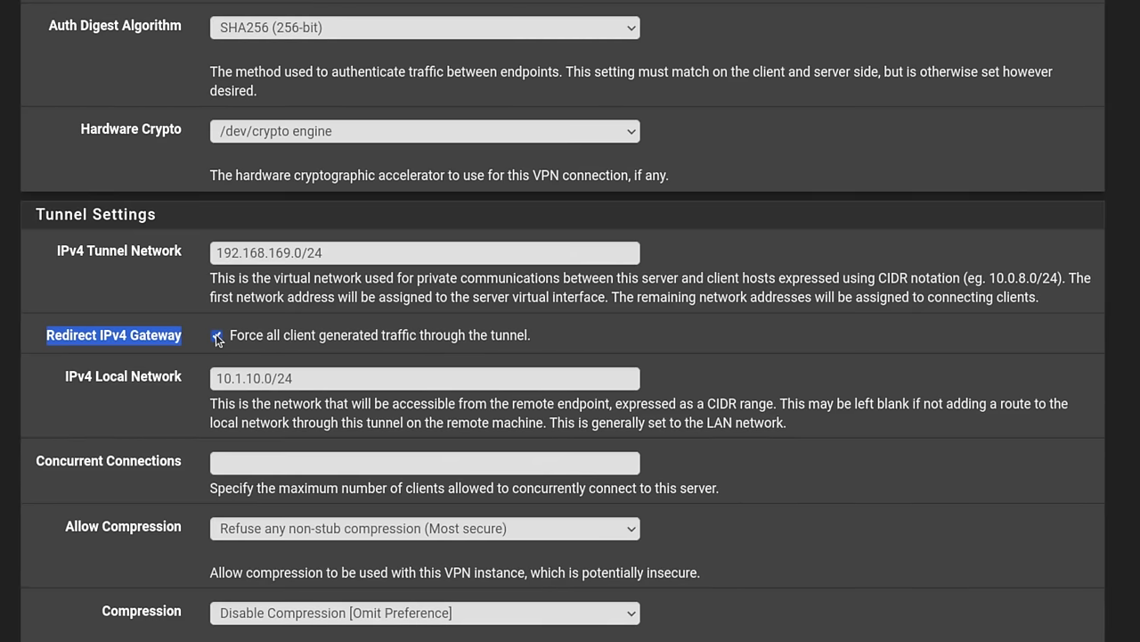
{"action": "left_click", "coordinate": [217, 335]}
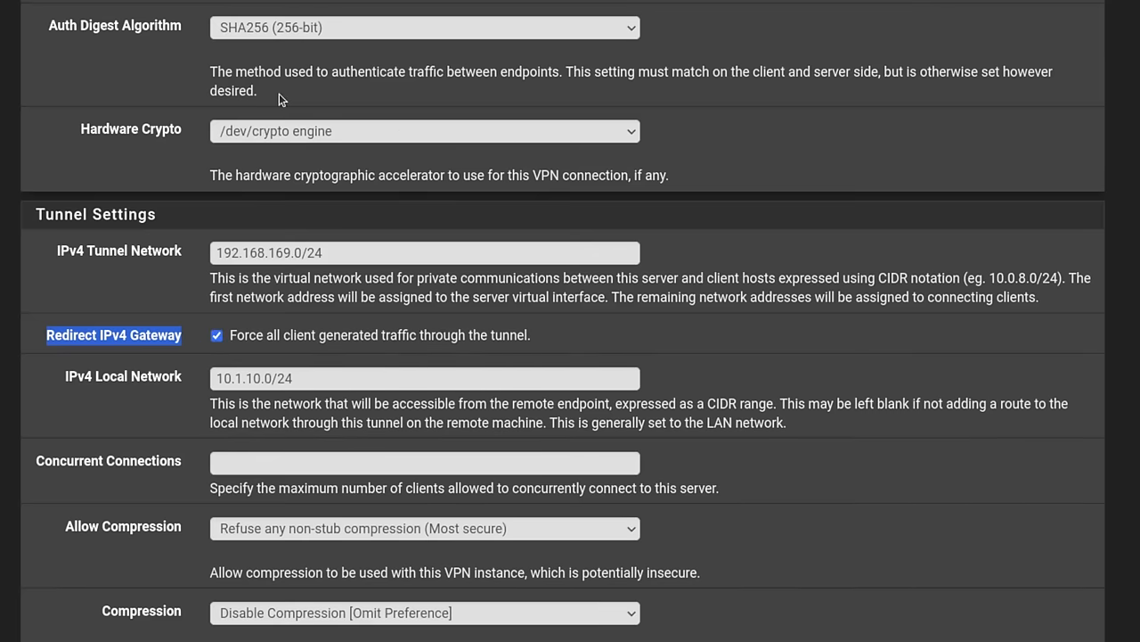
{"action": "left_click", "coordinate": [216, 335]}
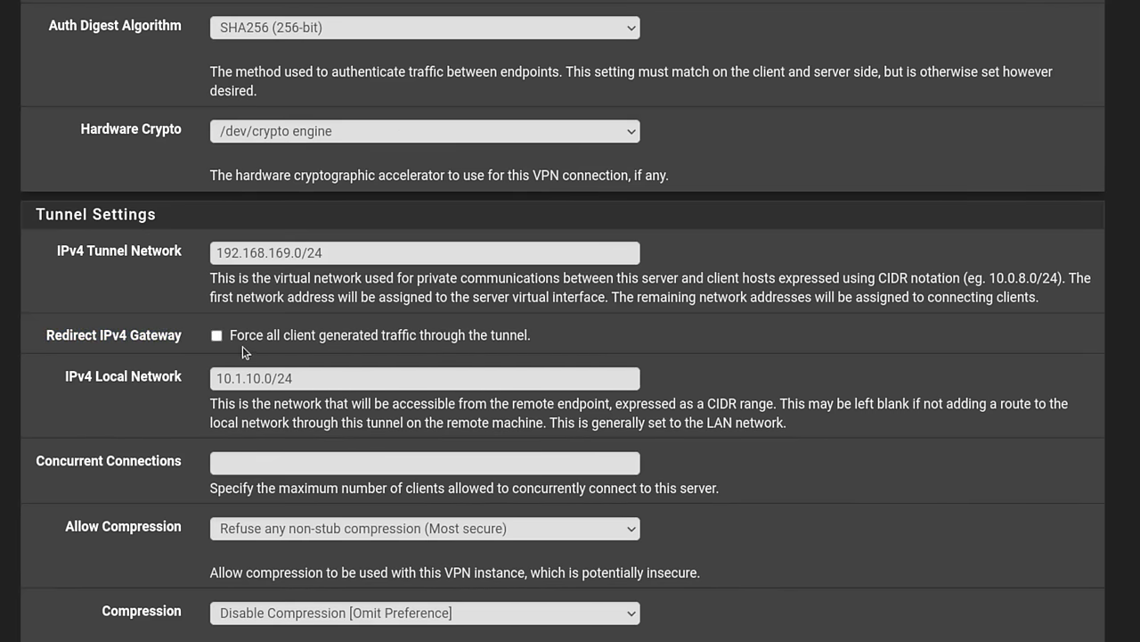
{"action": "left_click", "coordinate": [217, 335]}
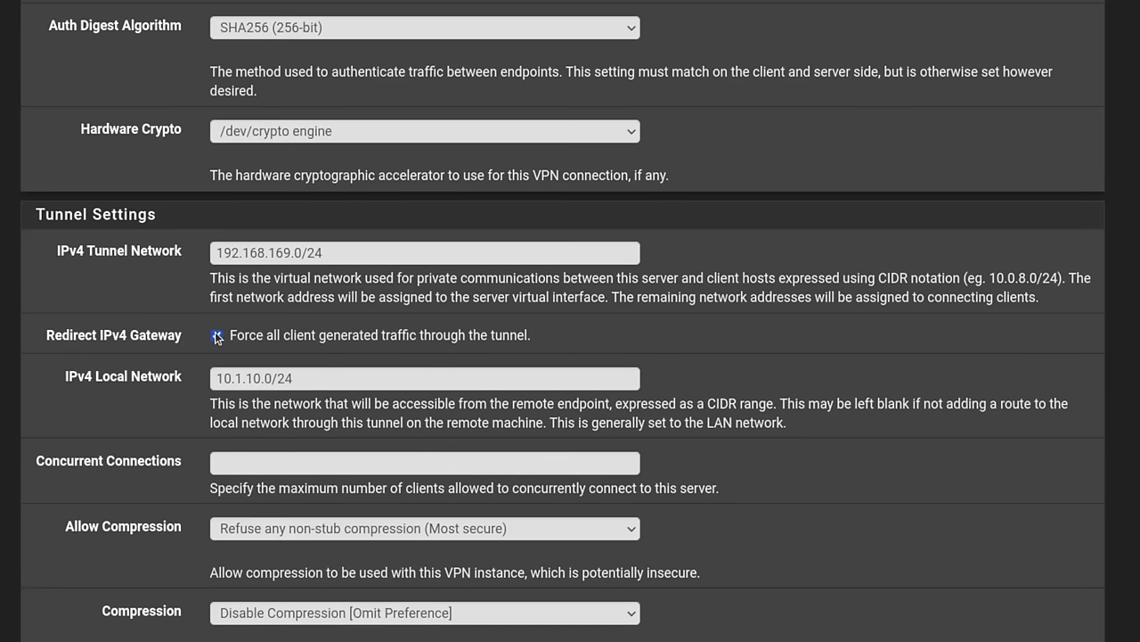
{"action": "left_click", "coordinate": [216, 335]}
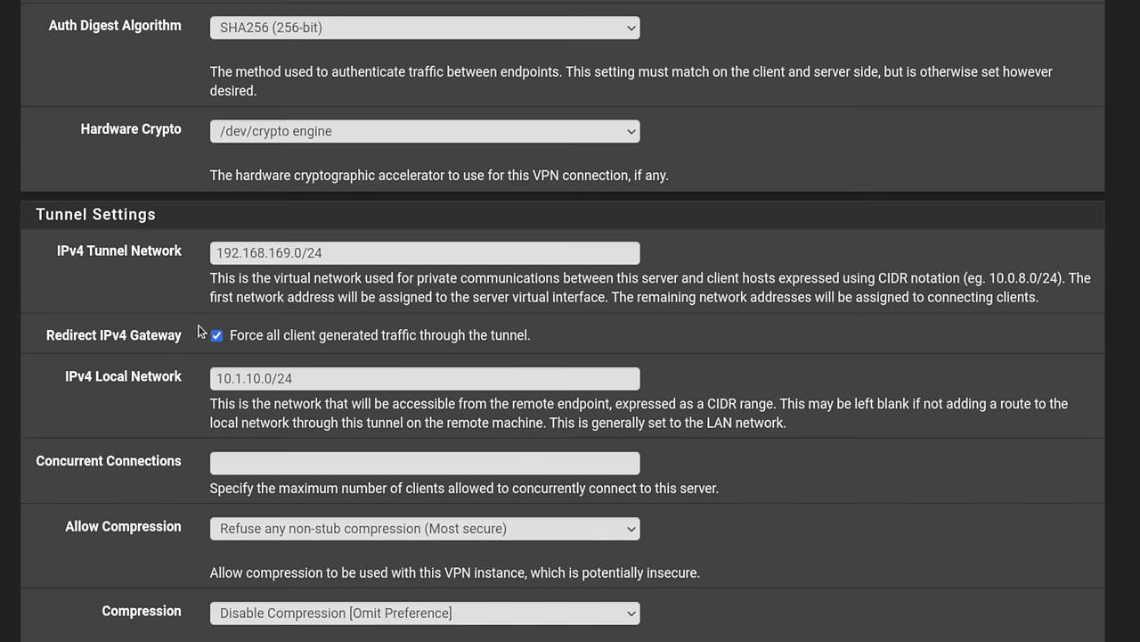
Disable Redirect IPv4 Gateway and trim the local network back to 10.1.10.0/24.
{"action": "left_click", "coordinate": [216, 335]}
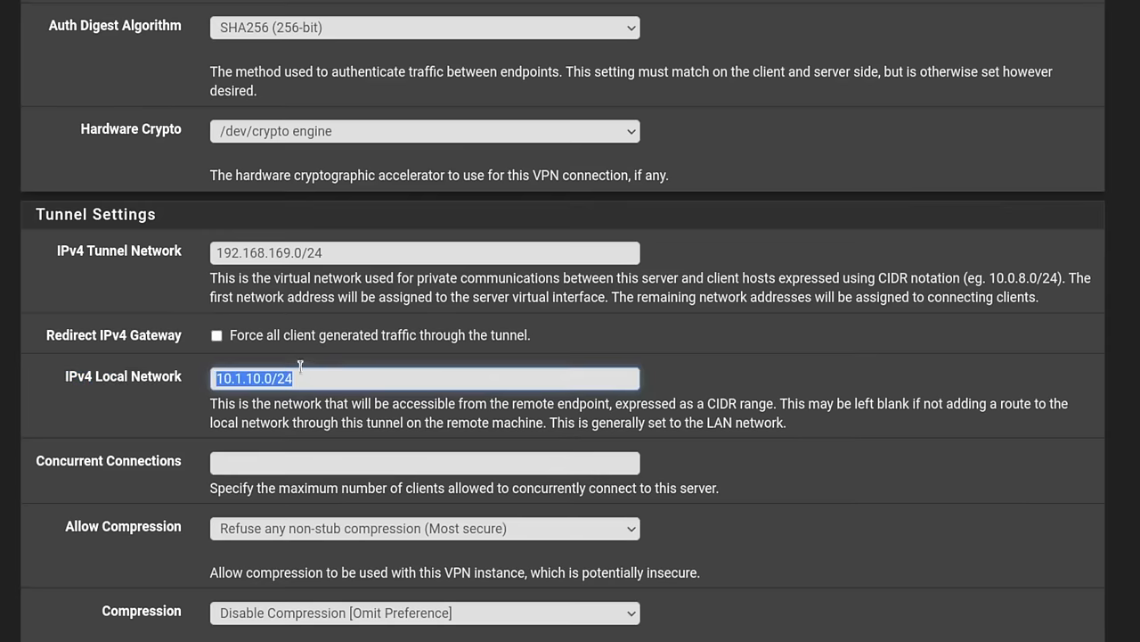
{"action": "mouse_move", "coordinate": [200, 429]}
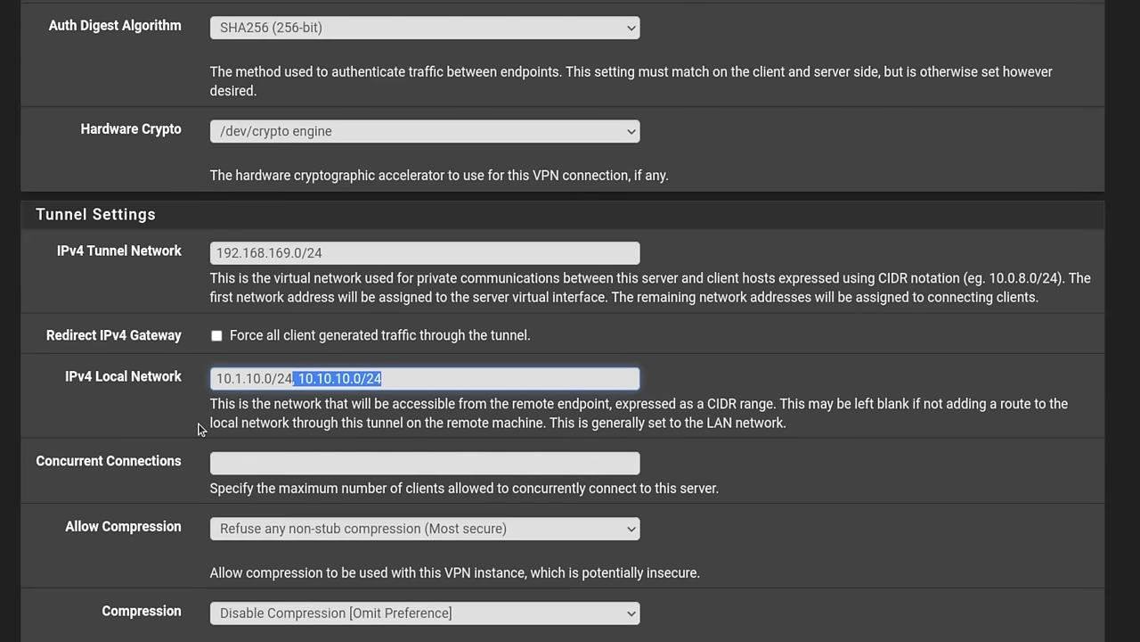
{"action": "key", "text": "Delete"}
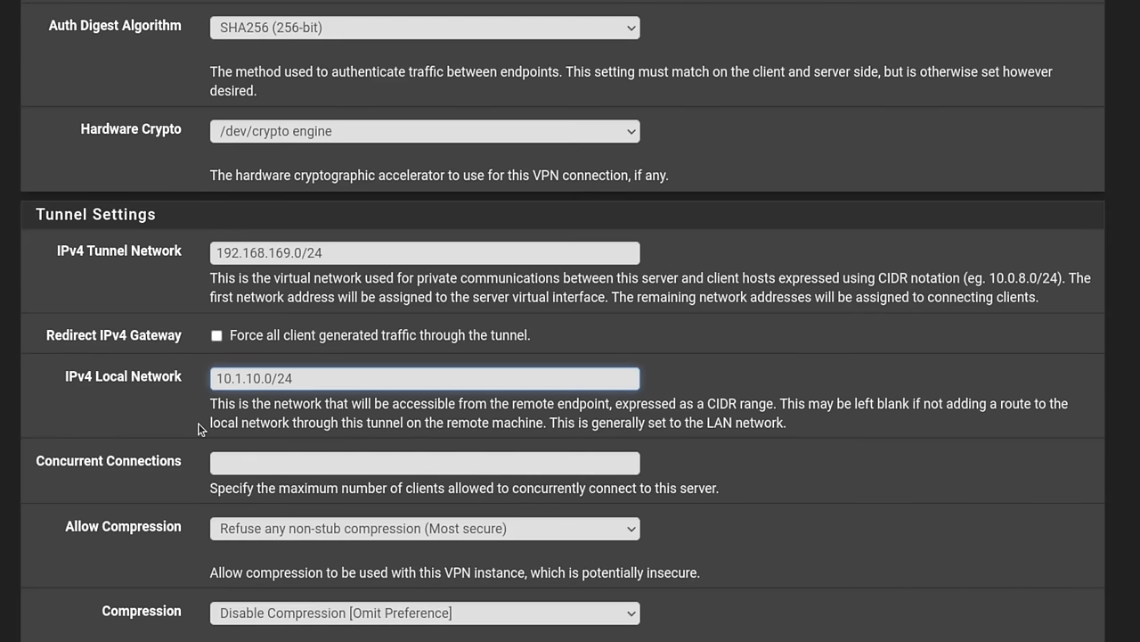
{"action": "left_click", "coordinate": [425, 378]}
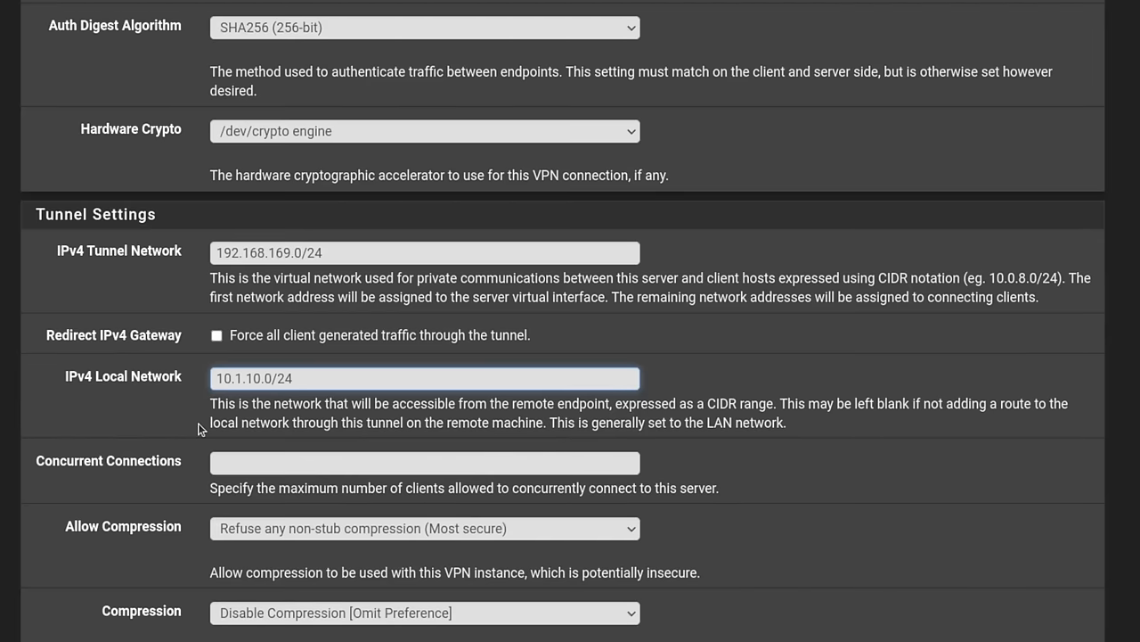
Scroll down and highlight the compression setting's explanation.
{"action": "scroll", "scroll_direction": "down", "scroll_amount": 3}
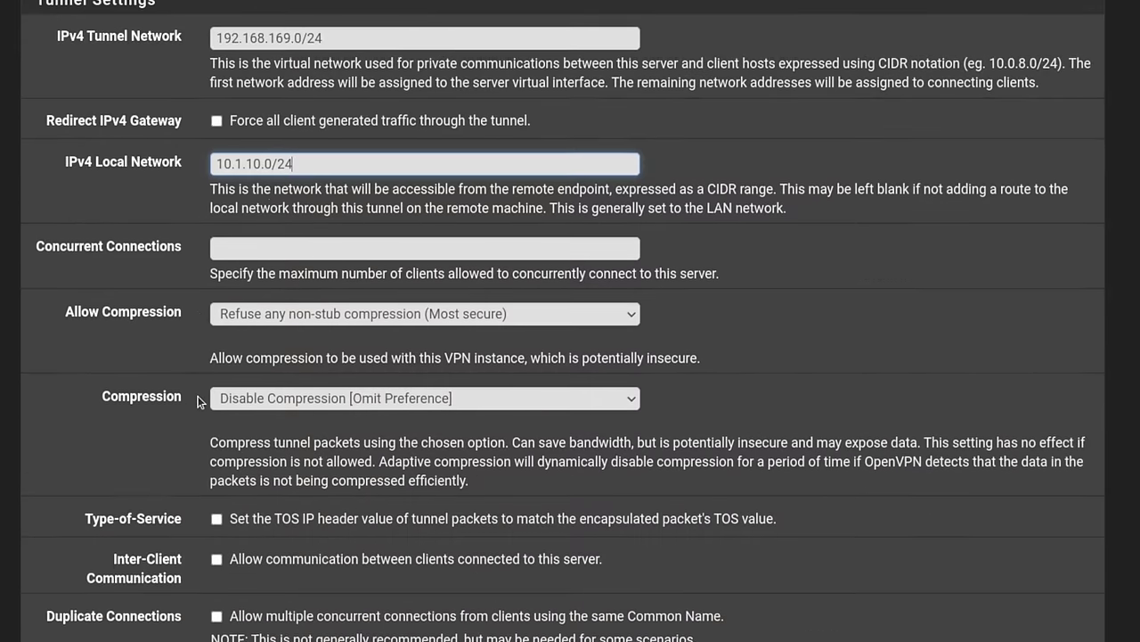
{"action": "scroll", "scroll_direction": "down", "scroll_amount": 3}
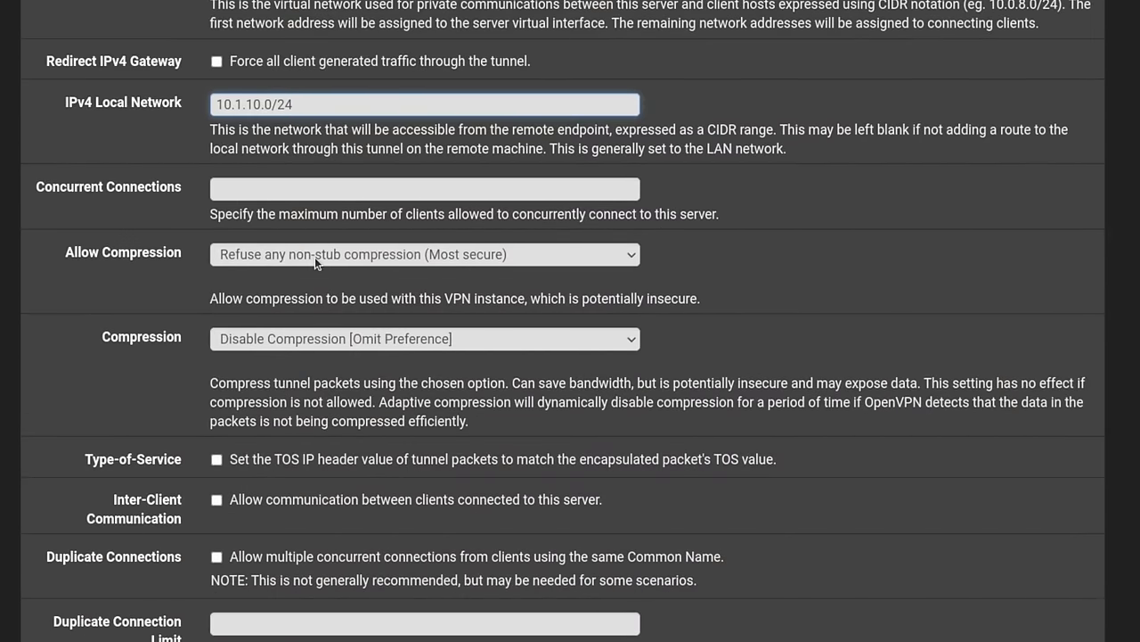
{"action": "scroll", "scroll_direction": "down", "scroll_amount": 3}
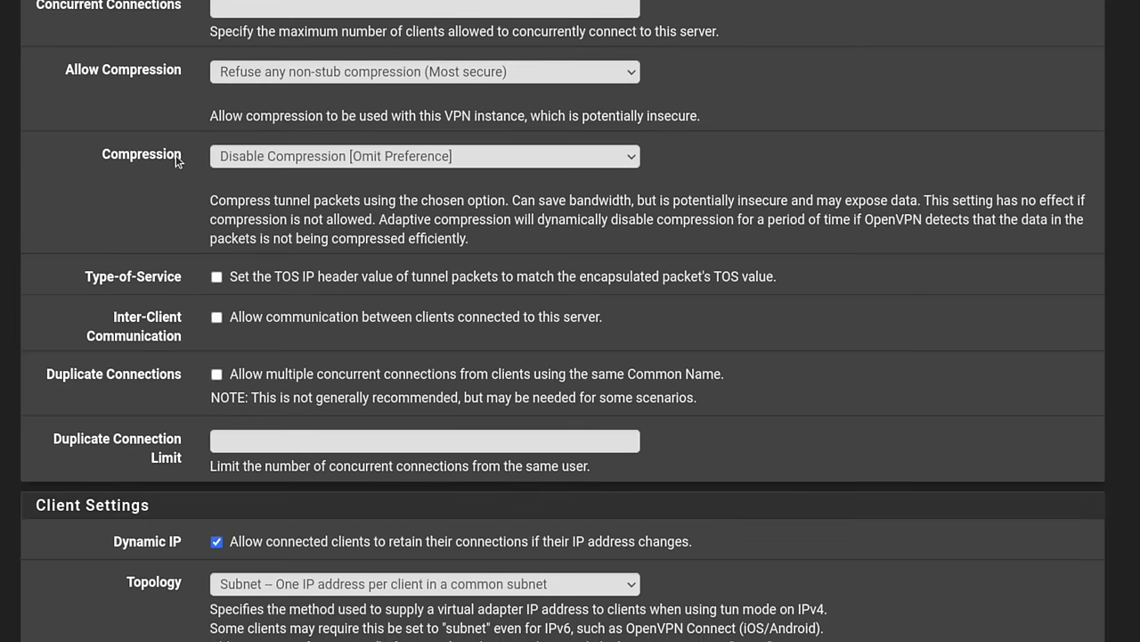
{"action": "left_click_drag", "start_coordinate": [210, 200], "coordinate": [423, 219]}
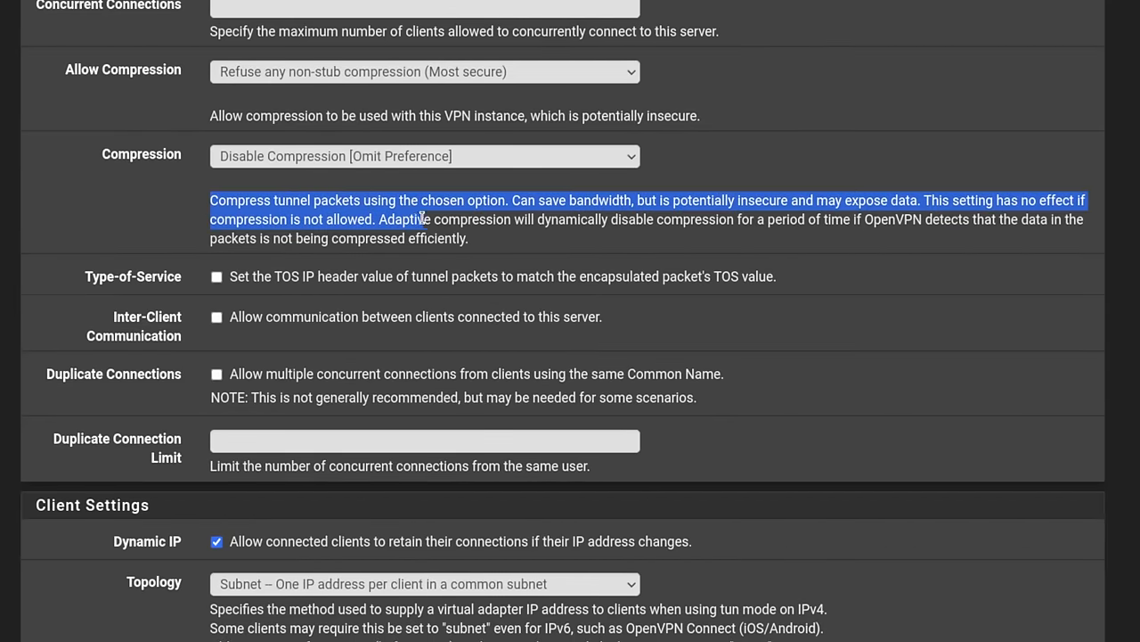
{"action": "left_click_drag", "start_coordinate": [1086, 199], "coordinate": [577, 212]}
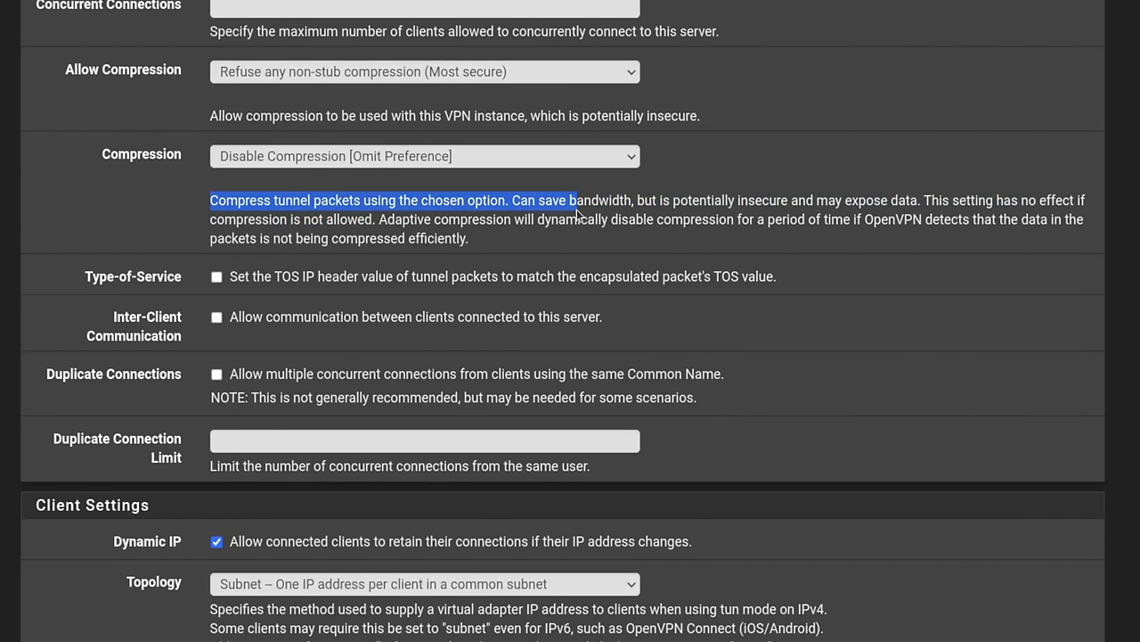
{"action": "mouse_move", "coordinate": [529, 259]}
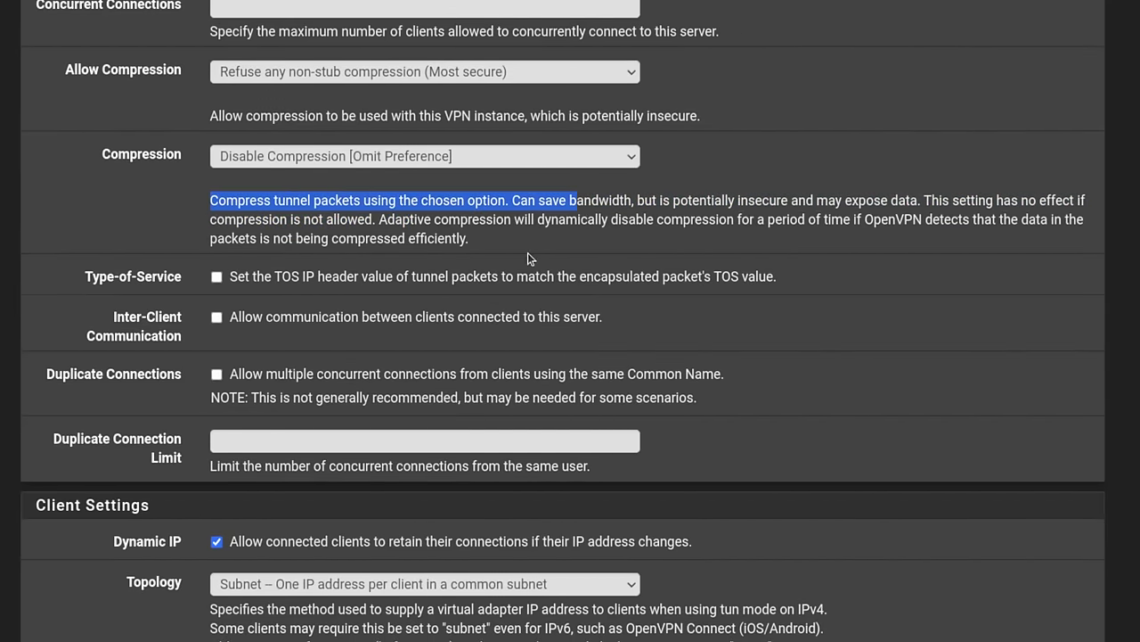
{"action": "mouse_move", "coordinate": [347, 225]}
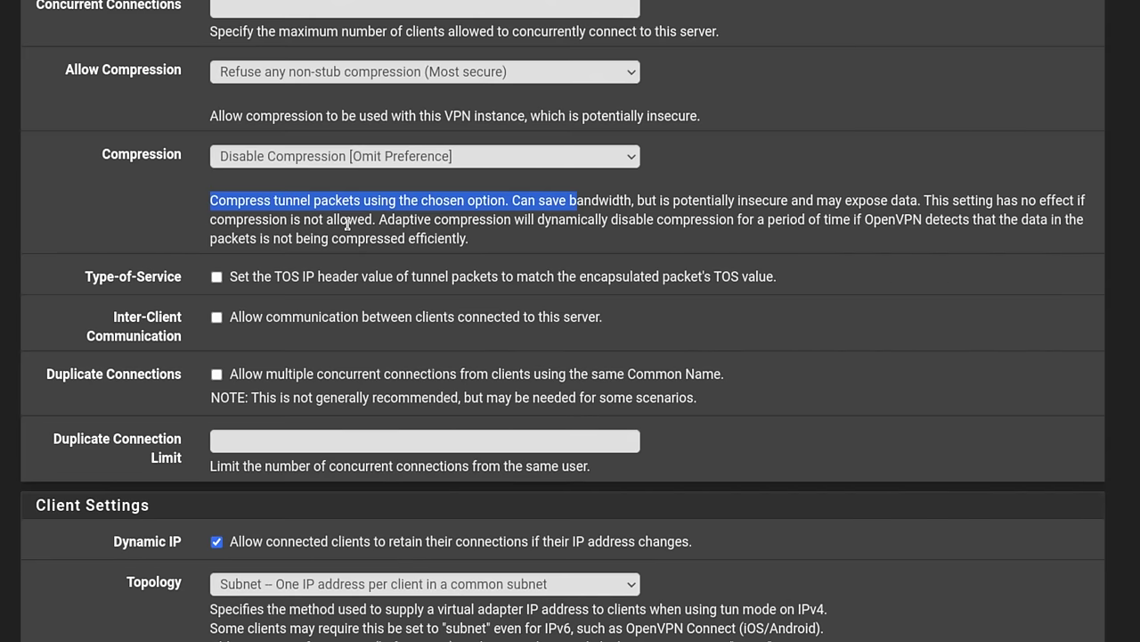
{"action": "mouse_move", "coordinate": [273, 161]}
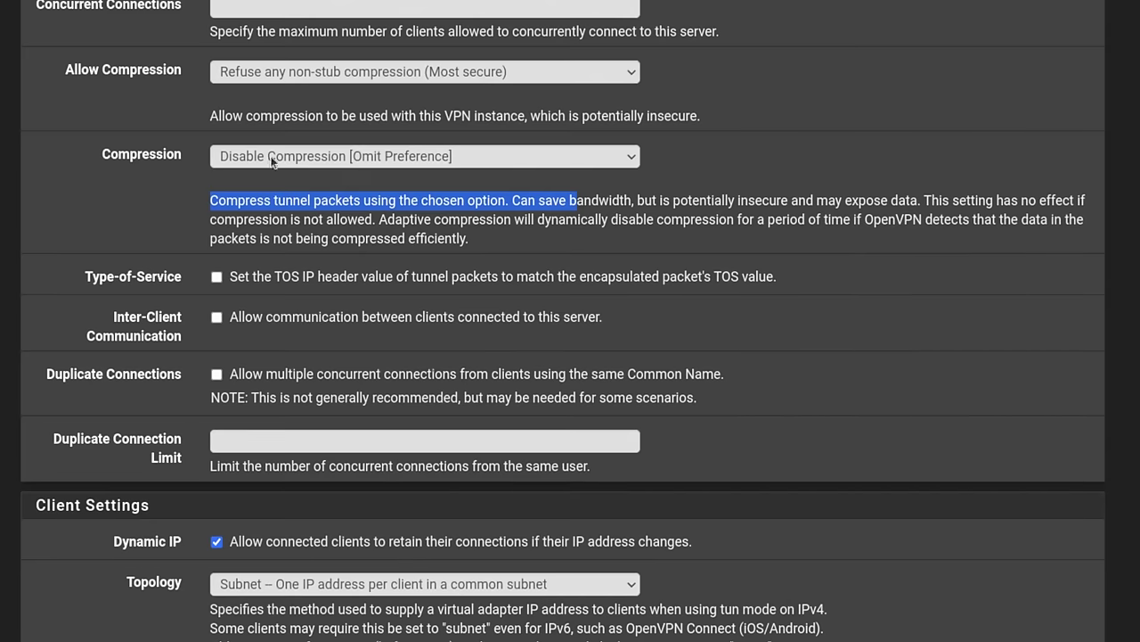
Enable Duplicate Connections with a duplicate connection limit of 2.
{"action": "scroll", "scroll_direction": "down", "scroll_amount": 3}
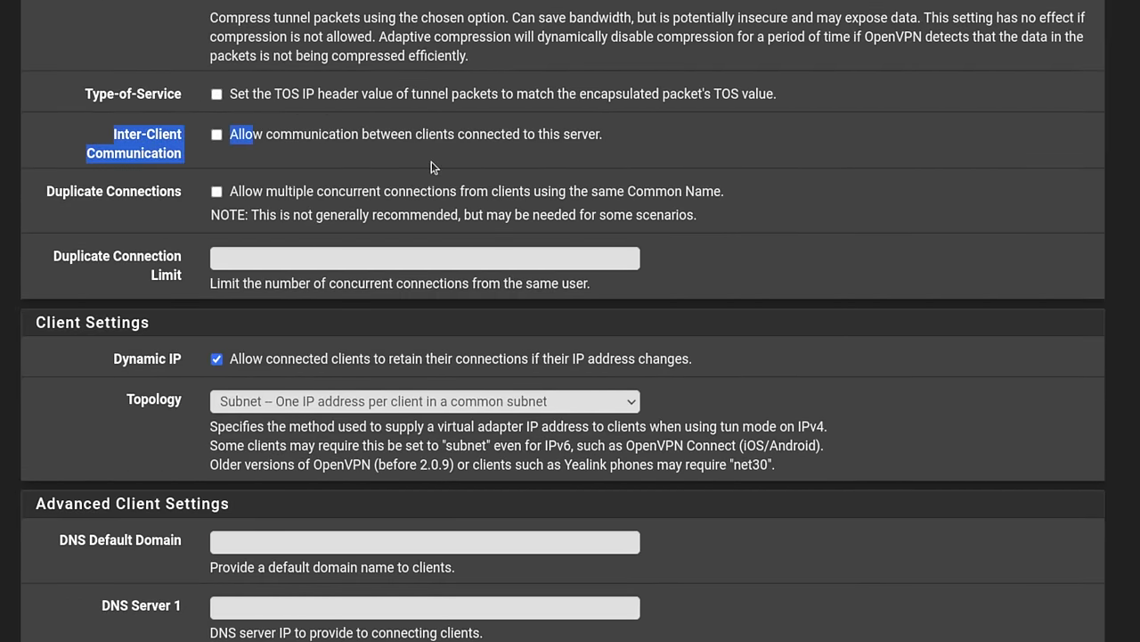
{"action": "scroll", "scroll_direction": "down", "scroll_amount": 3}
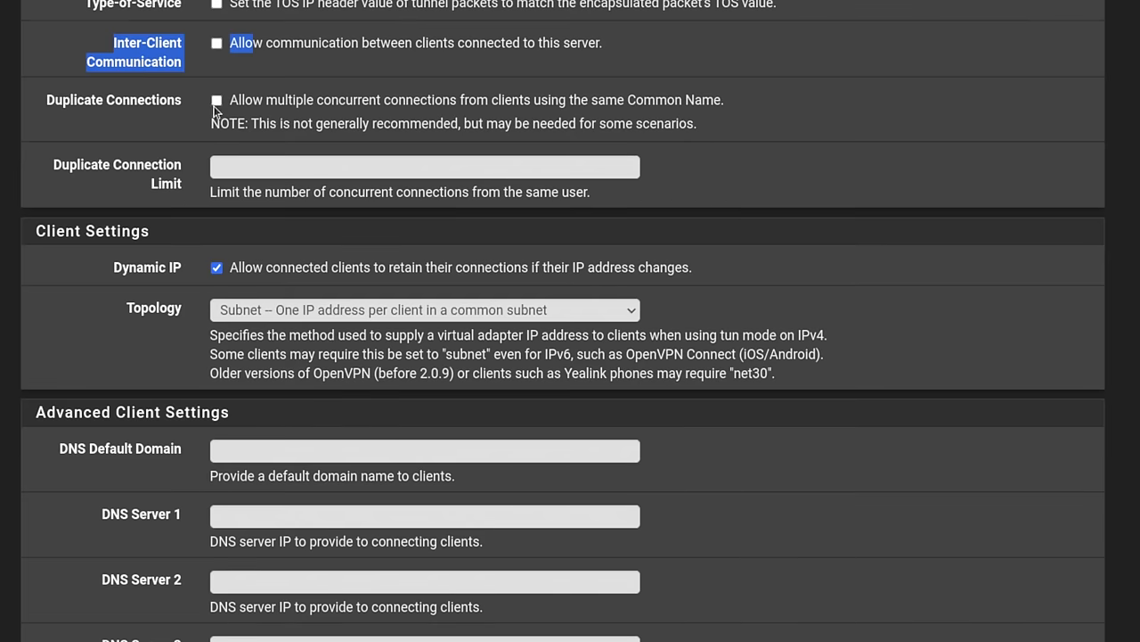
{"action": "left_click", "coordinate": [215, 99]}
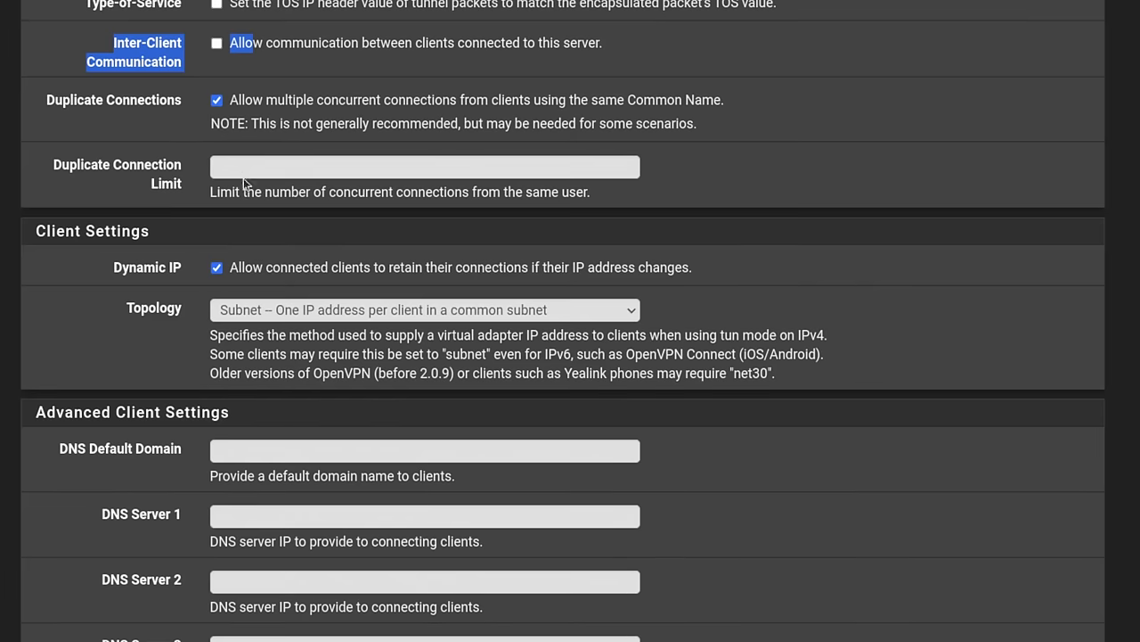
{"action": "type", "text": "2"}
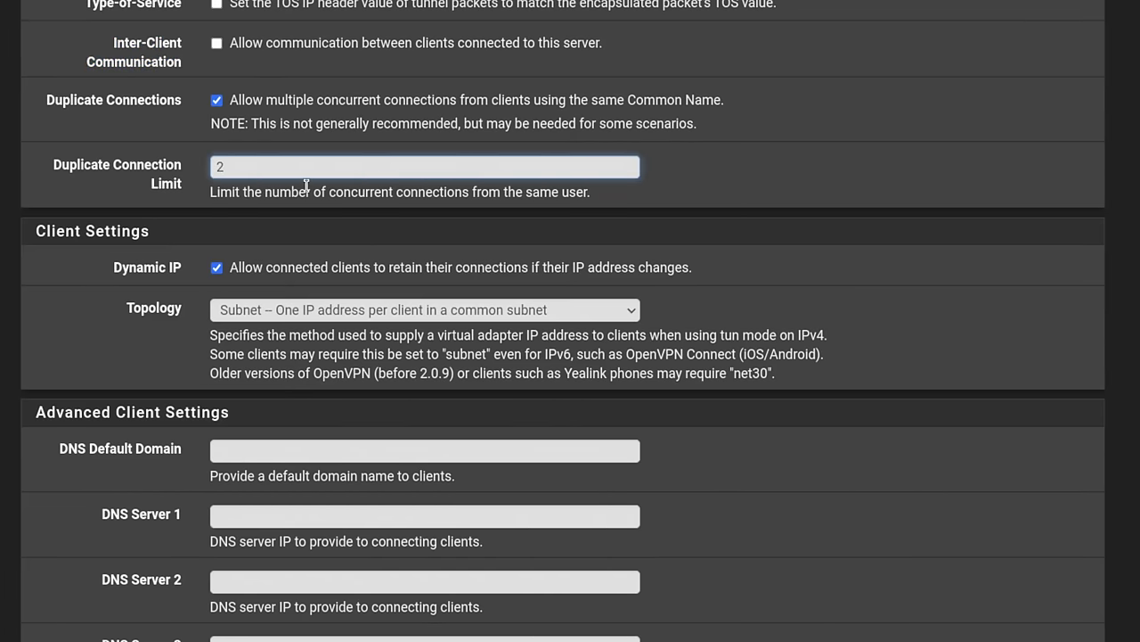
{"action": "left_click", "coordinate": [425, 167]}
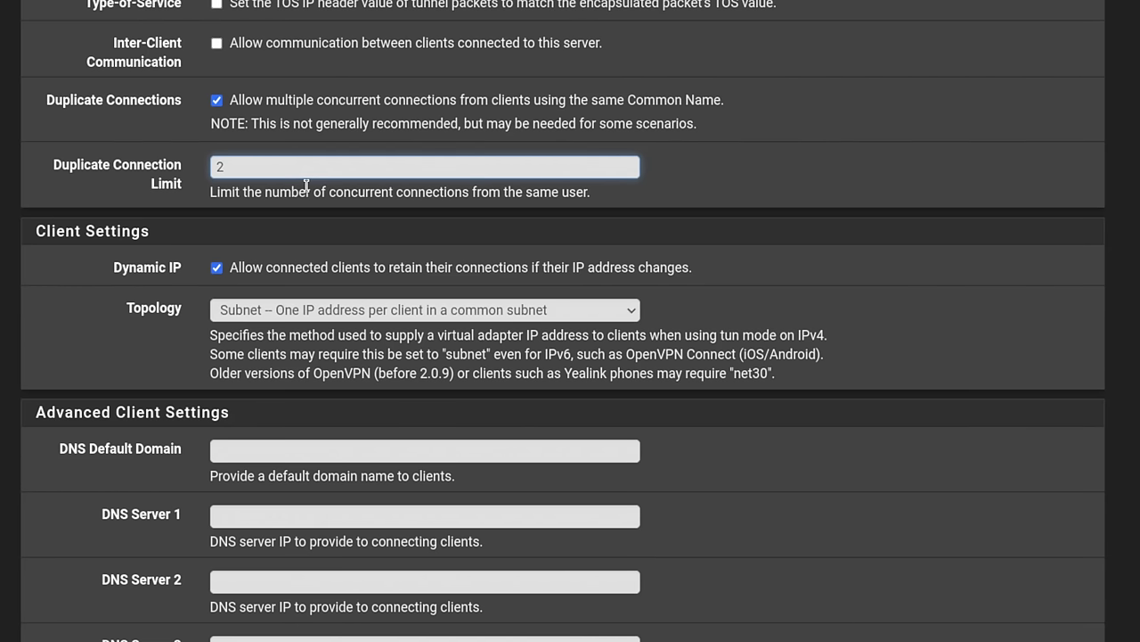
{"action": "scroll", "scroll_direction": "down", "scroll_amount": 3}
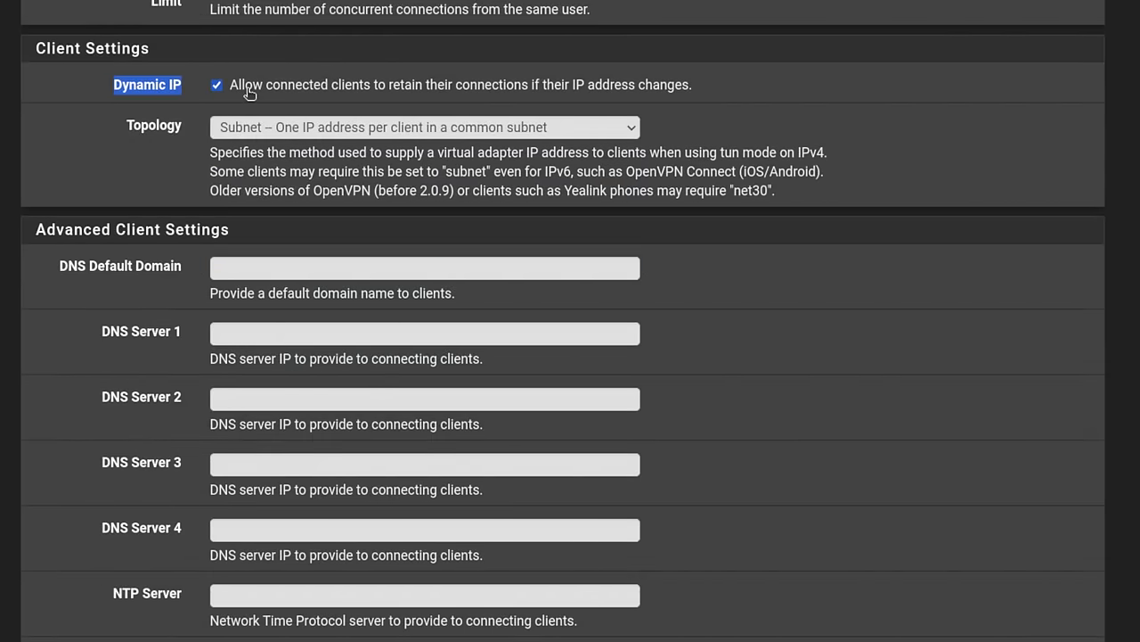
{"action": "mouse_move", "coordinate": [595, 100]}
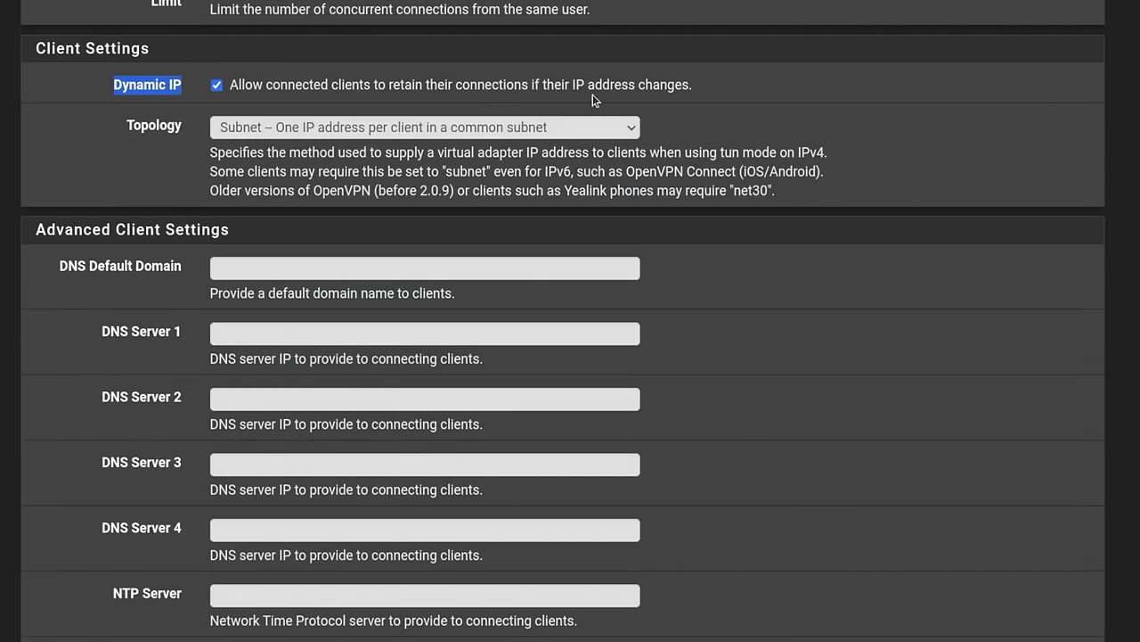
{"action": "scroll", "scroll_direction": "down", "scroll_amount": 3}
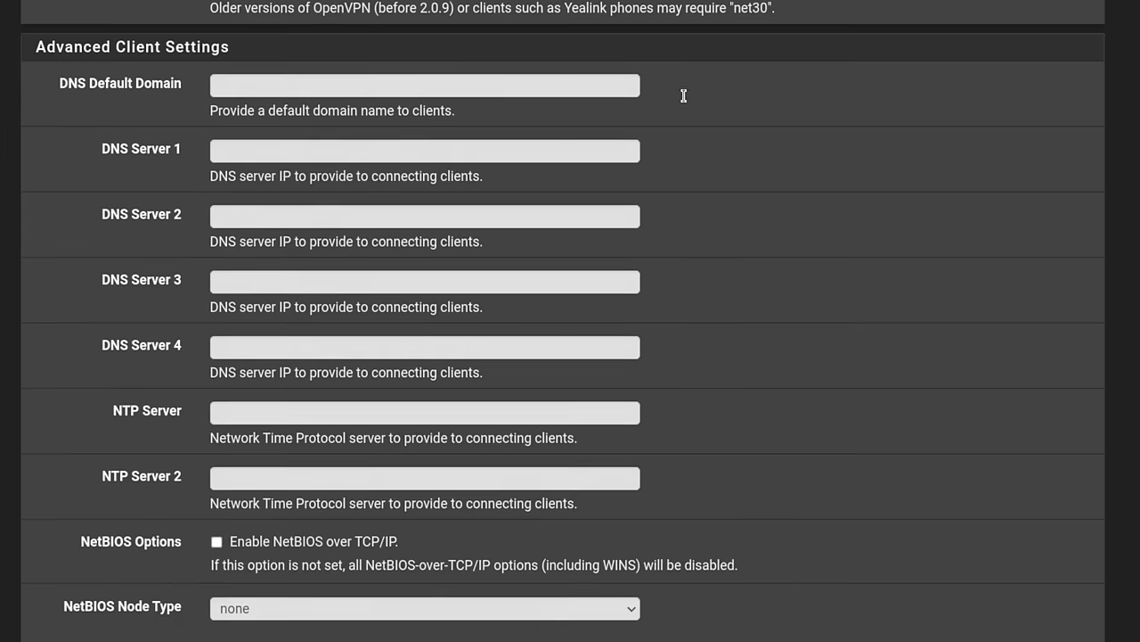
{"action": "left_click", "coordinate": [425, 150]}
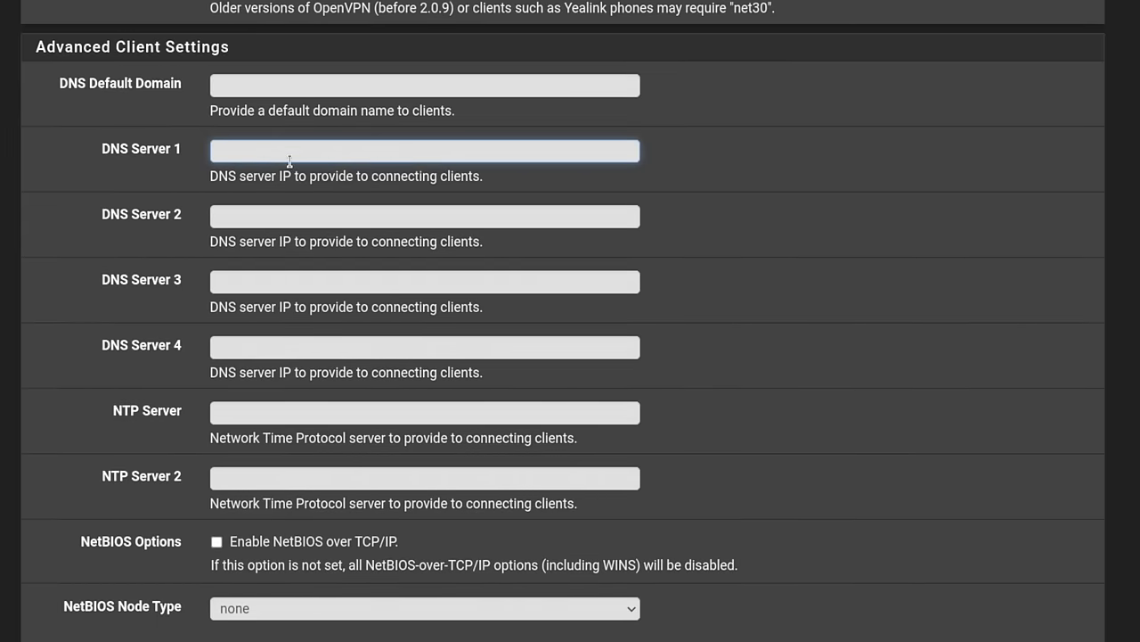
{"action": "left_click", "coordinate": [424, 149]}
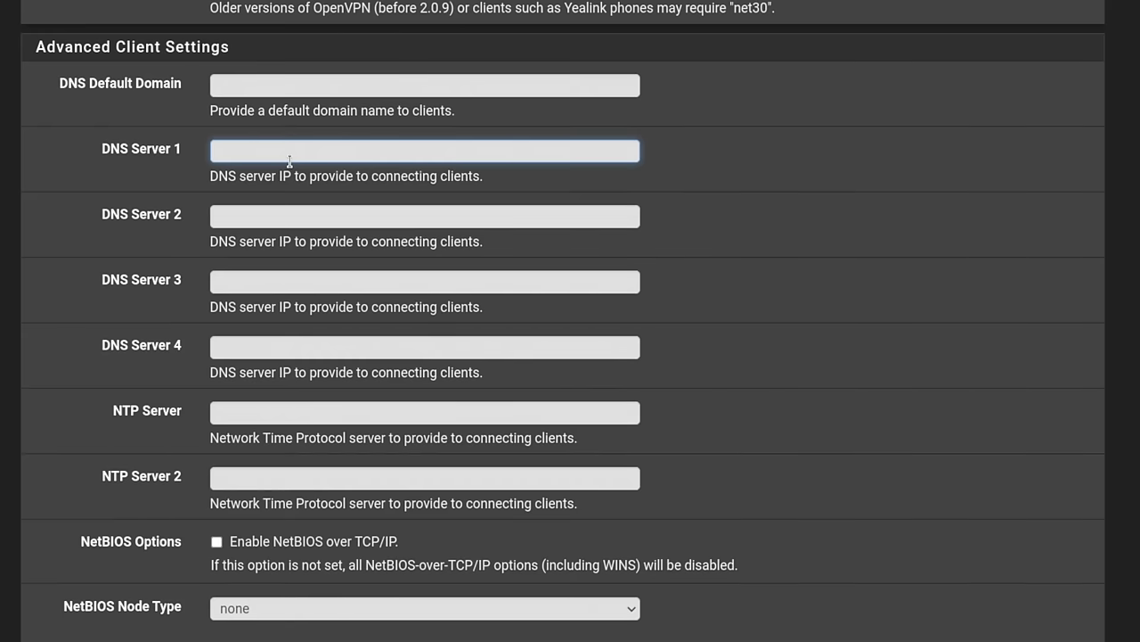
{"action": "left_click", "coordinate": [425, 150]}
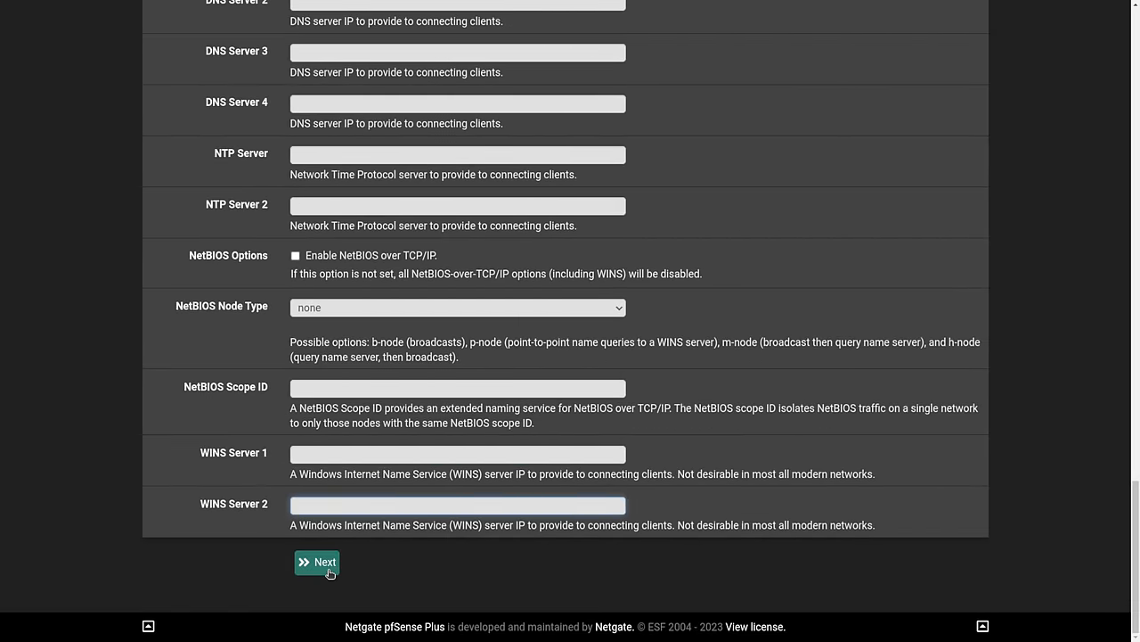
Move past the firewall rule page and finish the wizard, listing YouTubeDemoVPN.
{"action": "left_click", "coordinate": [317, 562]}
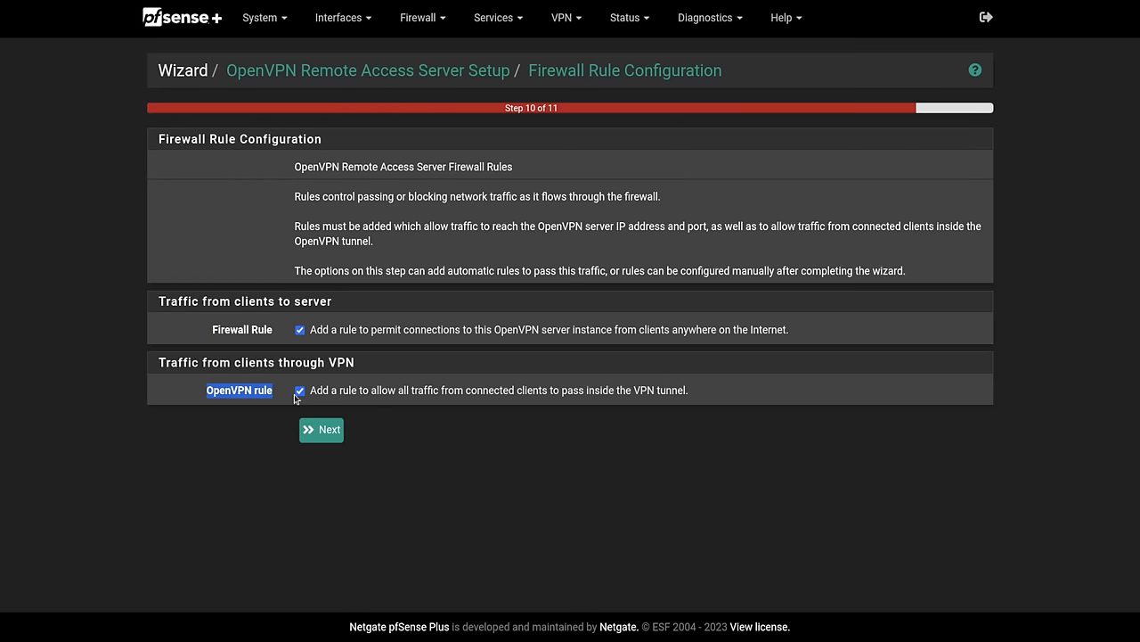
{"action": "mouse_move", "coordinate": [303, 348]}
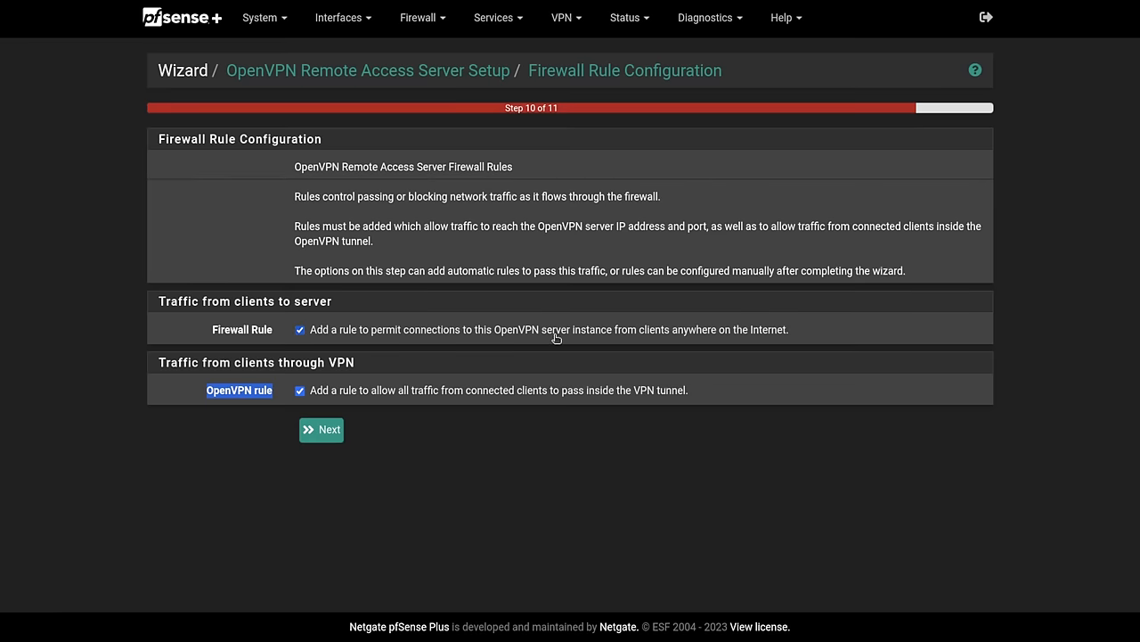
{"action": "mouse_move", "coordinate": [738, 341]}
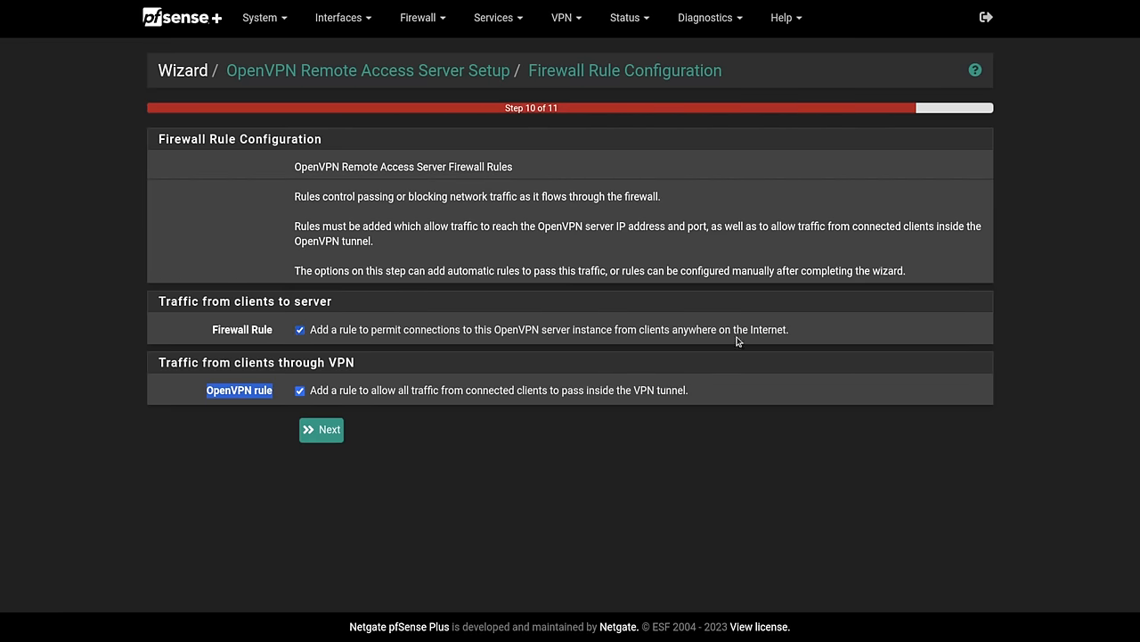
{"action": "left_click", "coordinate": [321, 428]}
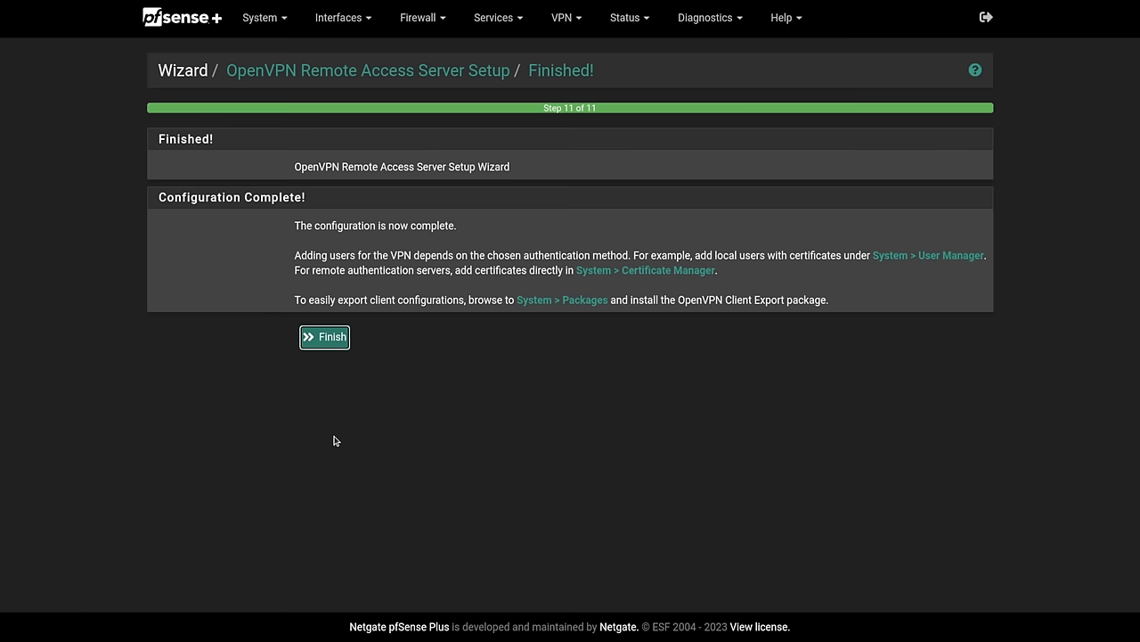
{"action": "left_click", "coordinate": [326, 336]}
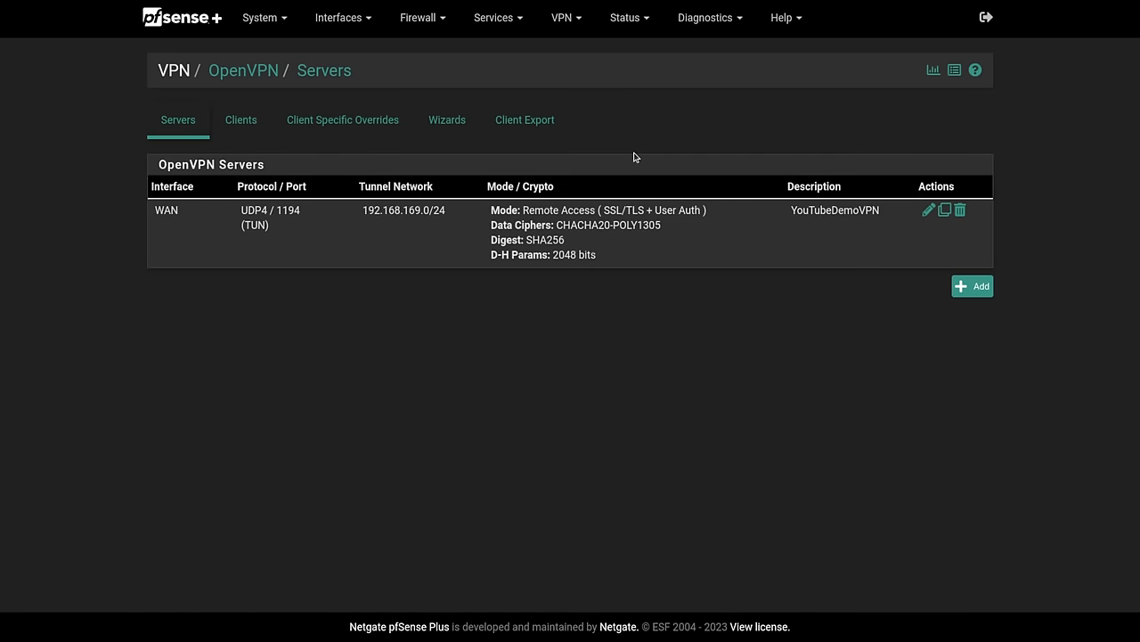
{"action": "mouse_move", "coordinate": [928, 210]}
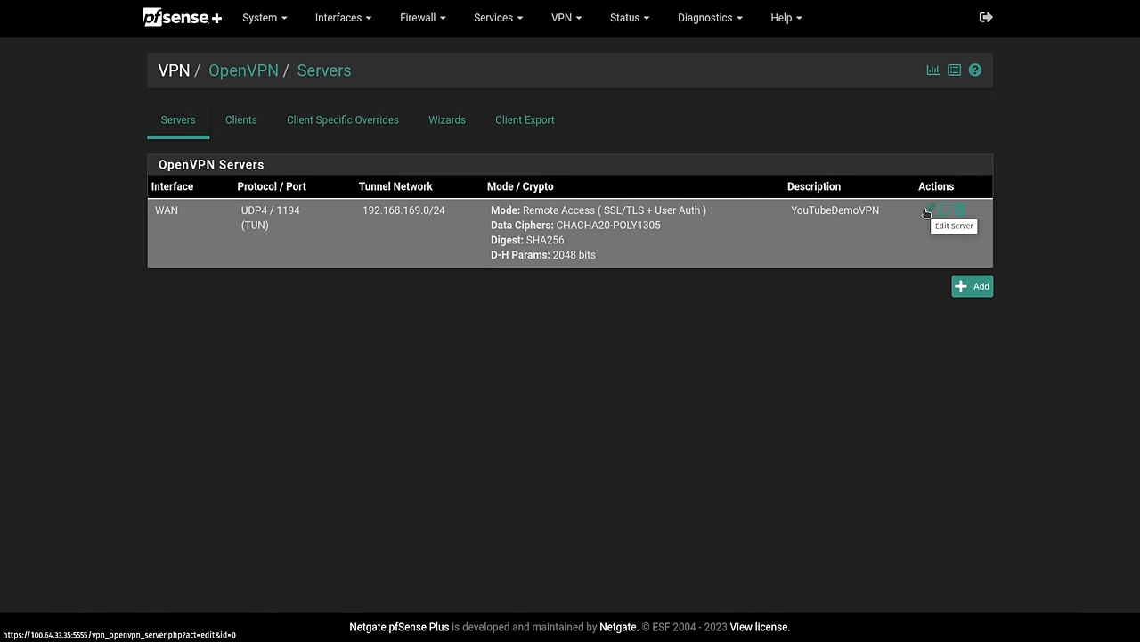
Edit the YouTubeDemoVPN server and view the Server mode options.
{"action": "left_click", "coordinate": [927, 212]}
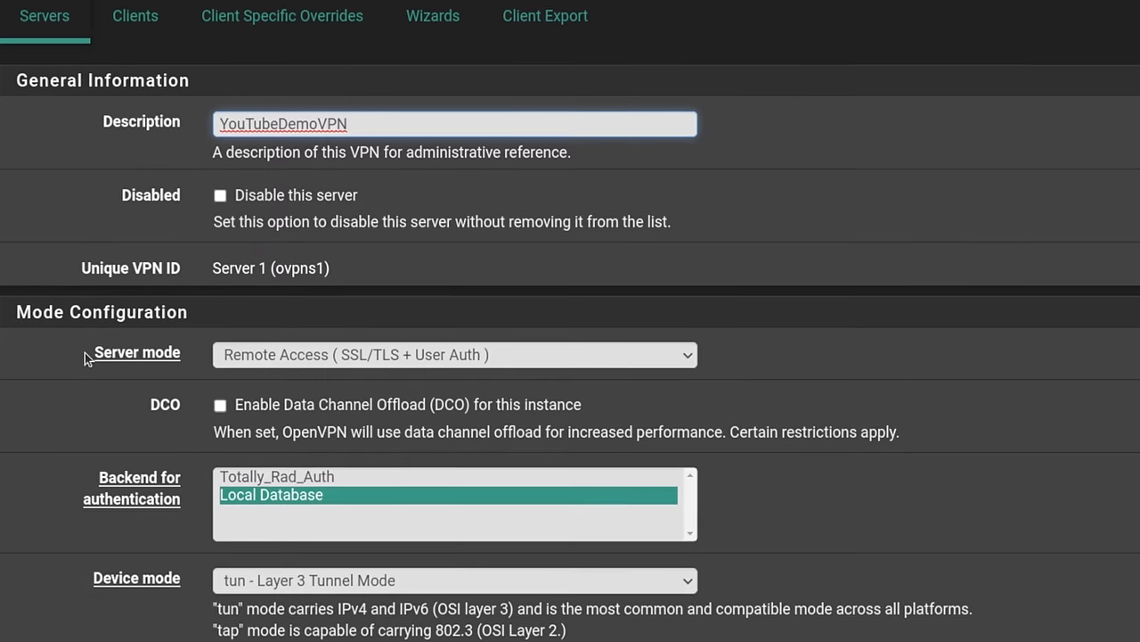
{"action": "left_click", "coordinate": [455, 354]}
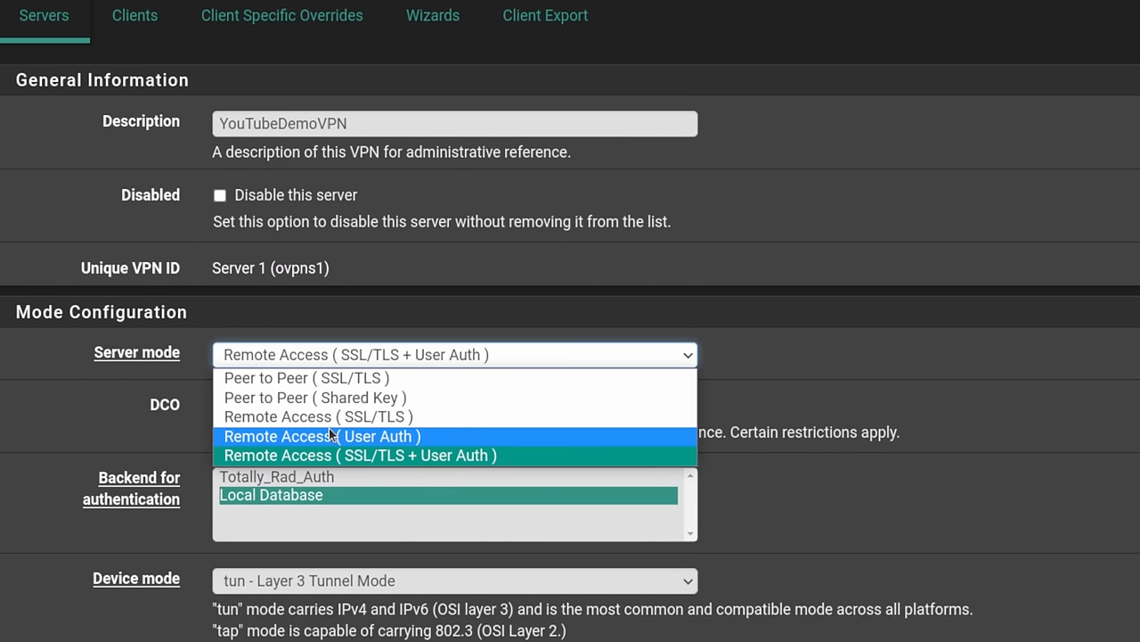
{"action": "mouse_move", "coordinate": [359, 455]}
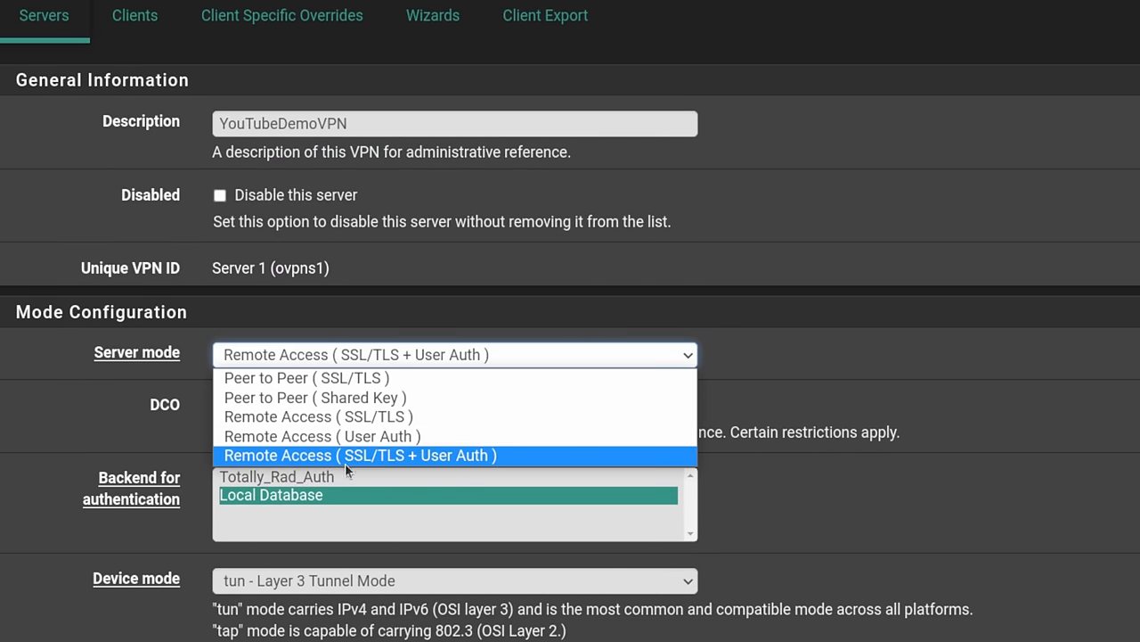
{"action": "mouse_move", "coordinate": [481, 467]}
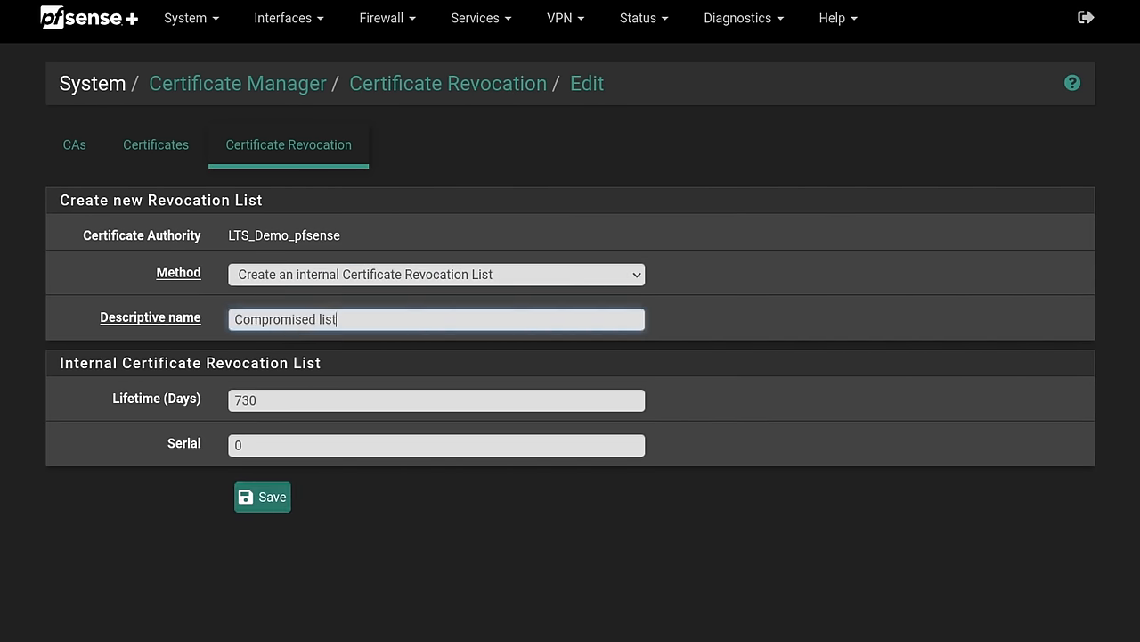
Save the Compromised list CRL and make it the server's peer certificate revocation list.
{"action": "left_click", "coordinate": [262, 496]}
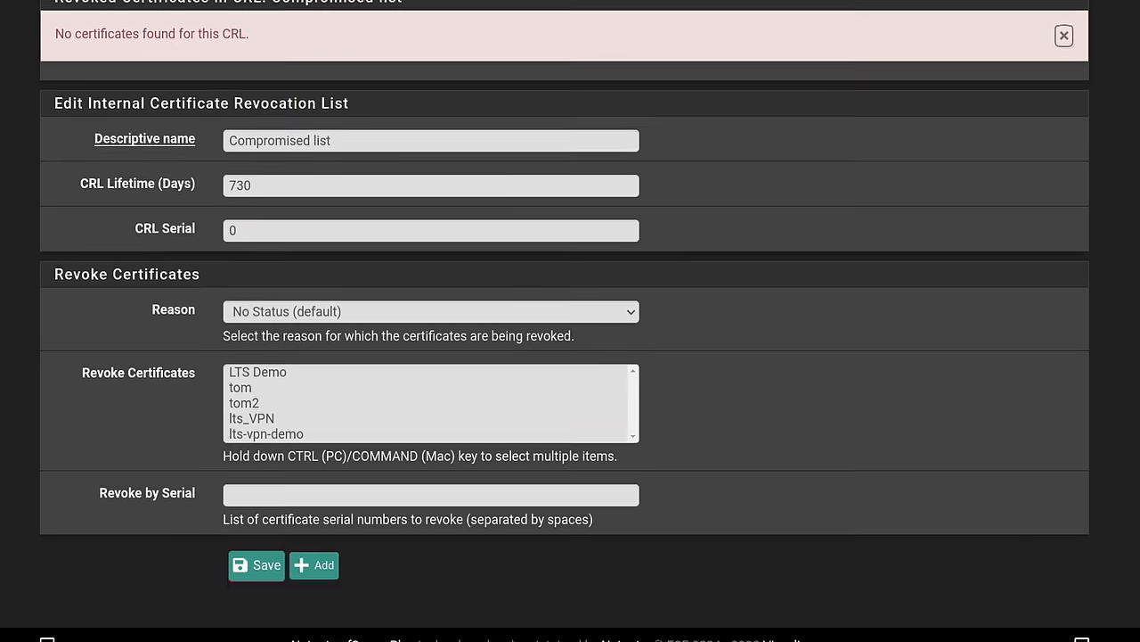
{"action": "left_click", "coordinate": [241, 374]}
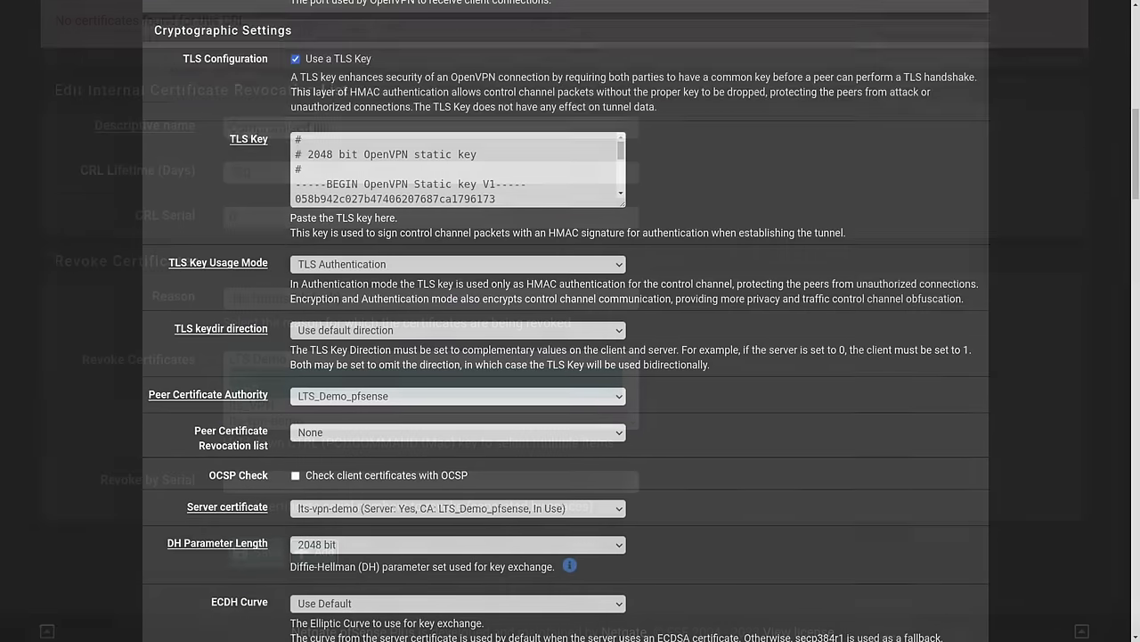
{"action": "scroll", "scroll_direction": "down", "scroll_amount": 3}
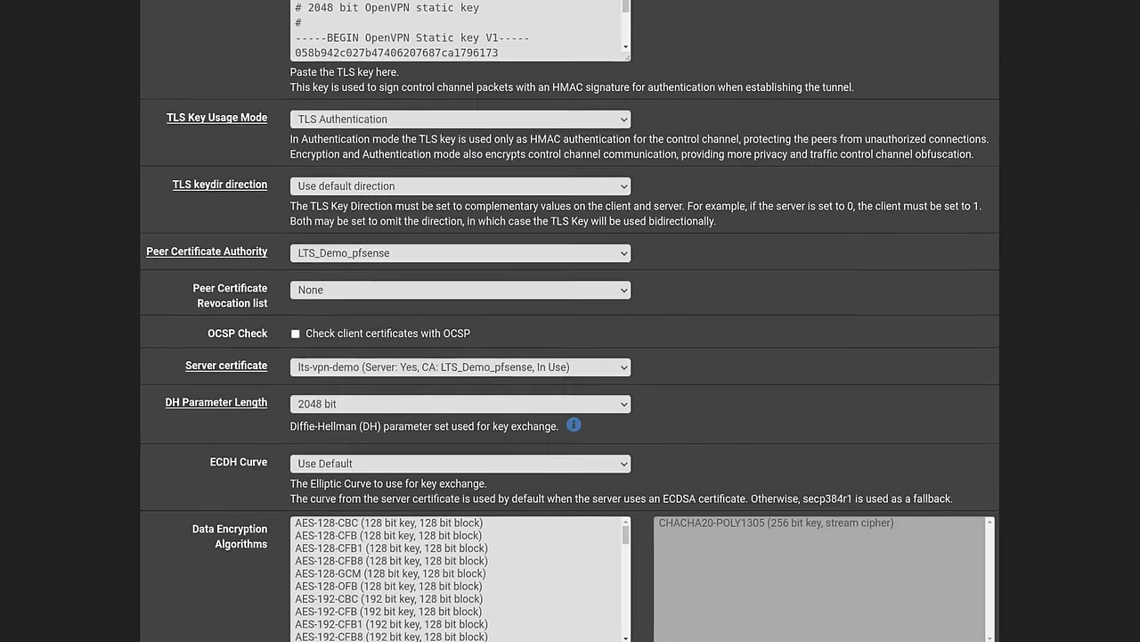
{"action": "left_click", "coordinate": [460, 290]}
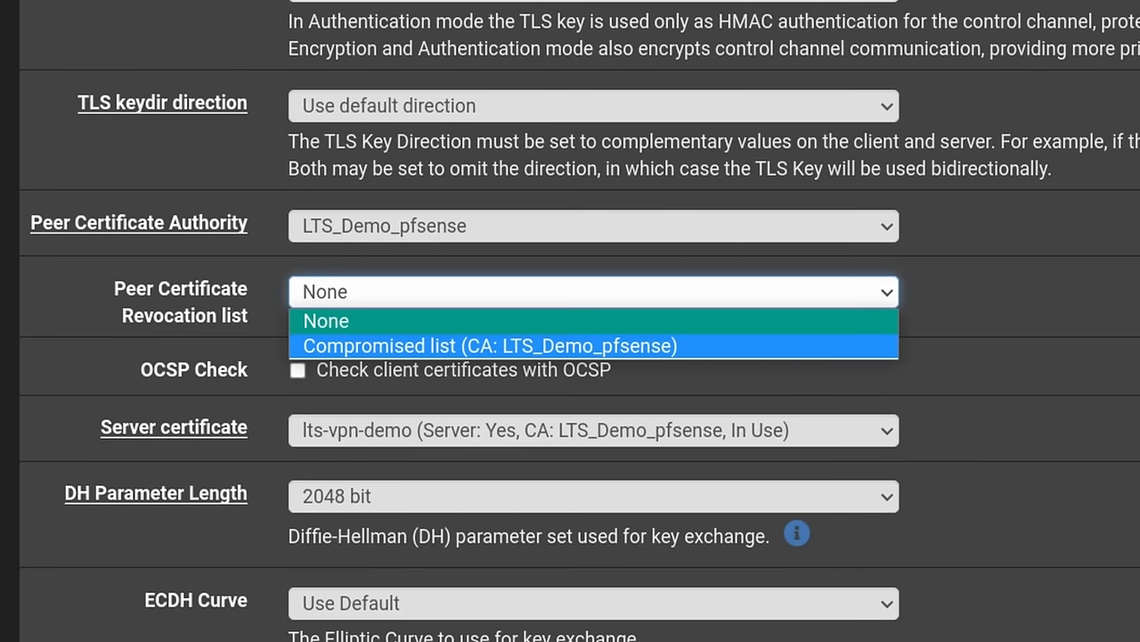
{"action": "left_click", "coordinate": [489, 346]}
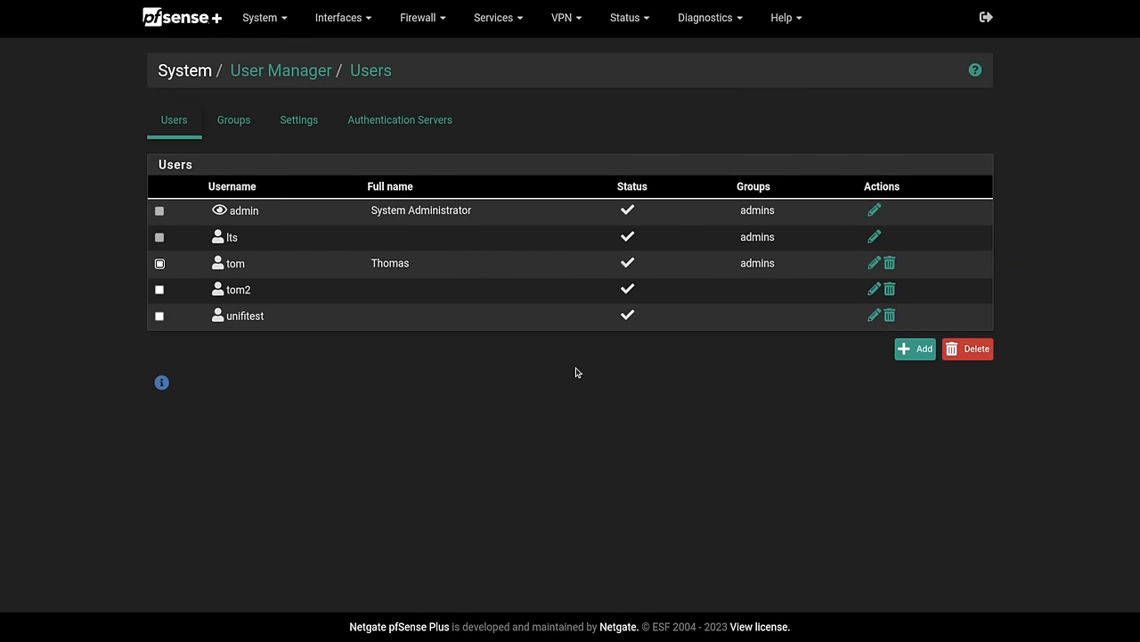
{"action": "mouse_move", "coordinate": [853, 282]}
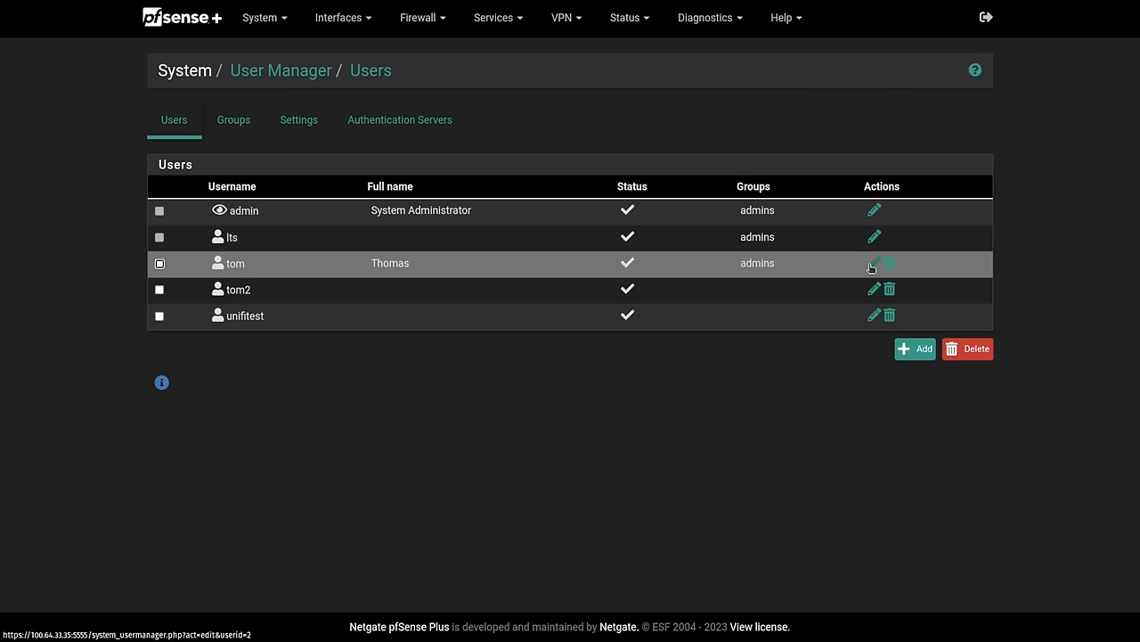
Create internal certificate 'tom' for user tom signed by LTS_Demo_pfsense, then back to Users.
{"action": "left_click", "coordinate": [874, 264]}
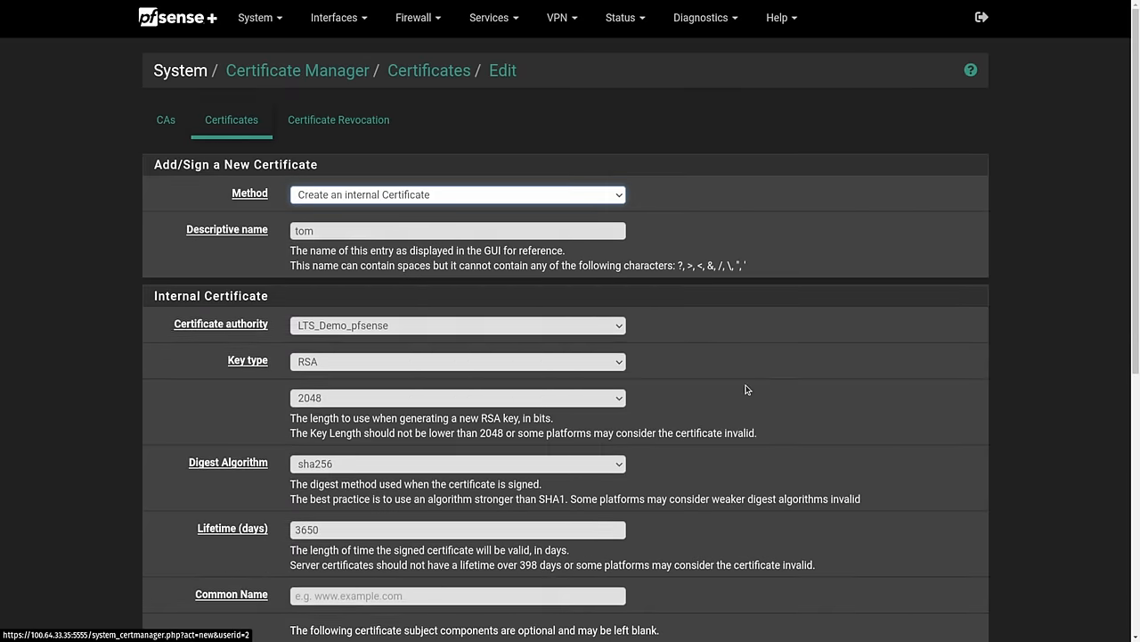
{"action": "scroll", "scroll_direction": "down", "scroll_amount": 3}
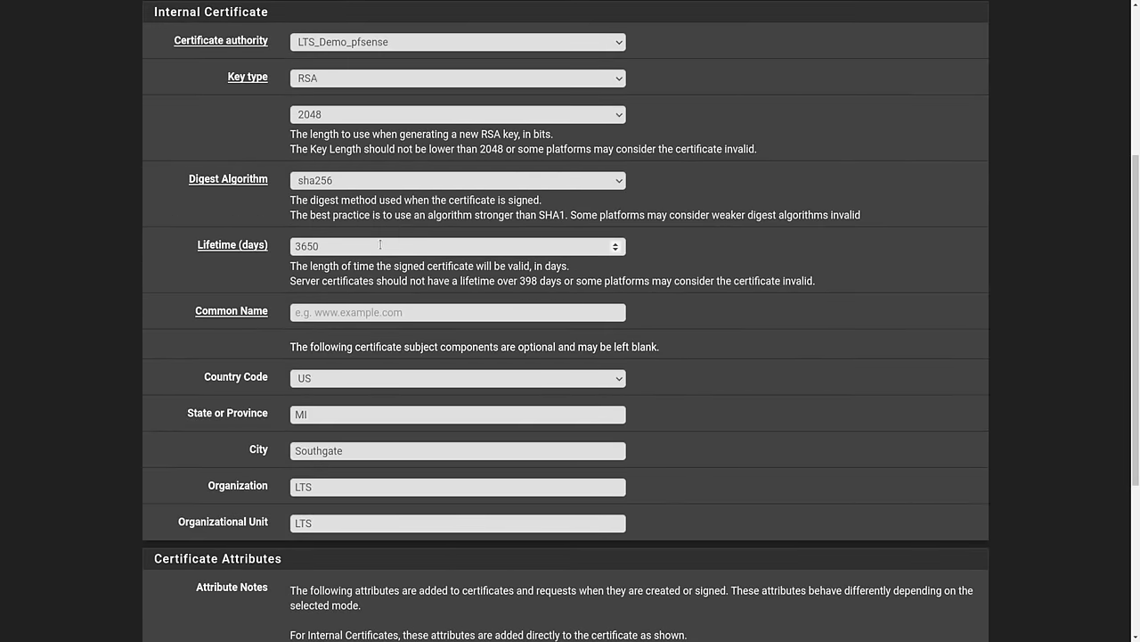
{"action": "type", "text": "tc"}
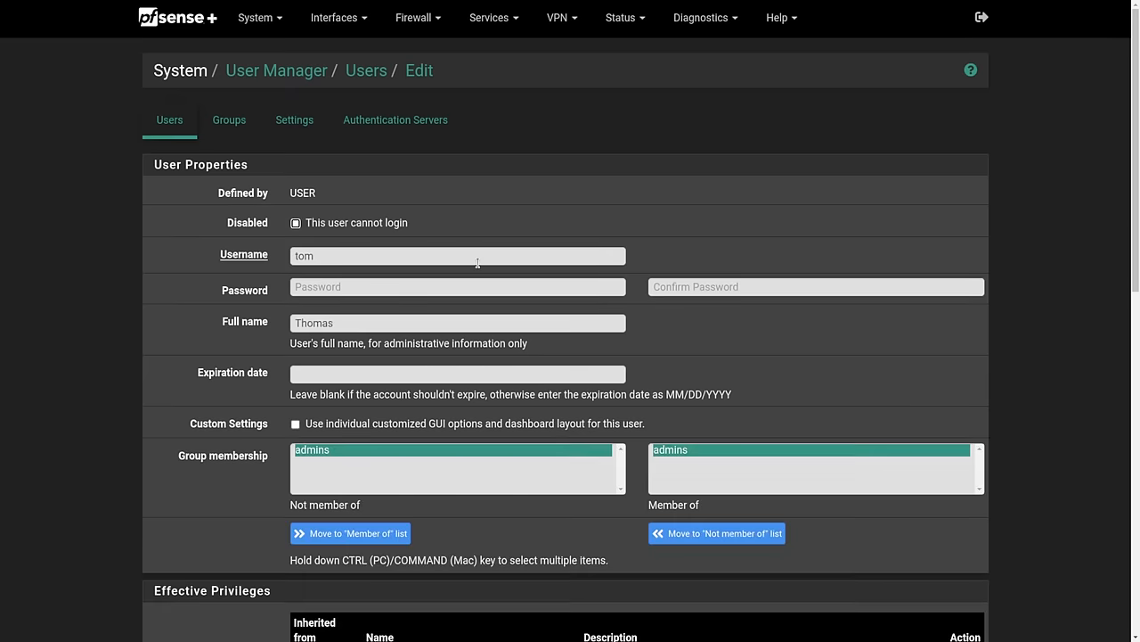
{"action": "scroll", "scroll_direction": "down", "scroll_amount": 3}
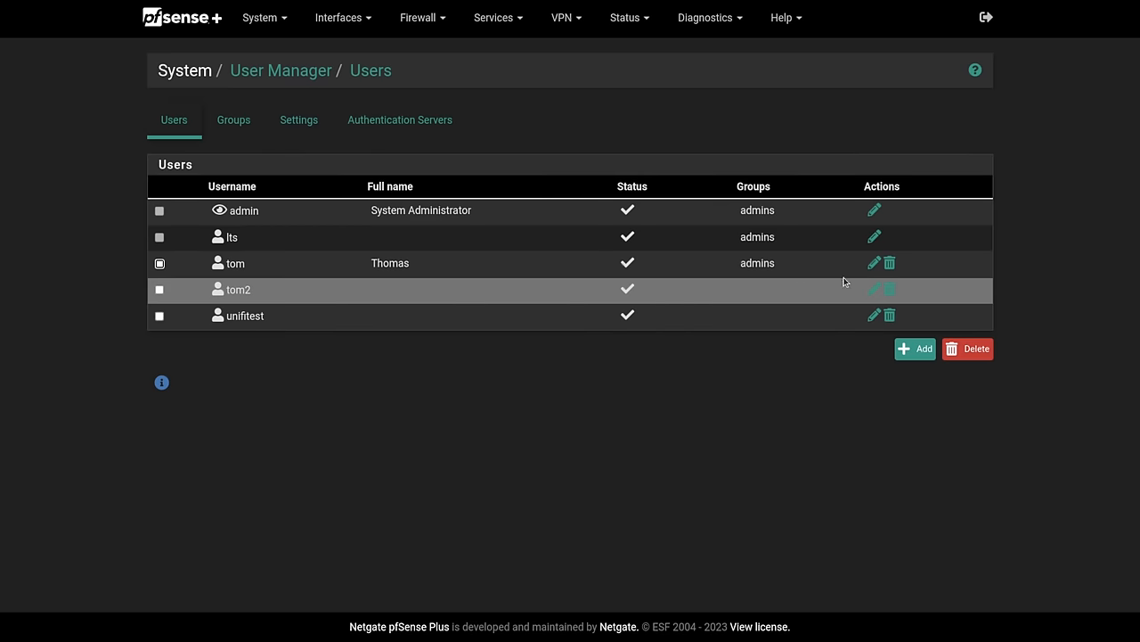
{"action": "mouse_move", "coordinate": [861, 290]}
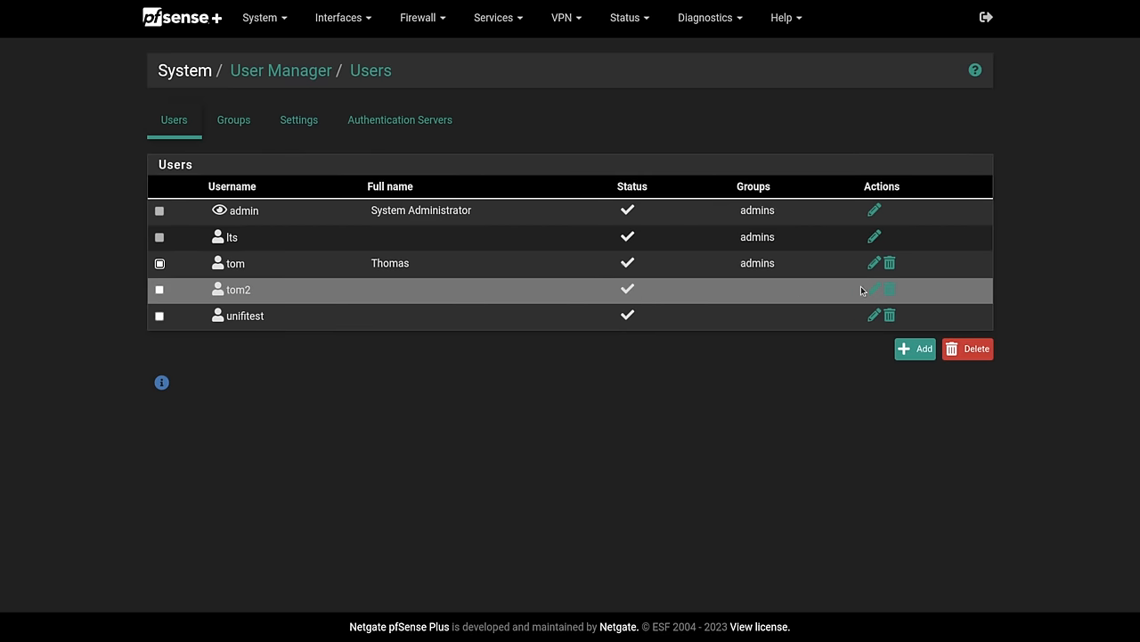
Check that tom2's User Certificates section is empty, then go to VPN > OpenVPN.
{"action": "left_click", "coordinate": [874, 289]}
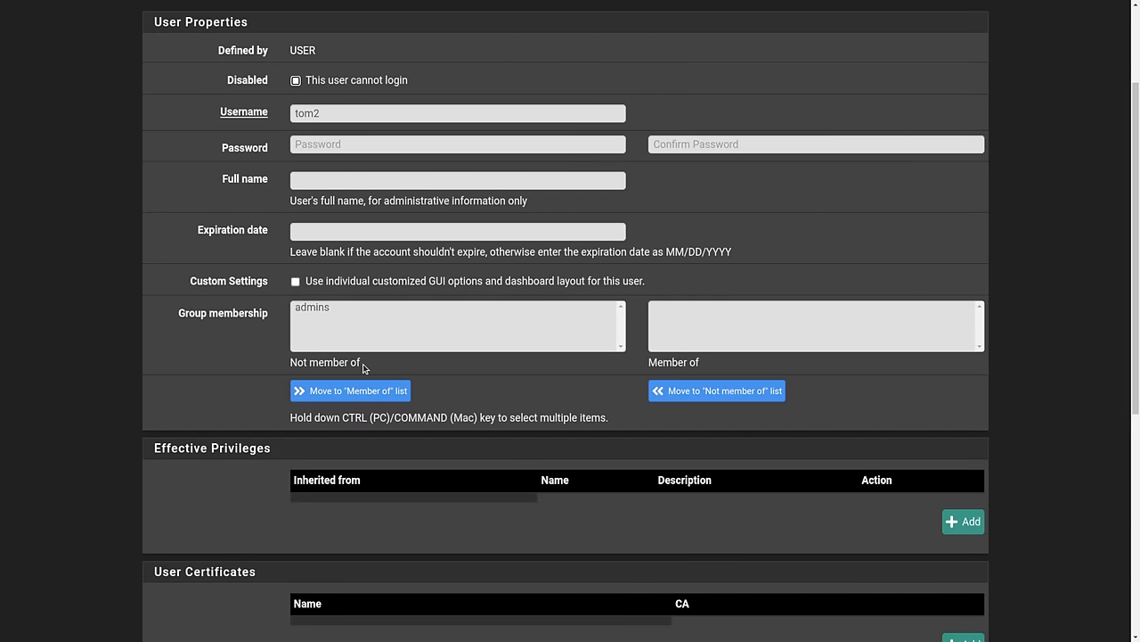
{"action": "scroll", "scroll_direction": "down", "scroll_amount": 3}
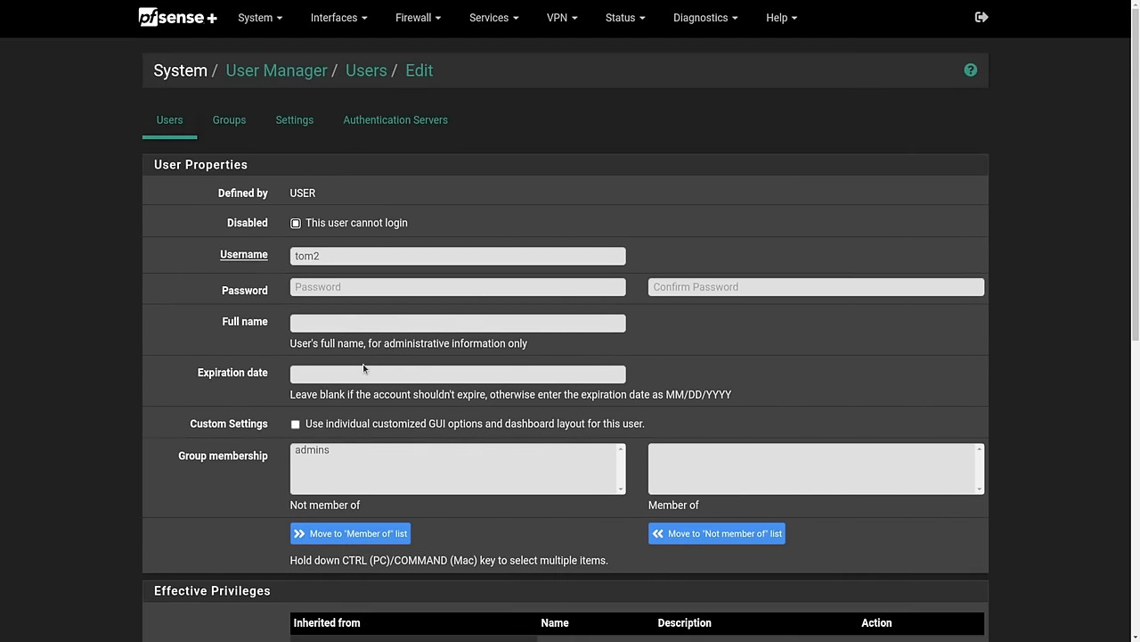
{"action": "mouse_move", "coordinate": [356, 338]}
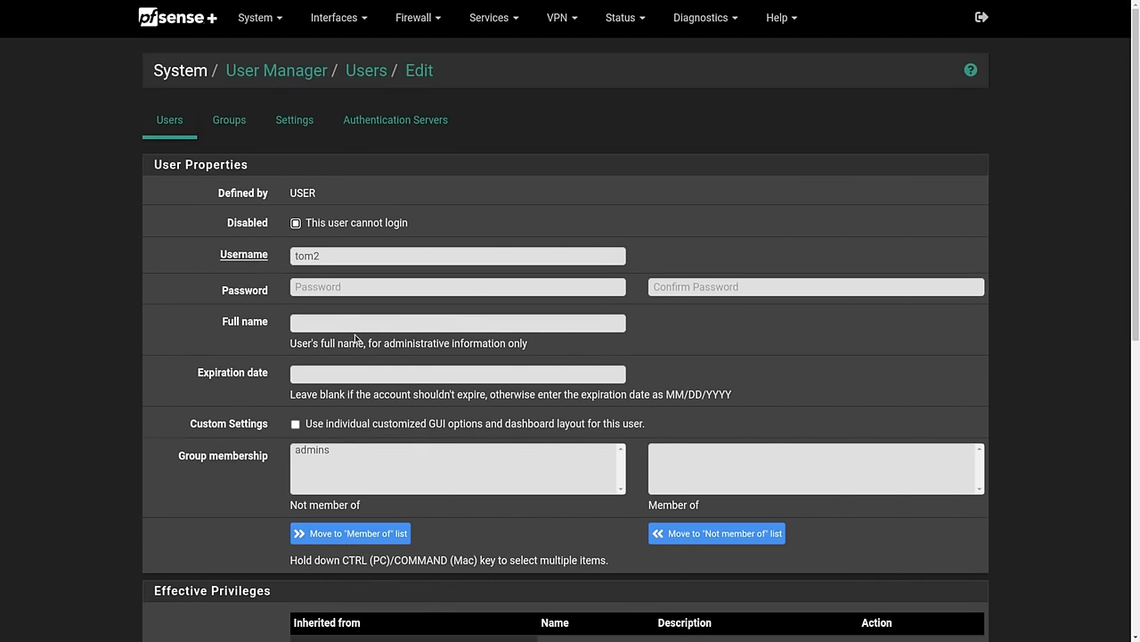
{"action": "scroll", "scroll_direction": "down", "scroll_amount": 3}
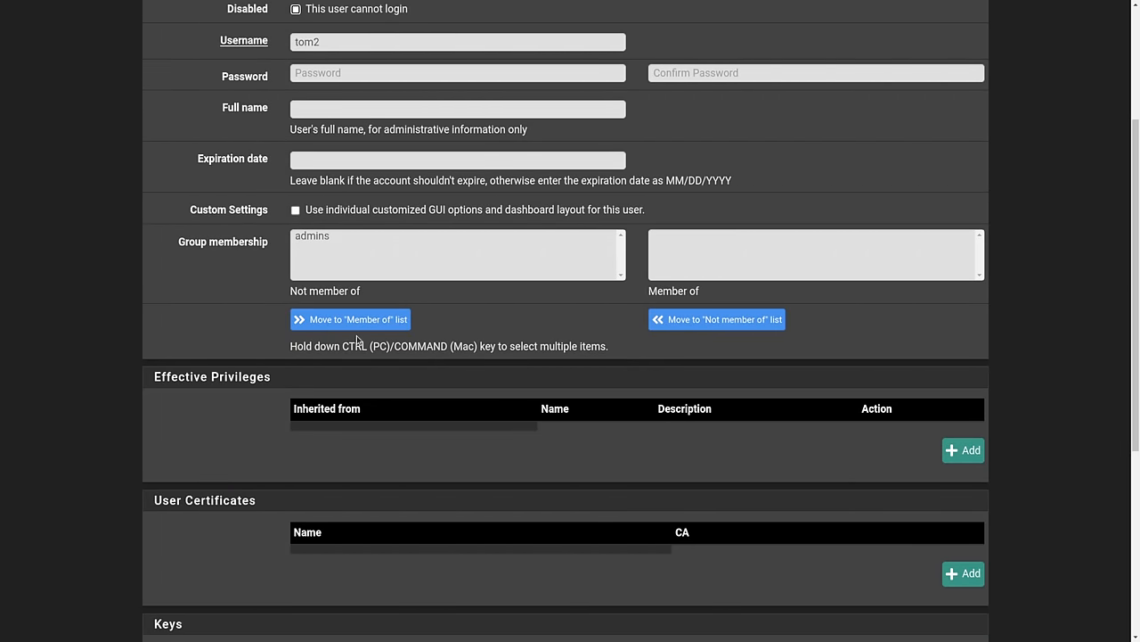
{"action": "scroll", "scroll_direction": "down", "scroll_amount": 3}
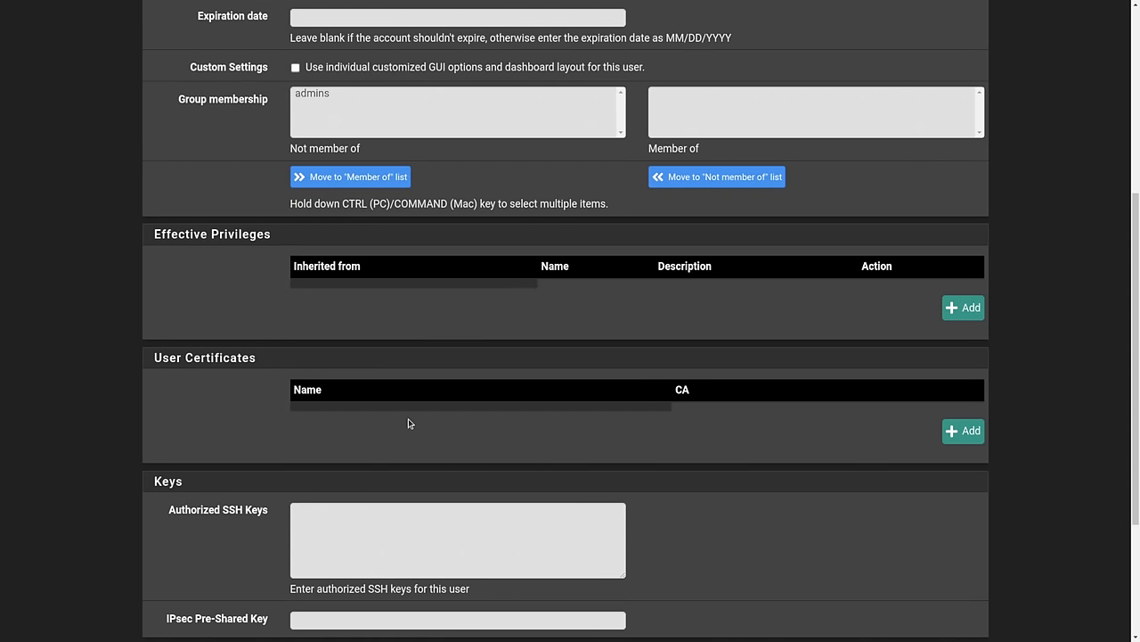
{"action": "left_click", "coordinate": [558, 17]}
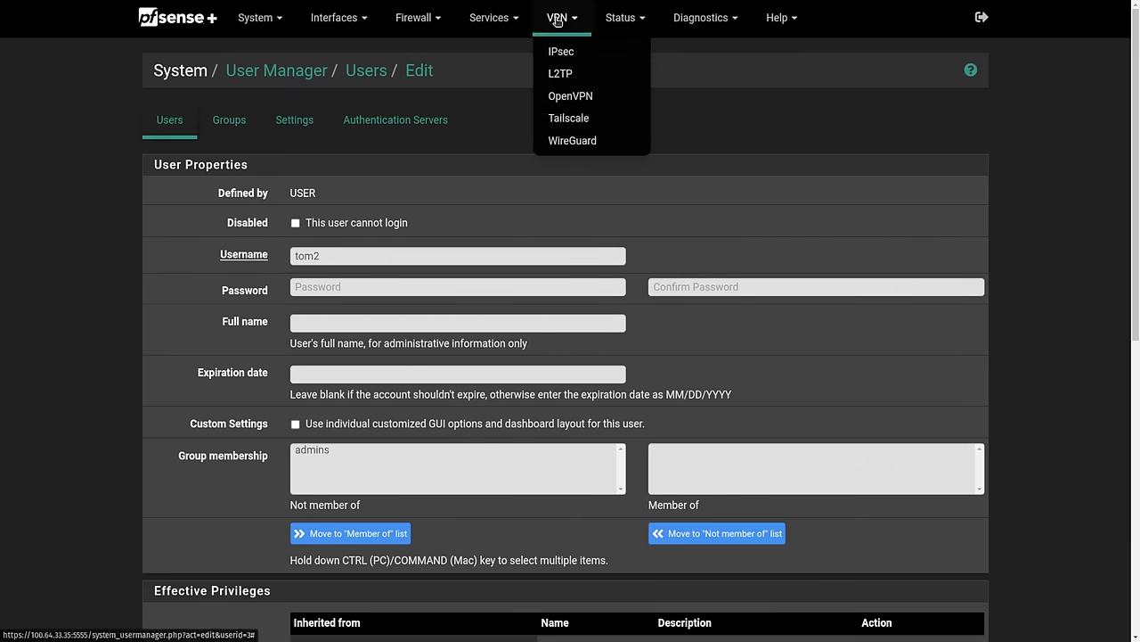
{"action": "left_click", "coordinate": [570, 95]}
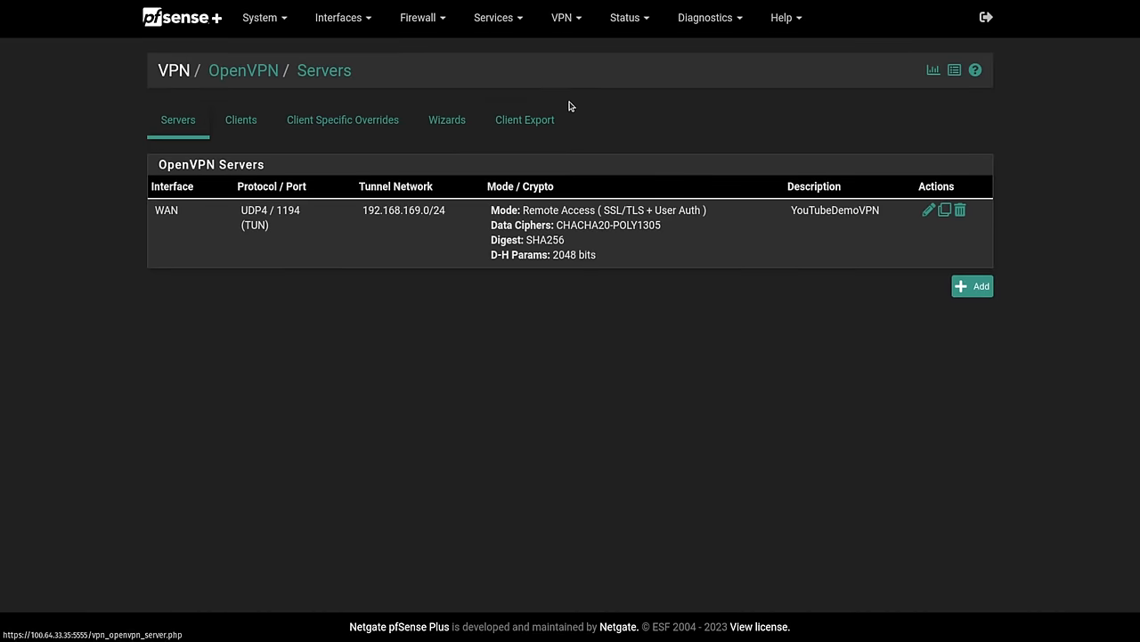
View the Client Export page's OpenVPN Clients table, which lists only tom.
{"action": "left_click", "coordinate": [525, 120]}
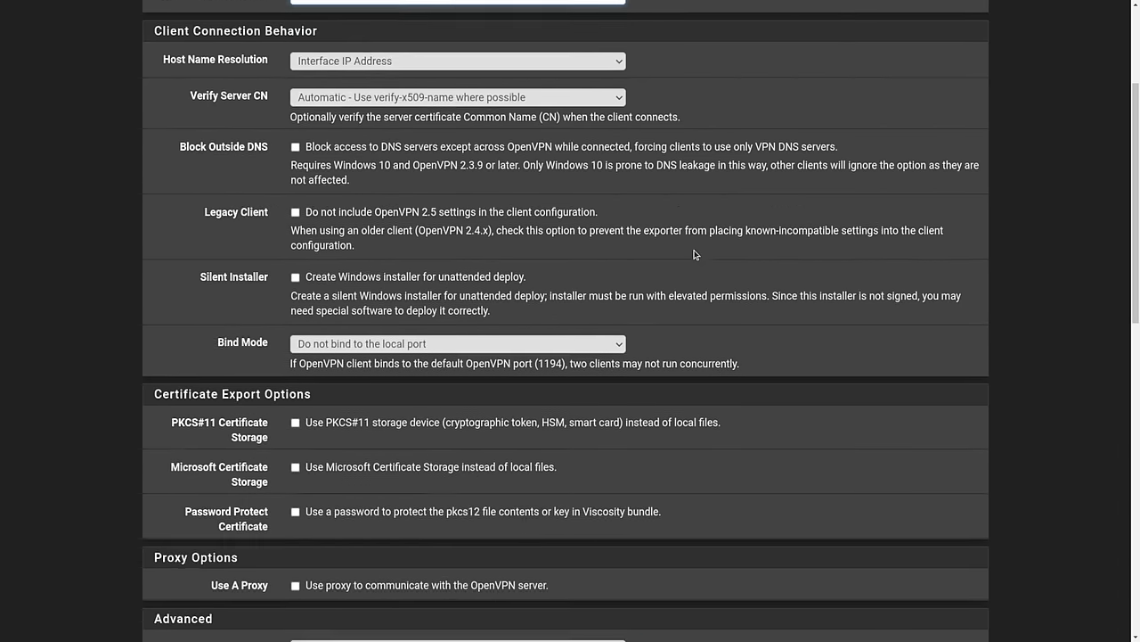
{"action": "scroll", "scroll_direction": "down", "scroll_amount": 3}
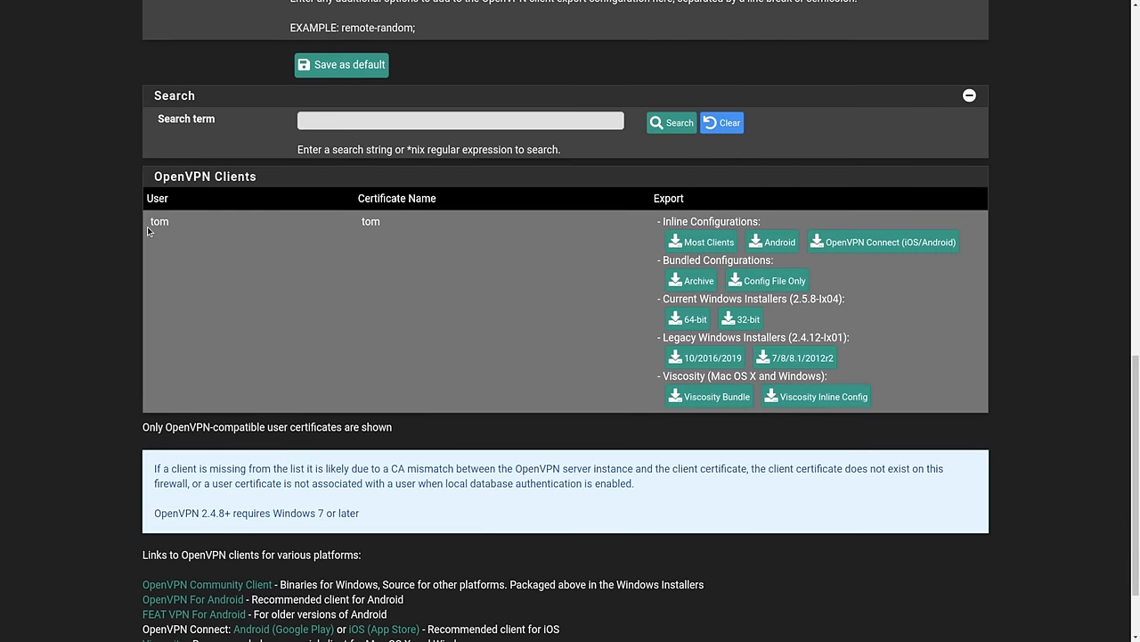
{"action": "left_click", "coordinate": [709, 241]}
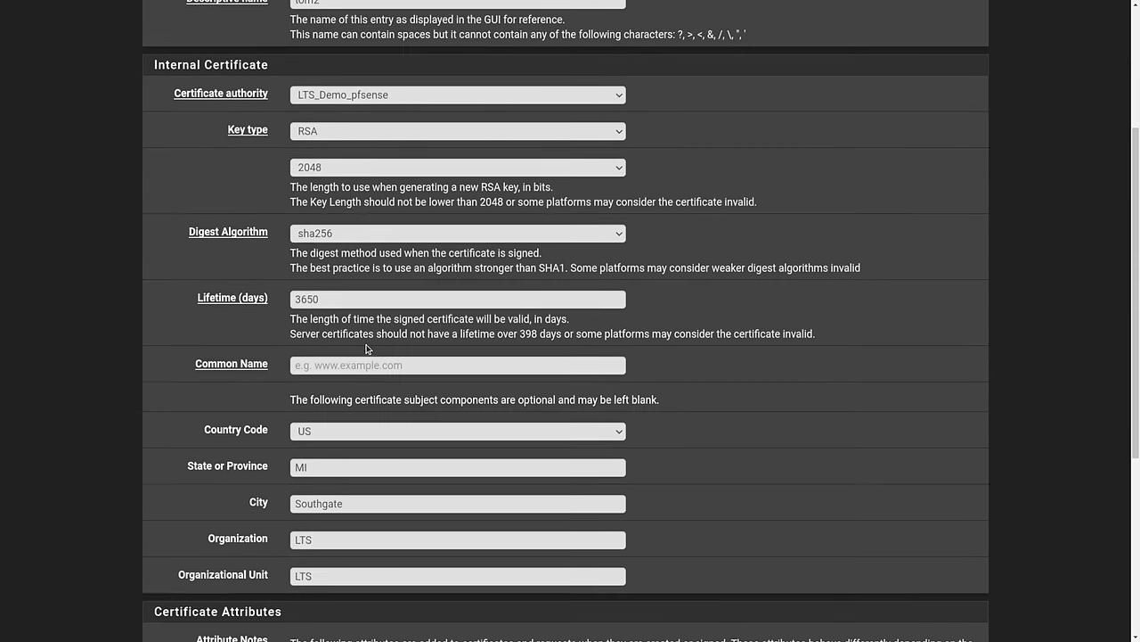
Enter 'tom2' as the descriptive name of the new internal certificate.
{"action": "type", "text": "tom2"}
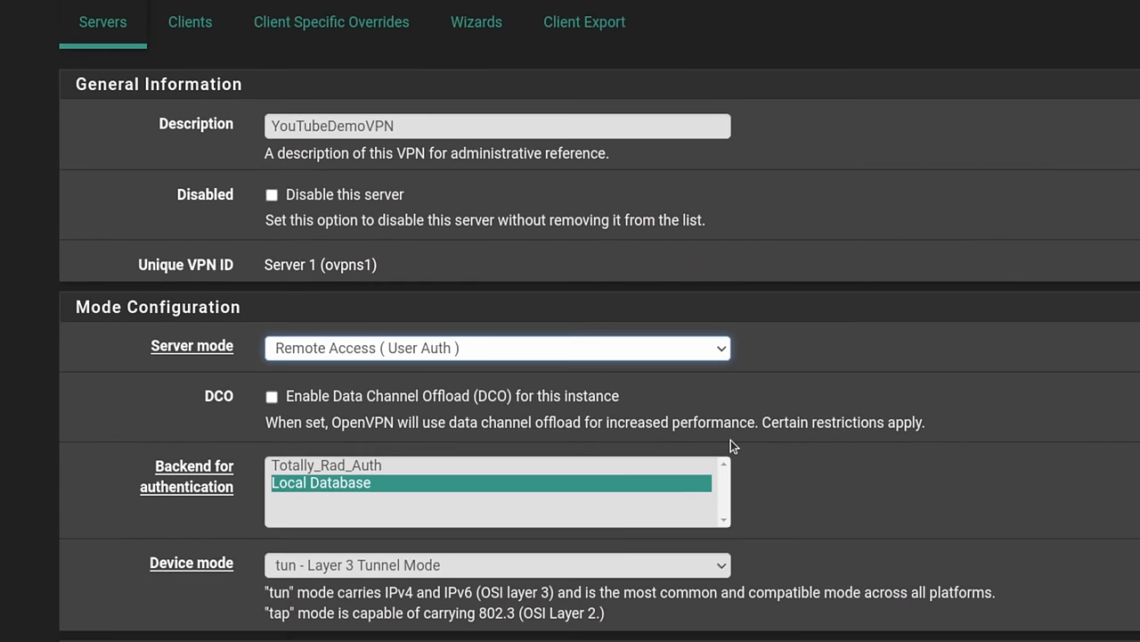
From Client Export, download the Inline Configurations > Most Clients file.
{"action": "left_click", "coordinate": [584, 21]}
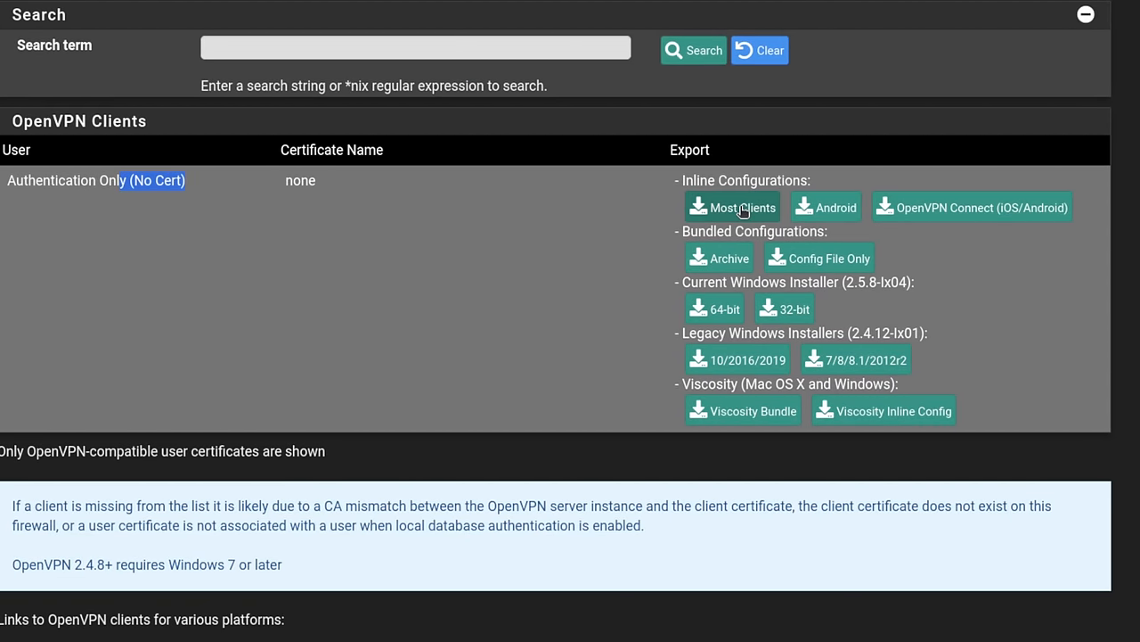
{"action": "mouse_move", "coordinate": [327, 192]}
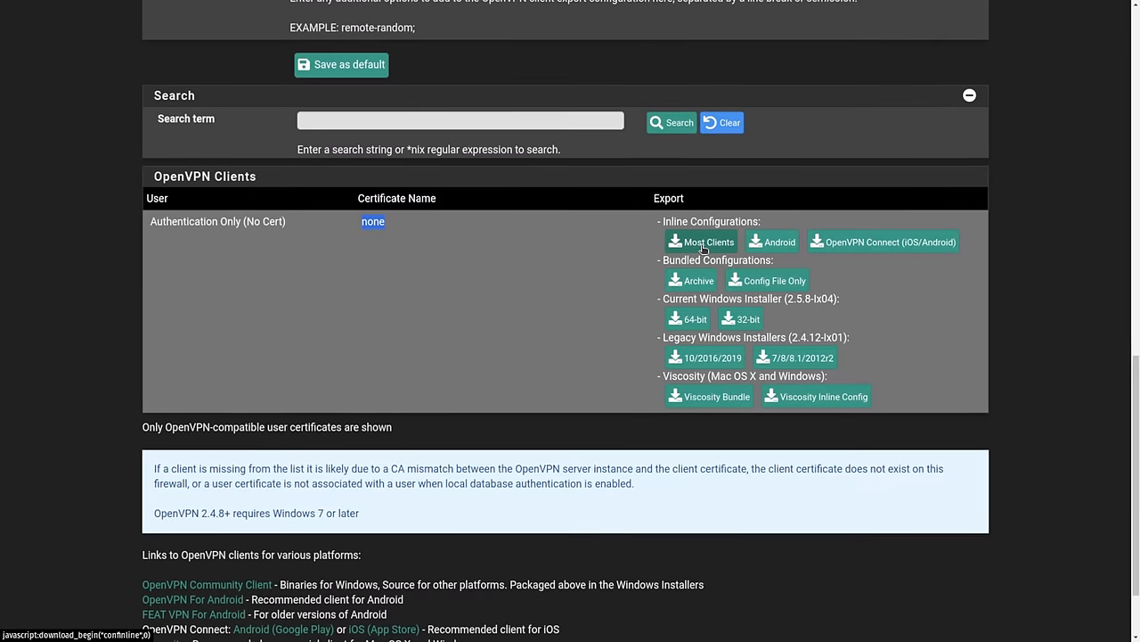
{"action": "left_click", "coordinate": [708, 241]}
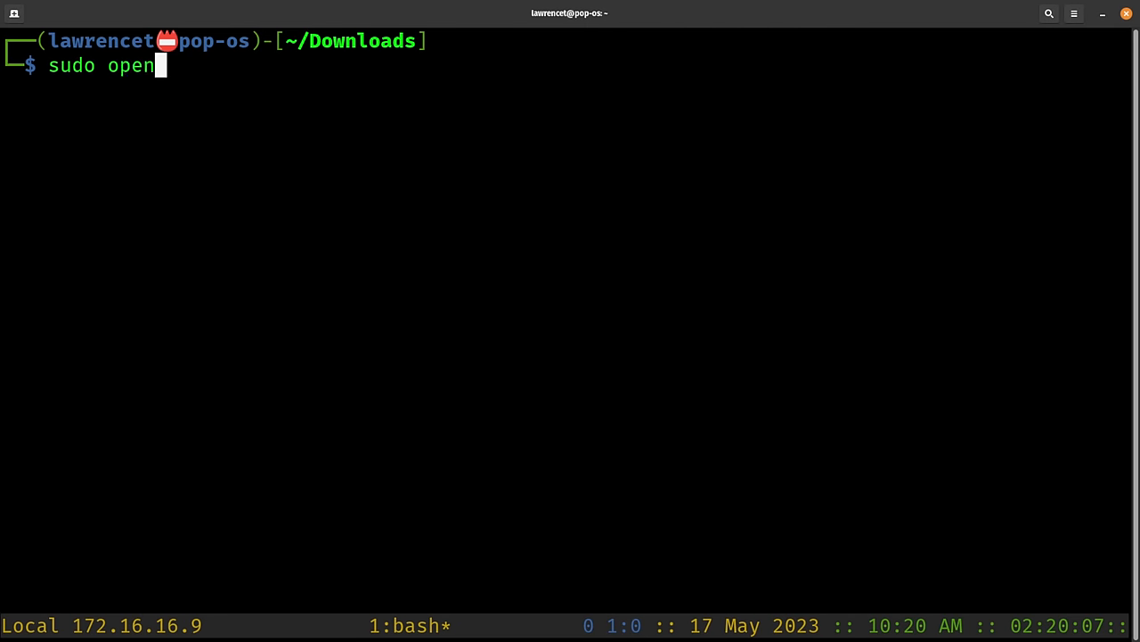
Connect with pfsenseLAB-UDP4-1194-config.ovpn via OpenVPN and ping 10.1.10.102.
{"action": "type", "text": "vpn pfsenseLAB-UDP4-1194-config.ovpn"}
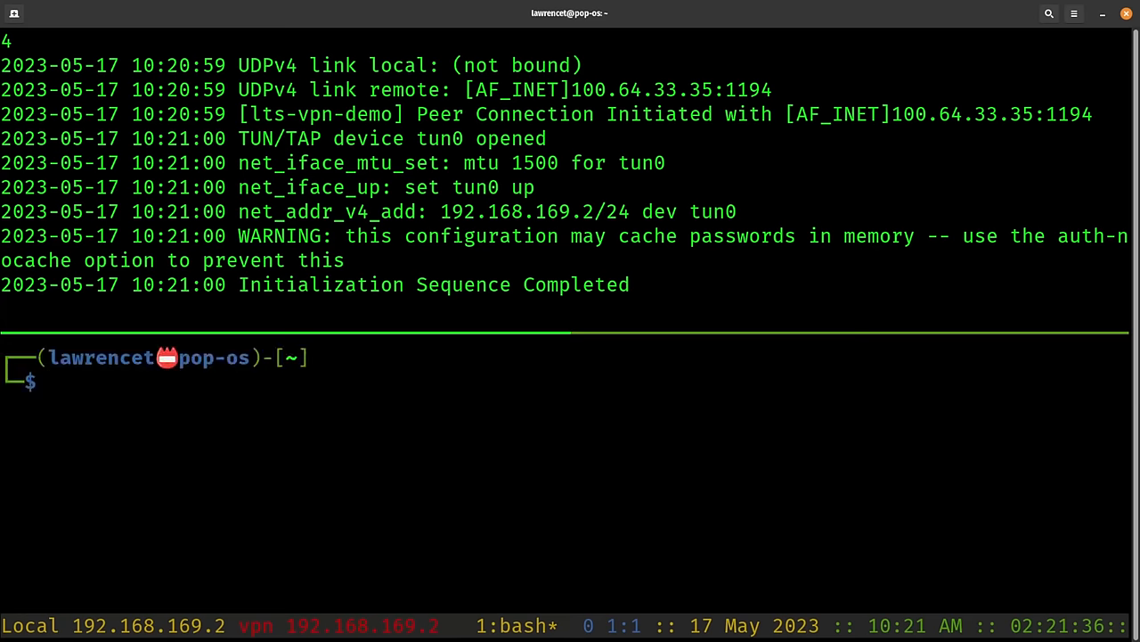
{"action": "type", "text": "ping 10.1.10.102"}
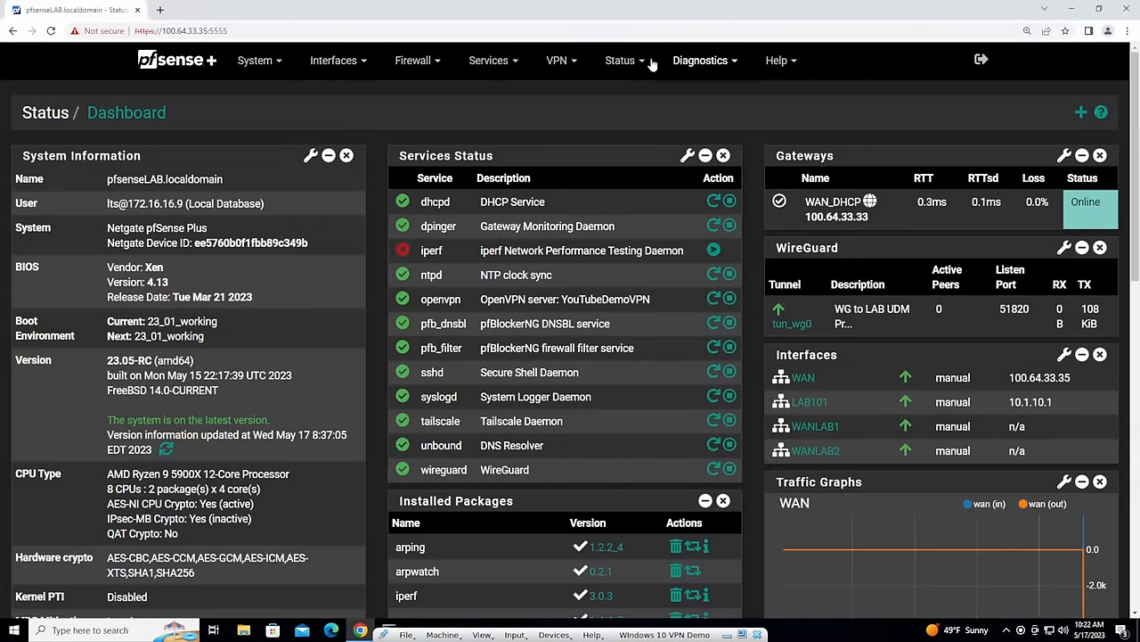
Download the Current Windows Installer 64-bit from Client Export and install it.
{"action": "left_click", "coordinate": [557, 60]}
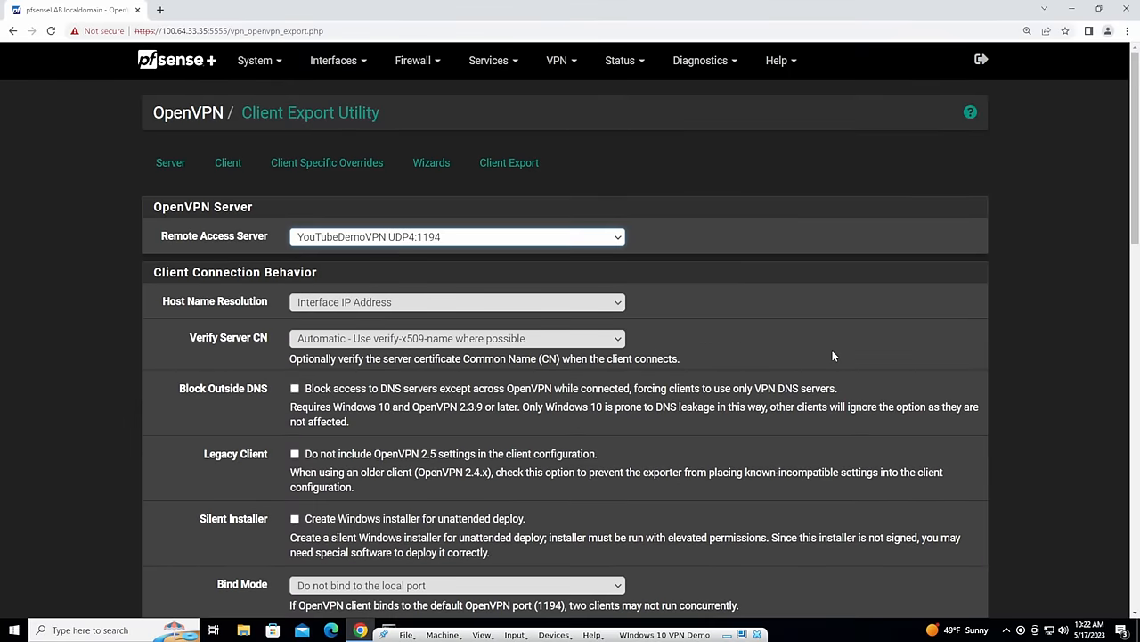
{"action": "scroll", "scroll_direction": "down", "scroll_amount": 3}
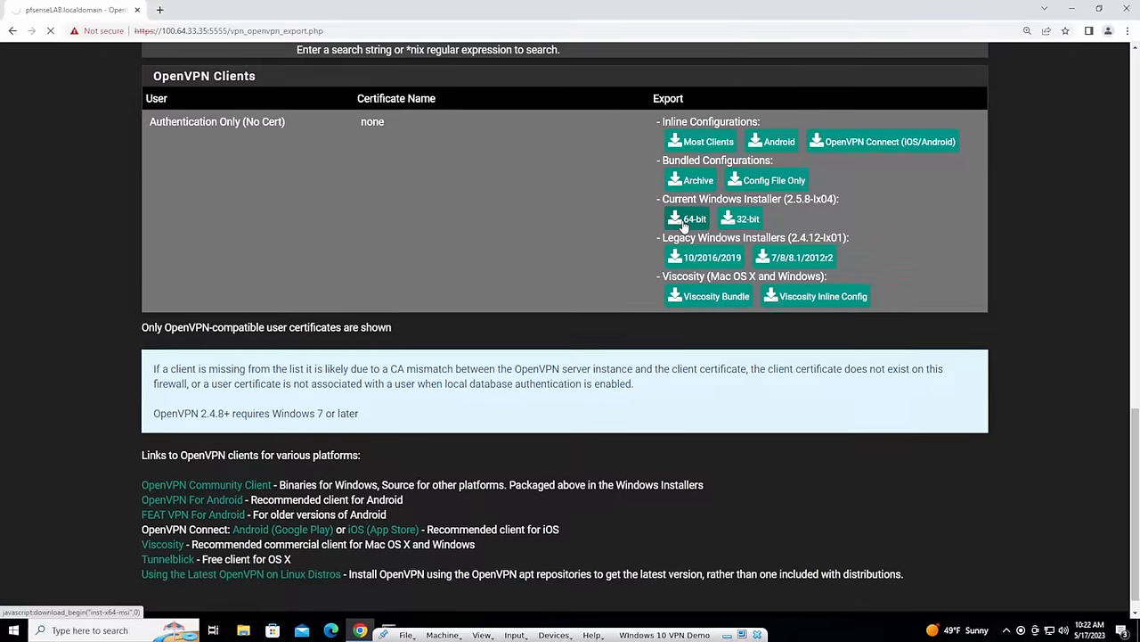
{"action": "left_click", "coordinate": [694, 219]}
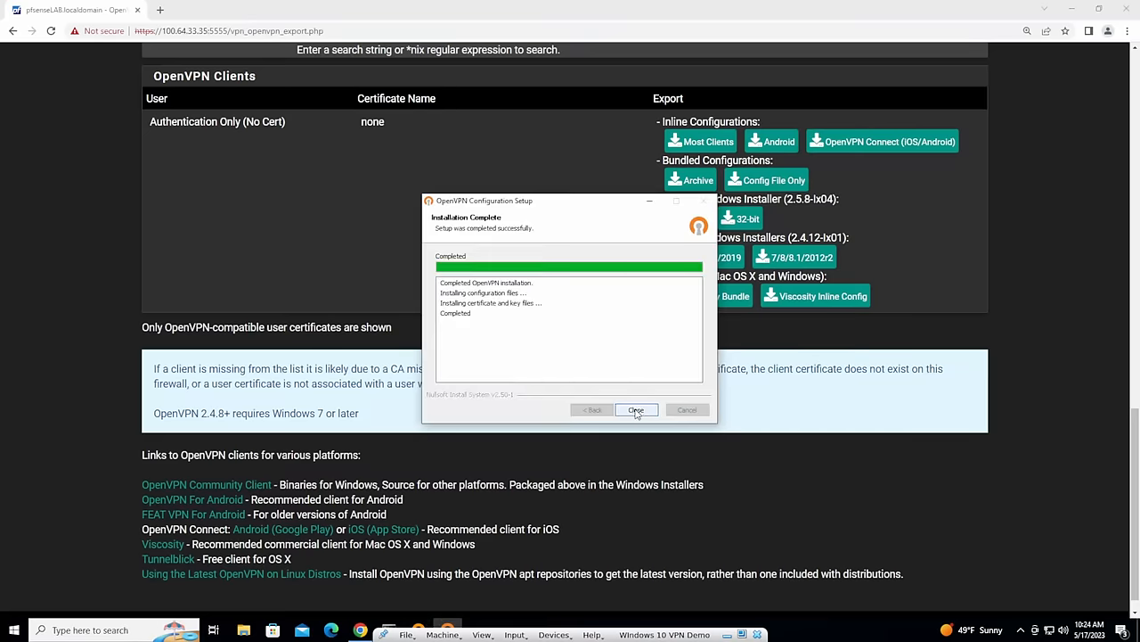
Close the installer and connect the pfsenseLAB-UDP4-1194-config profile with the user's credentials.
{"action": "left_click", "coordinate": [637, 409]}
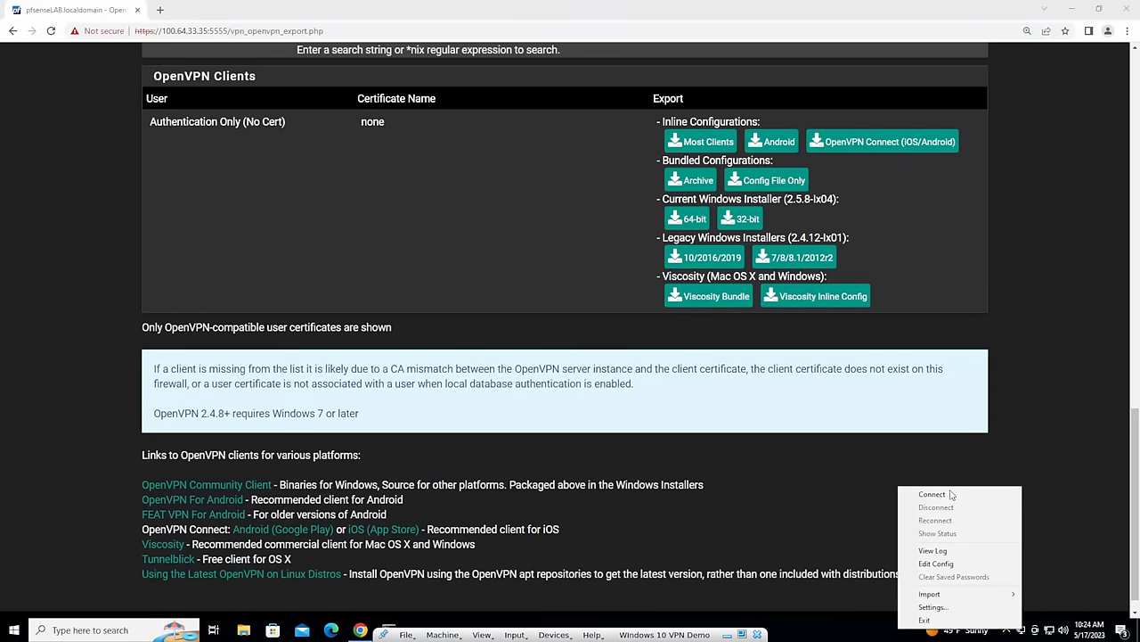
{"action": "left_click", "coordinate": [932, 494]}
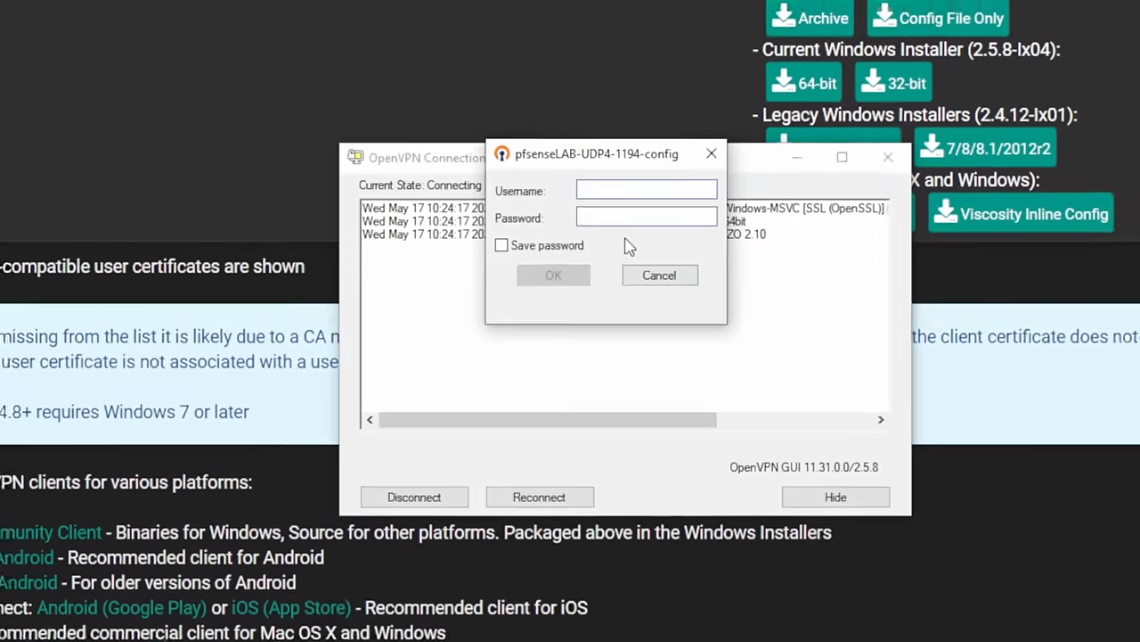
{"action": "type", "text": "tom2"}
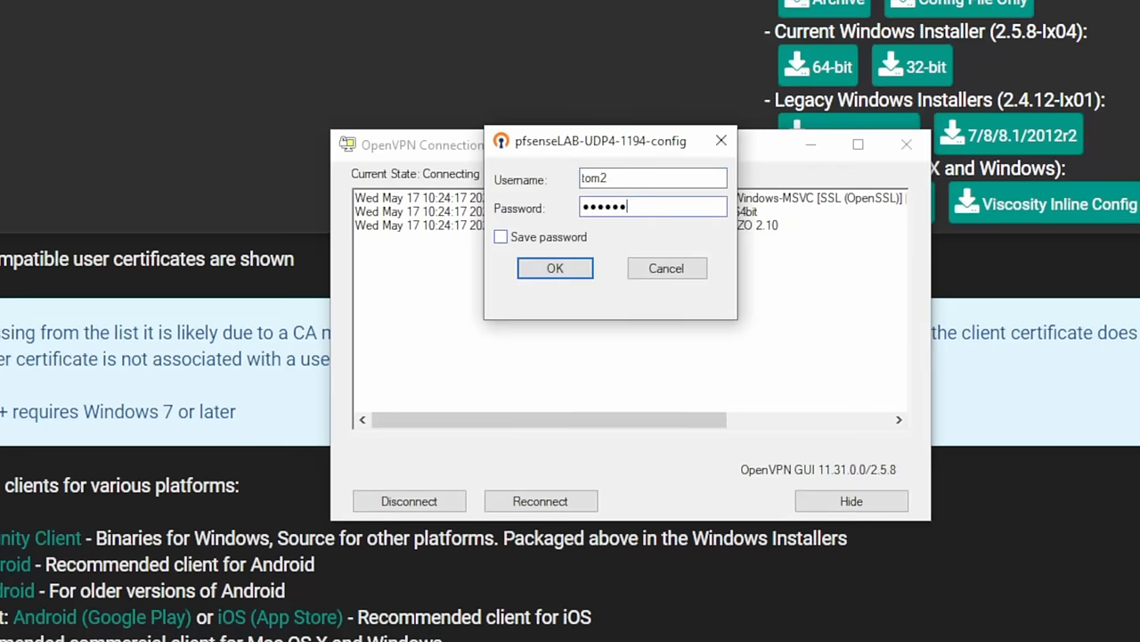
{"action": "left_click", "coordinate": [554, 268]}
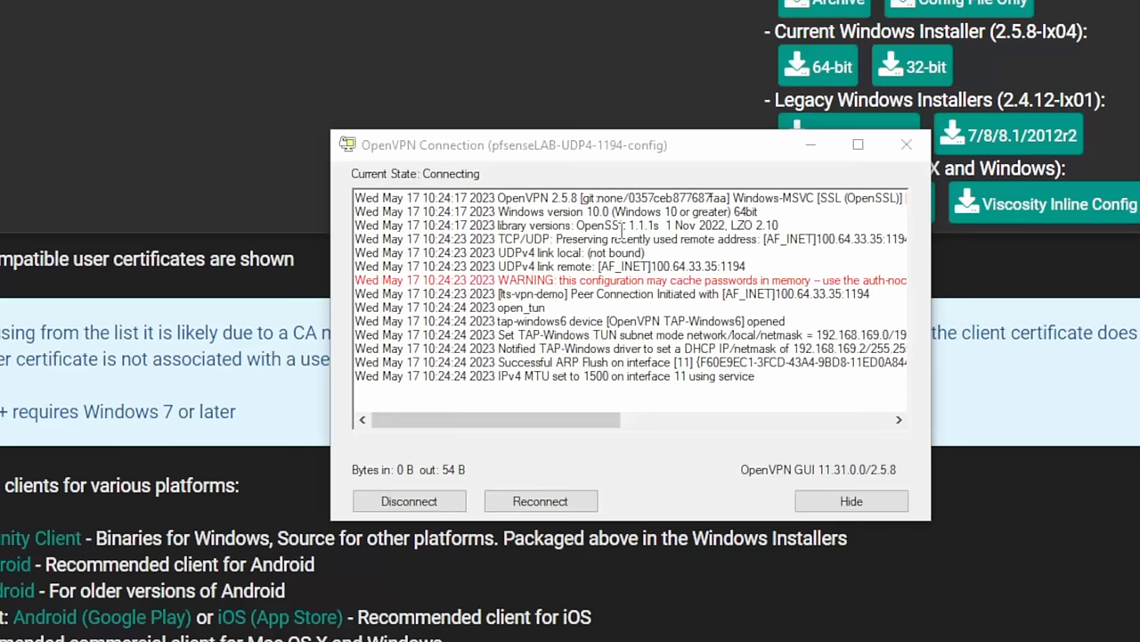
{"action": "mouse_move", "coordinate": [303, 613]}
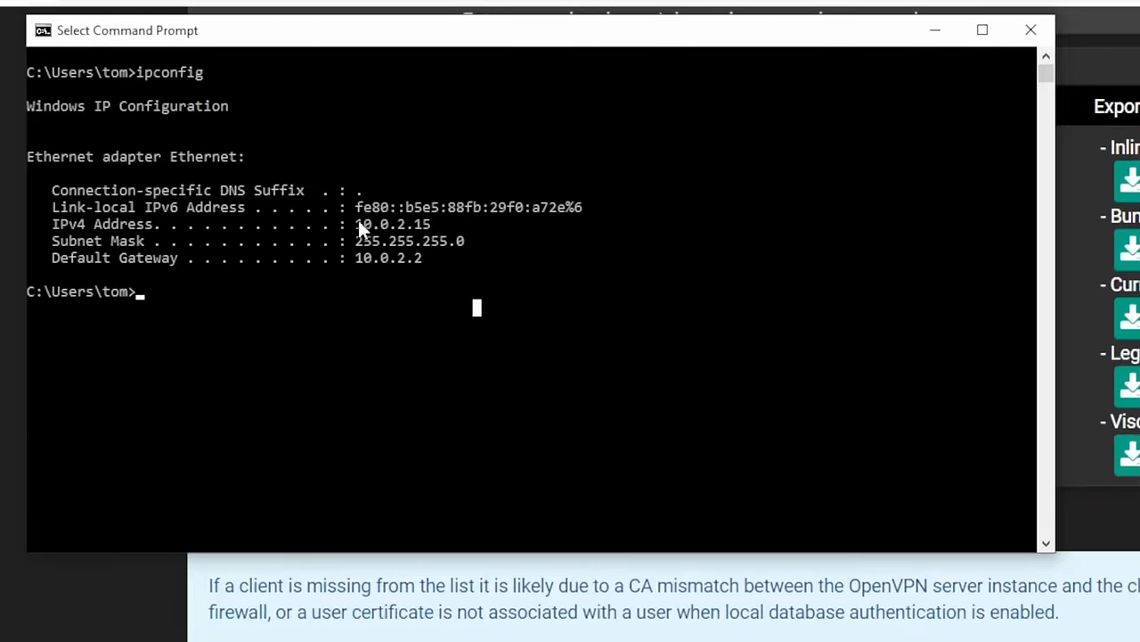
{"action": "mouse_move", "coordinate": [466, 399]}
{"action": "type", "text": "ipconfig"}
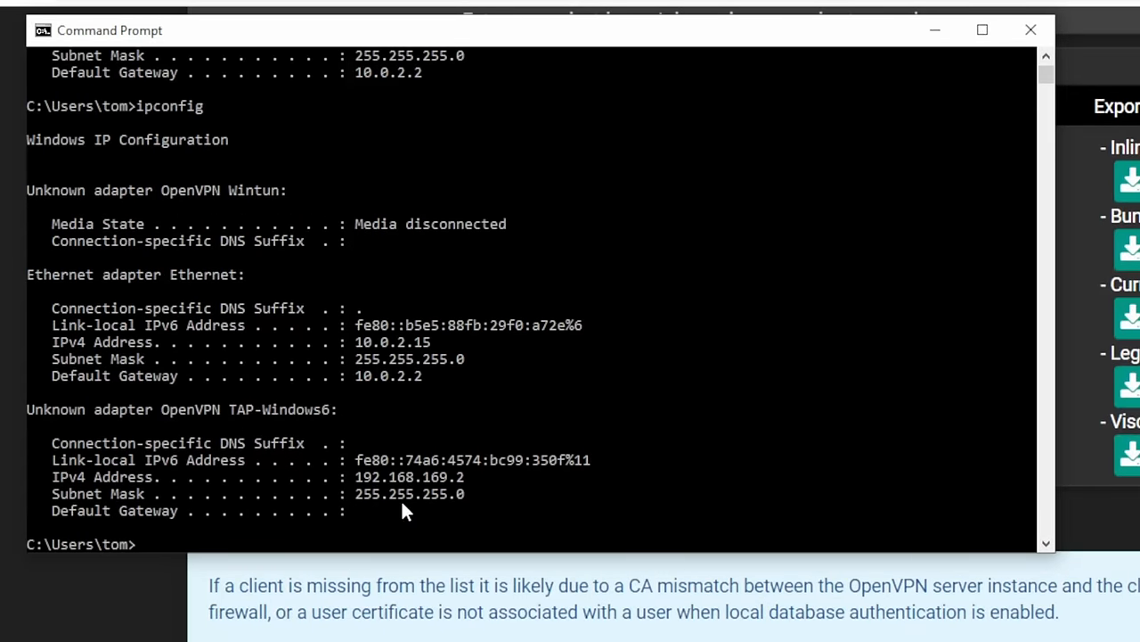
Confirm the OpenVPN TAP adapter is 192.168.169.2 and ping 10.1.10.102.
{"action": "double_click", "coordinate": [410, 476]}
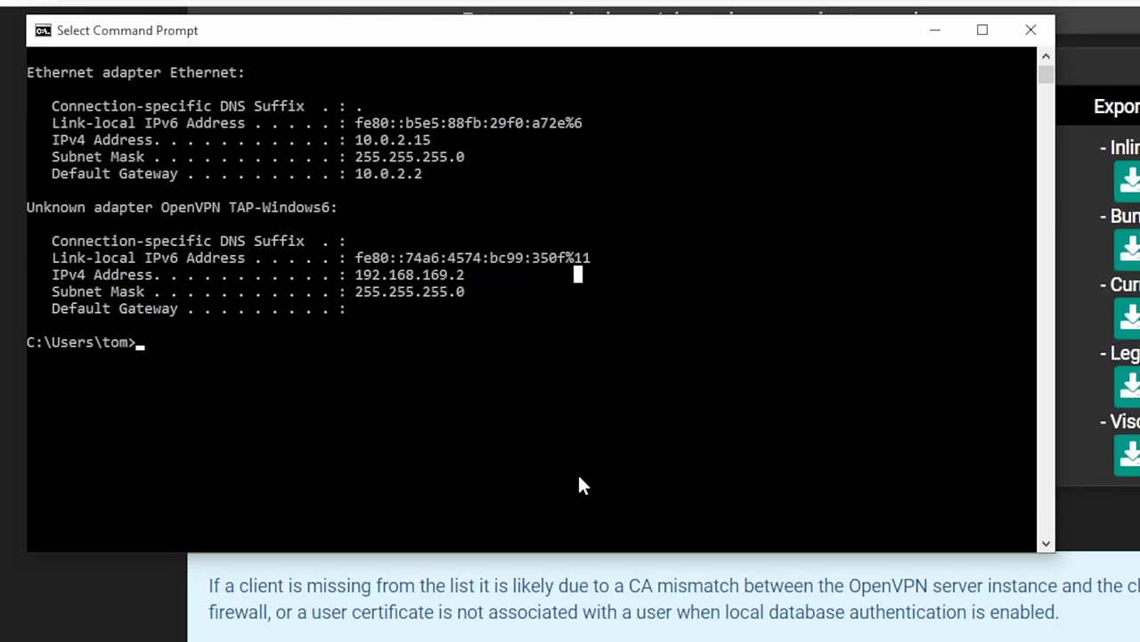
{"action": "type", "text": "ping"}
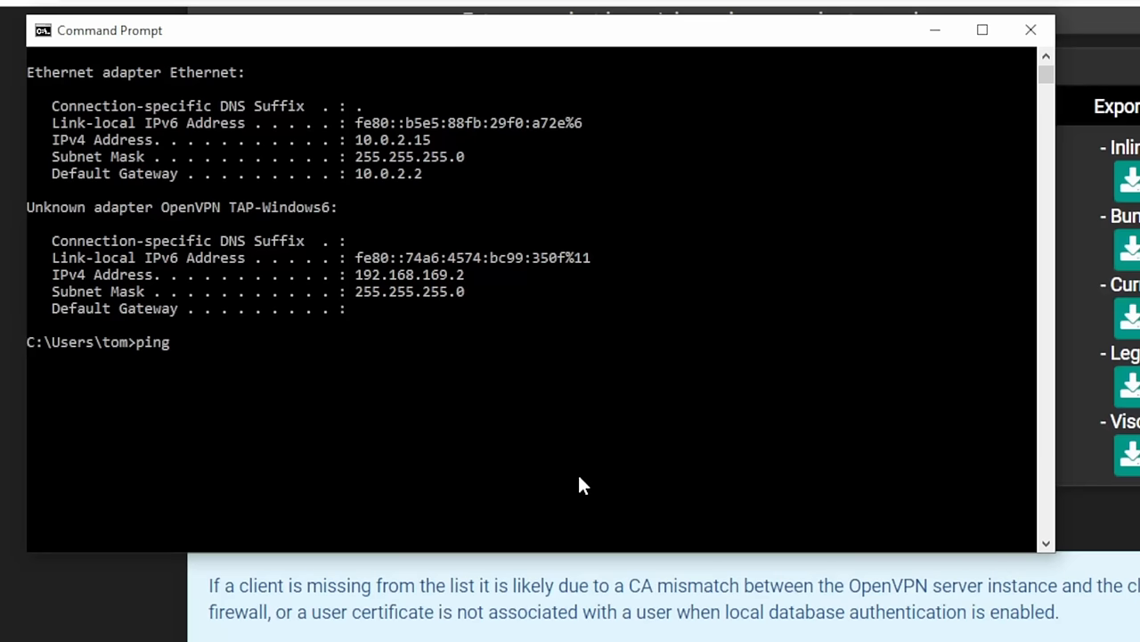
{"action": "type", "text": "10.1.10.102"}
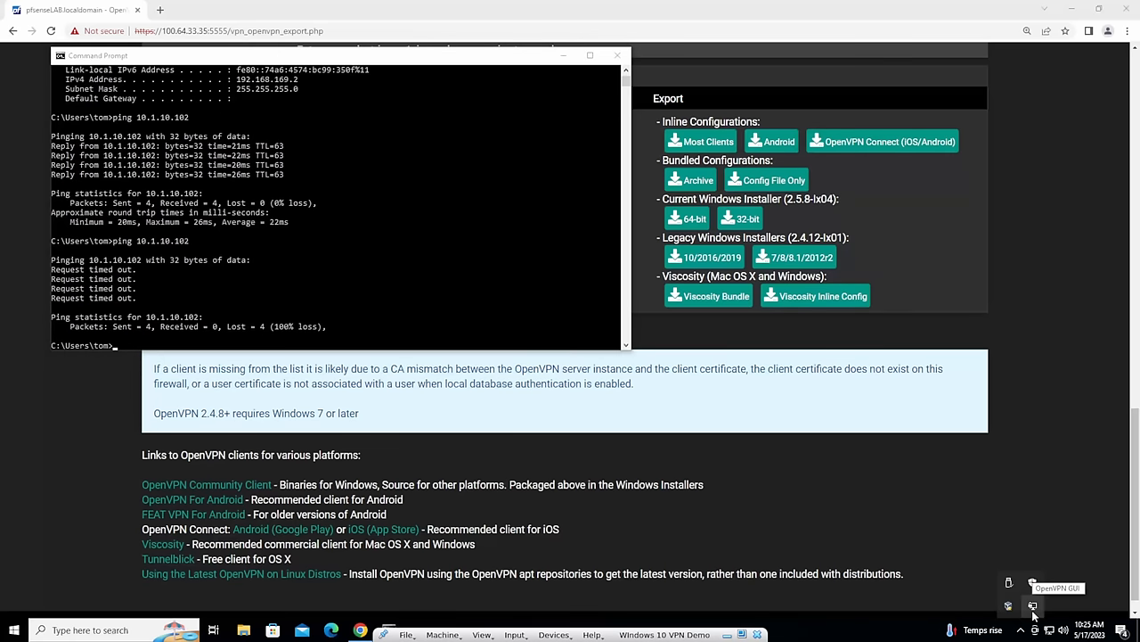
Open the OpenVPN GUI connection log in Notepad and deselect its text.
{"action": "right_click", "coordinate": [1034, 606]}
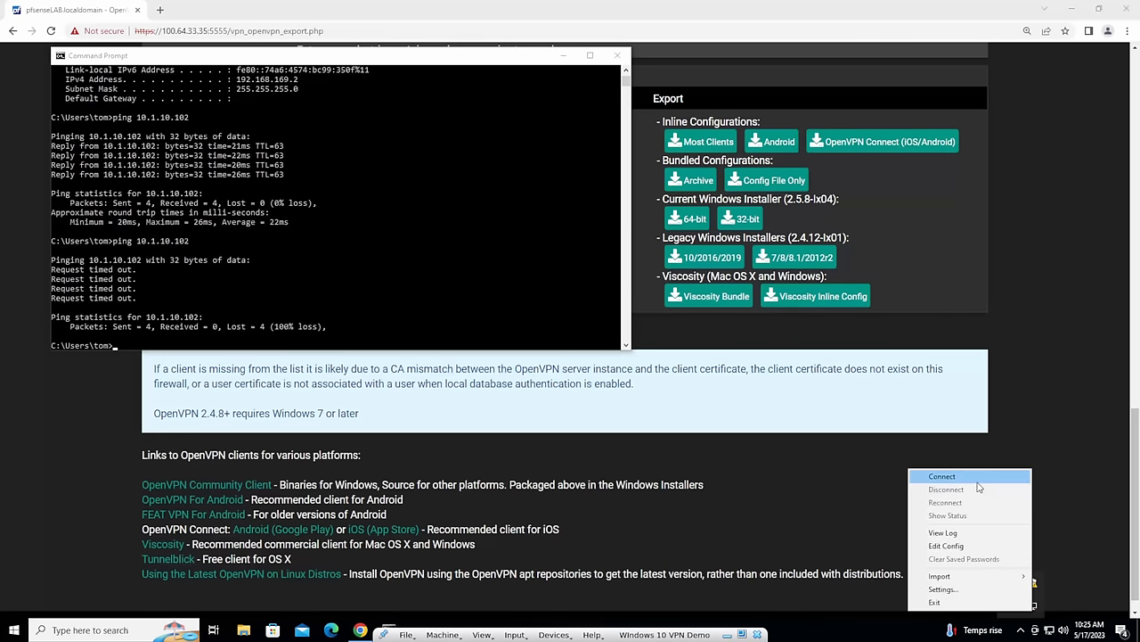
{"action": "left_click", "coordinate": [943, 532]}
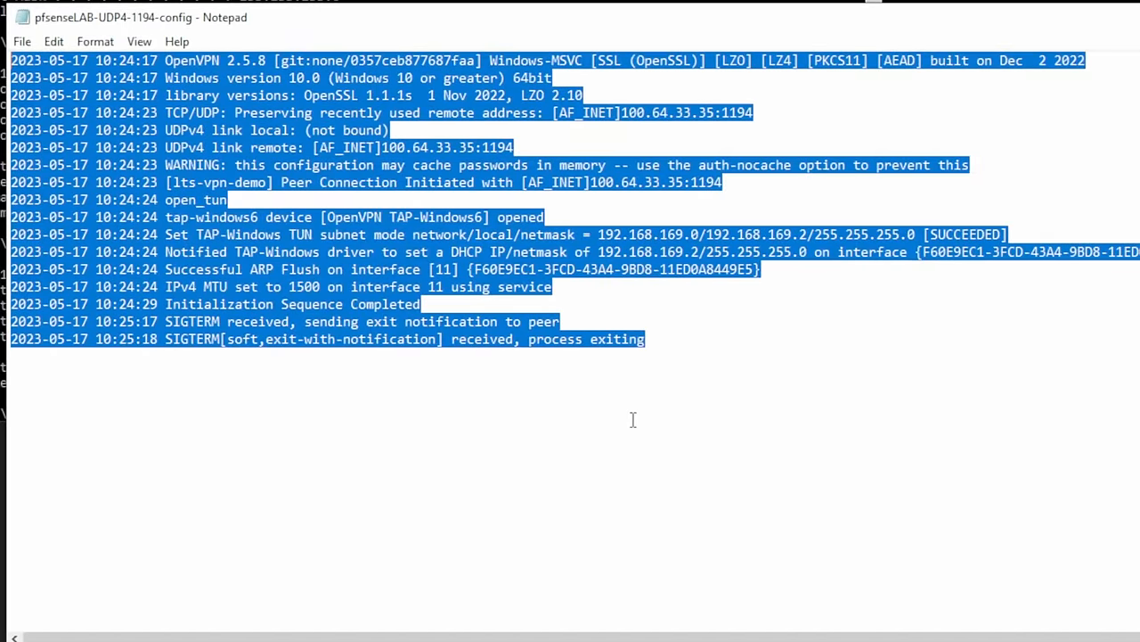
{"action": "left_click", "coordinate": [347, 182]}
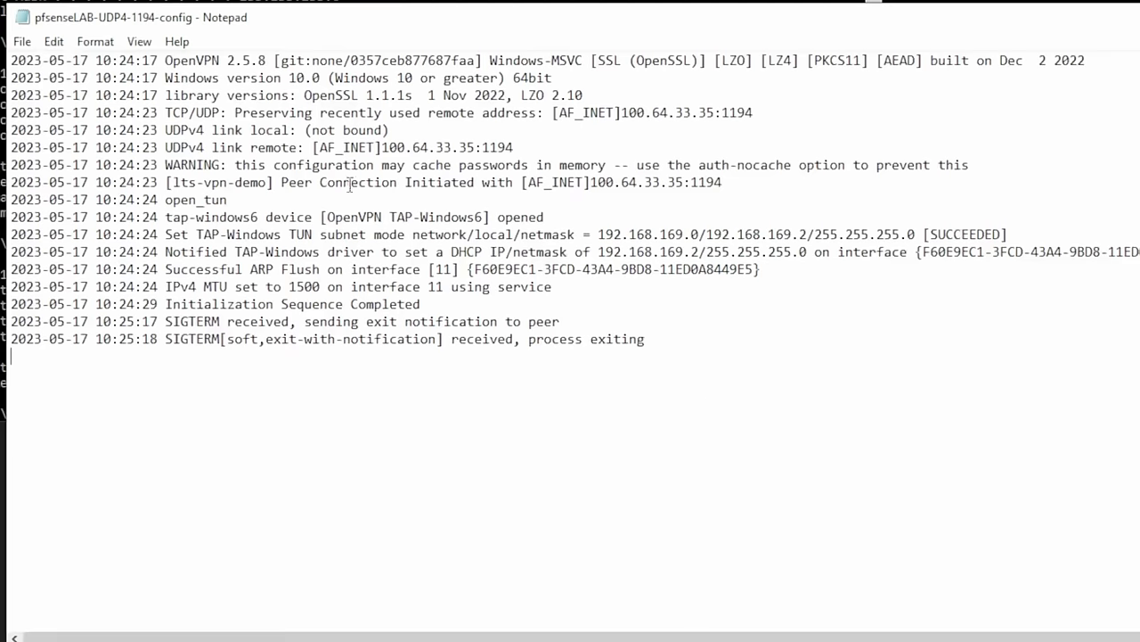
{"action": "mouse_move", "coordinate": [729, 415]}
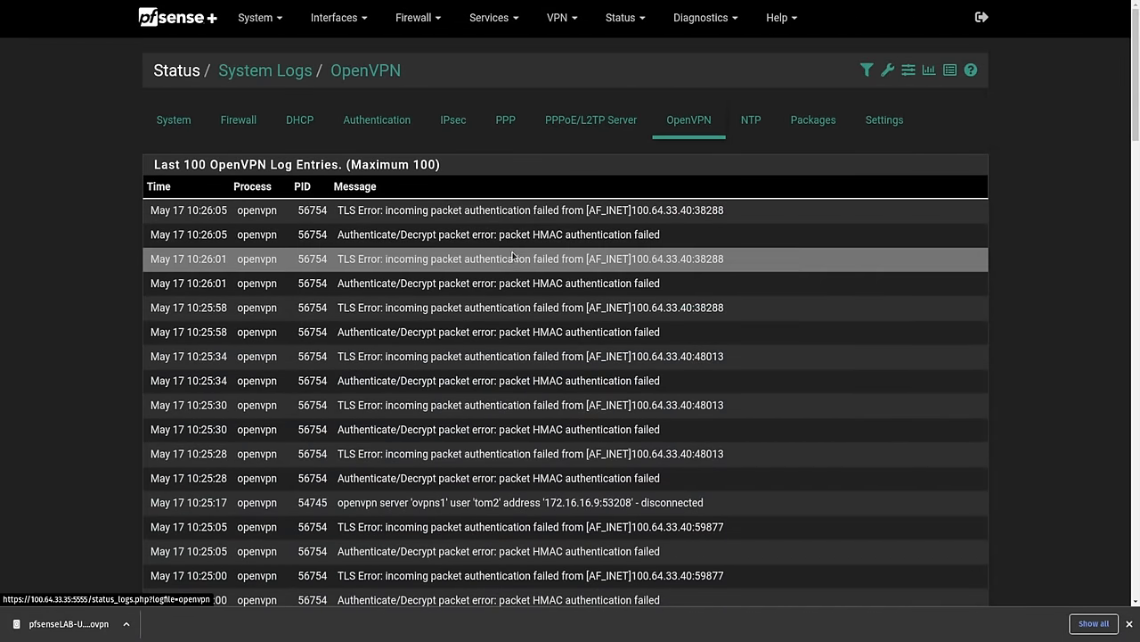
Scroll the OpenVPN log to find tom2's connect and disconnect entries amid TLS authentication failures.
{"action": "scroll", "scroll_direction": "down", "scroll_amount": 3}
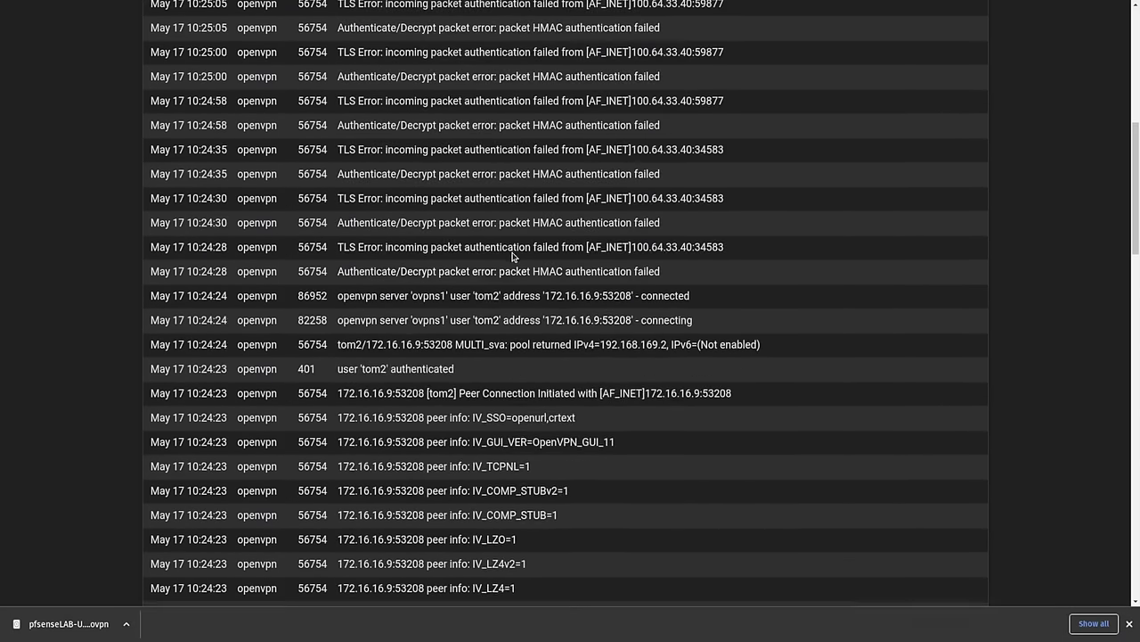
{"action": "scroll", "scroll_direction": "up", "scroll_amount": 3}
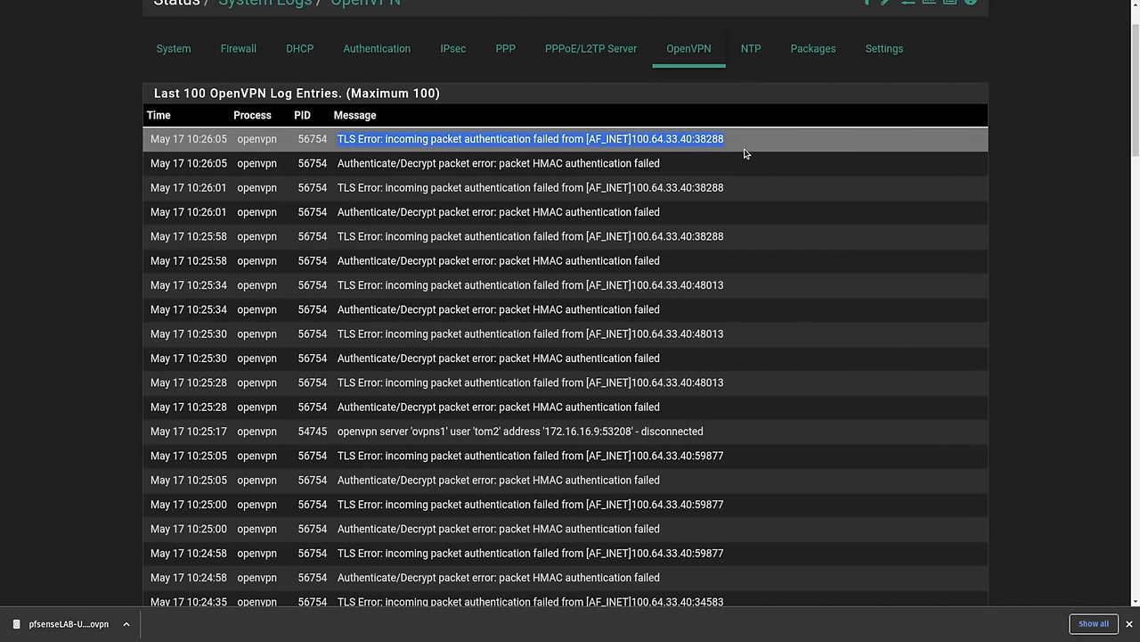
{"action": "scroll", "scroll_direction": "down", "scroll_amount": 3}
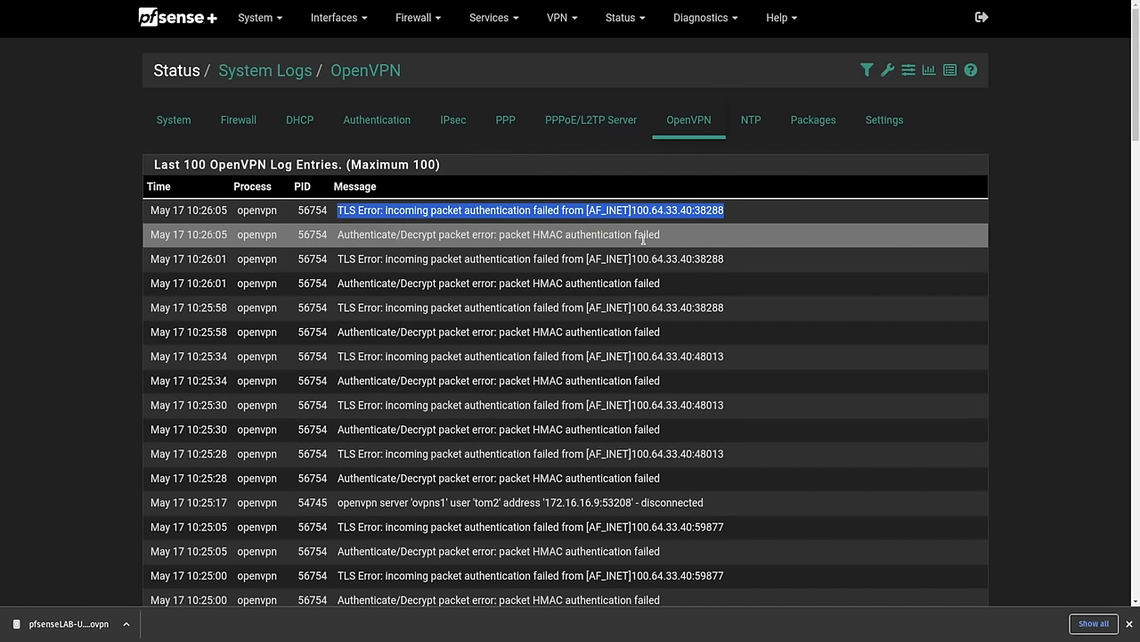
{"action": "scroll", "scroll_direction": "down", "scroll_amount": 3}
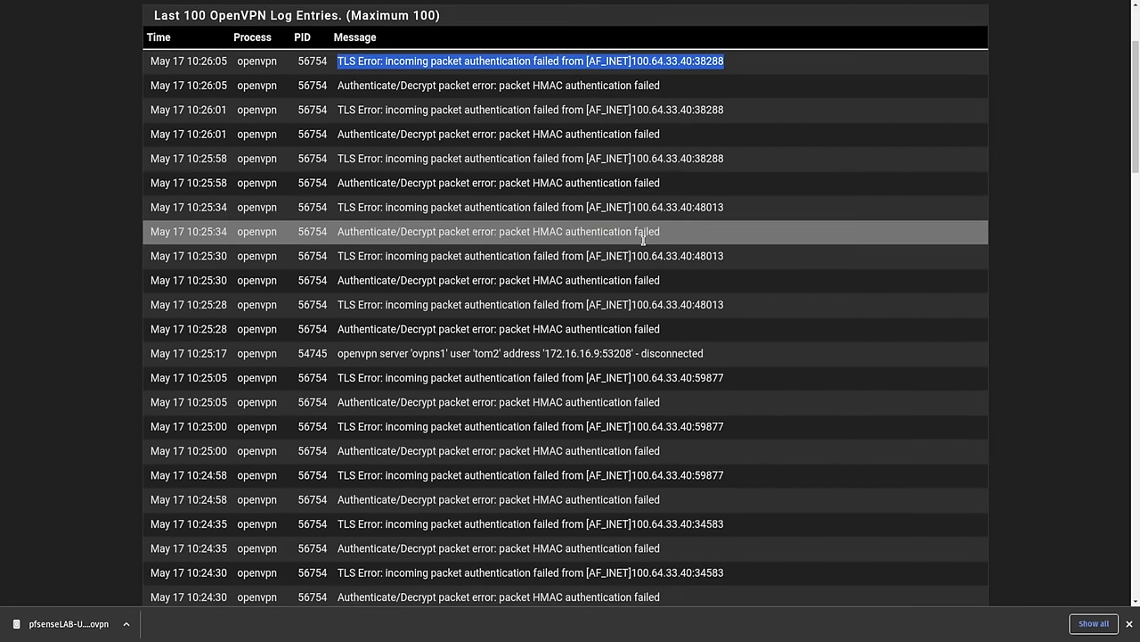
{"action": "scroll", "scroll_direction": "down", "scroll_amount": 3}
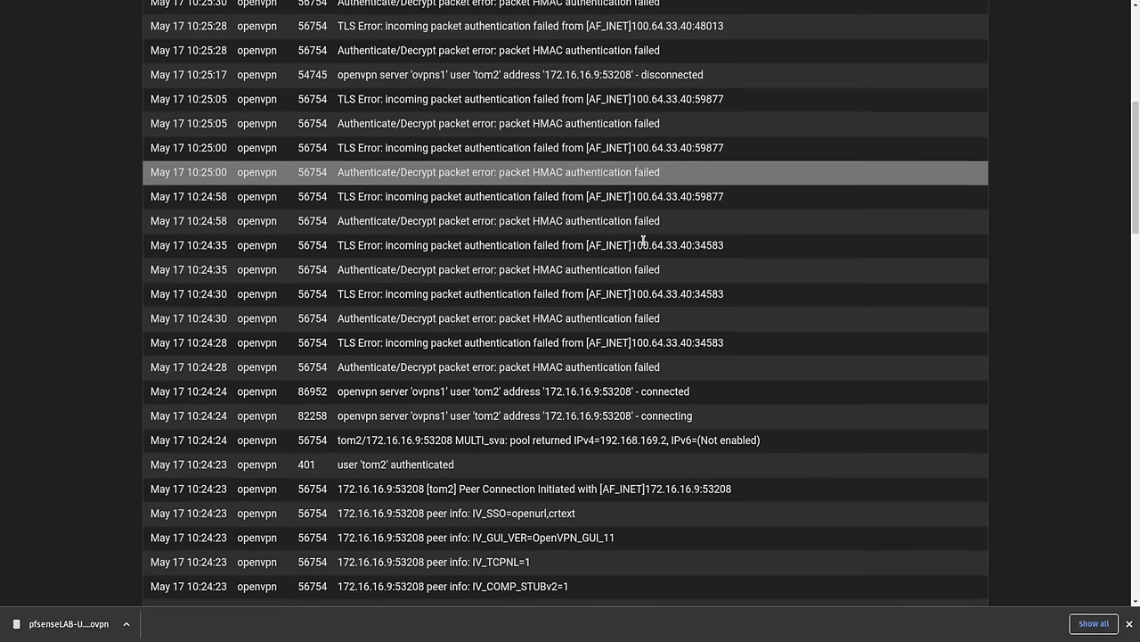